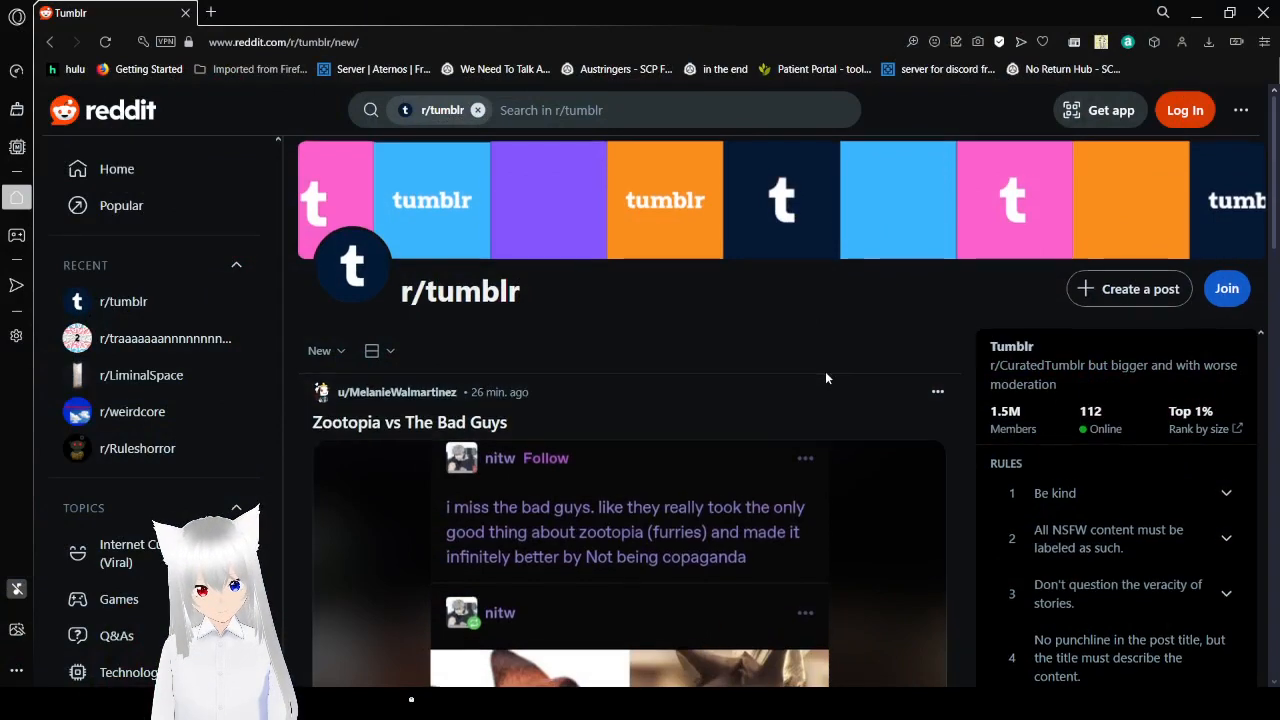
- Scroll the r/tumblr feed past the spinach post to Gritty Chitty Bang Bang and switch to its image tab
{"action": "scroll", "scroll_direction": "down", "scroll_amount": 3}
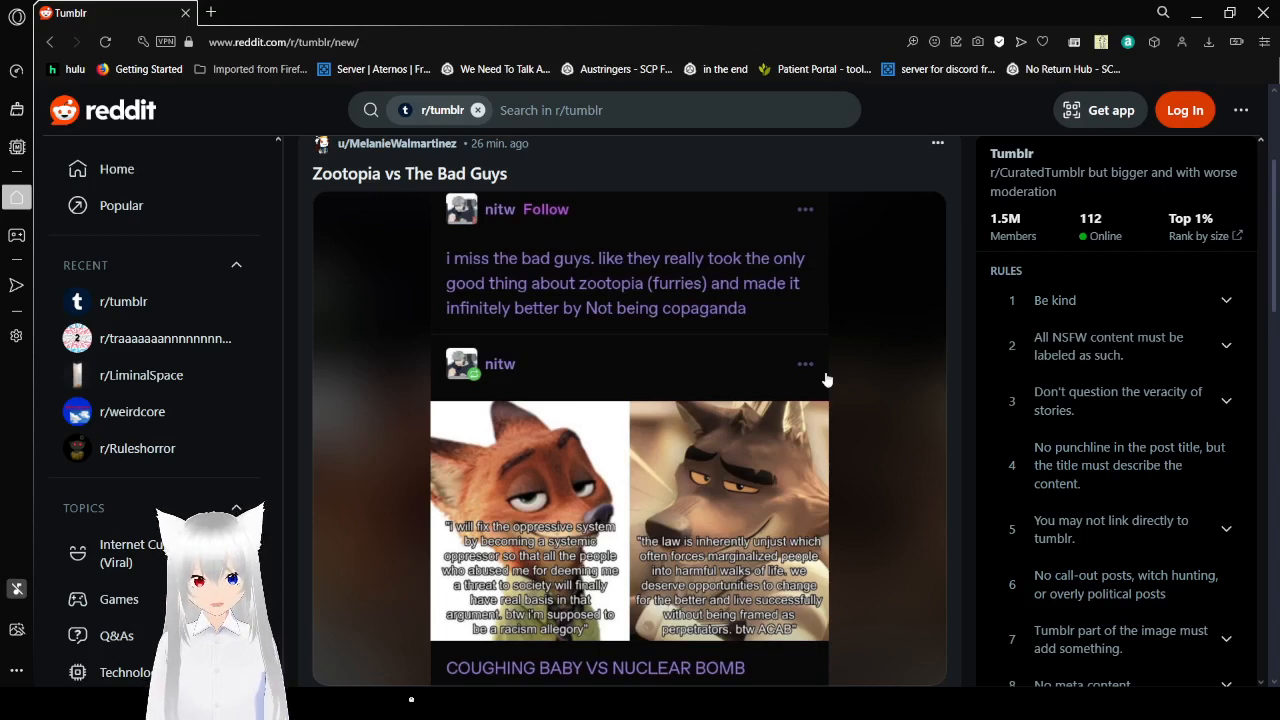
{"action": "mouse_move", "coordinate": [656, 476]}
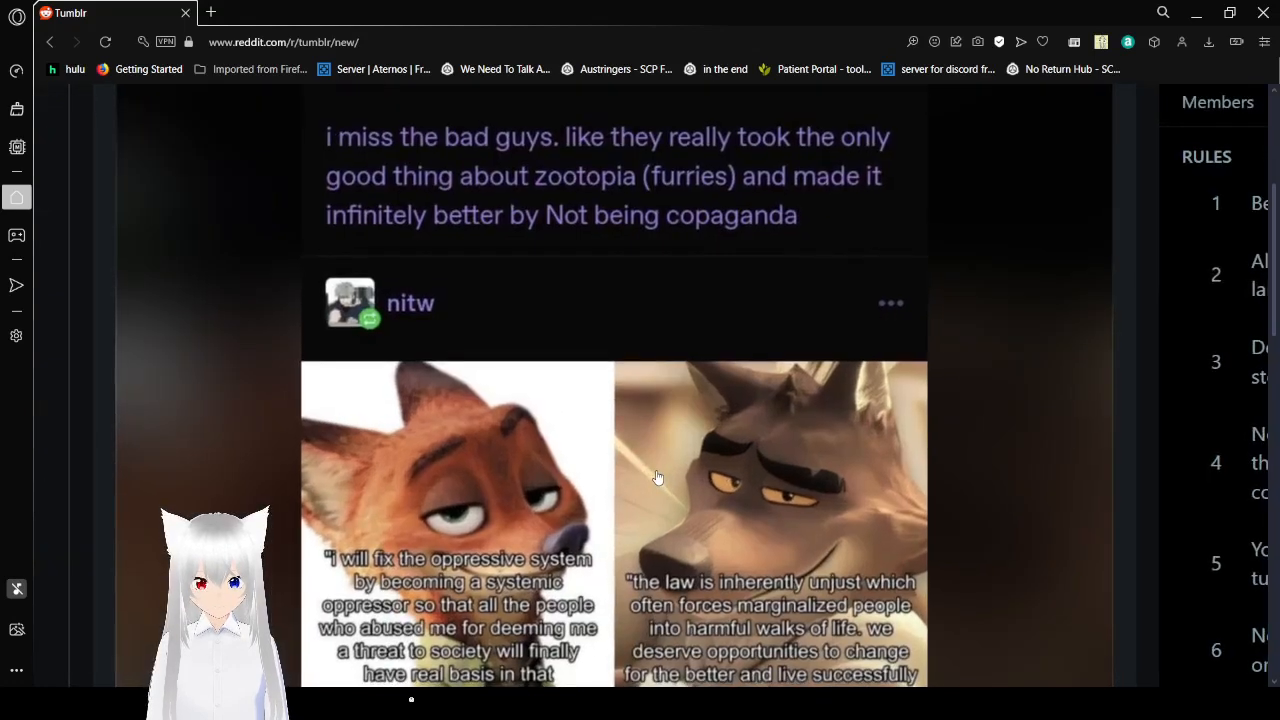
{"action": "scroll", "scroll_direction": "down", "scroll_amount": 3}
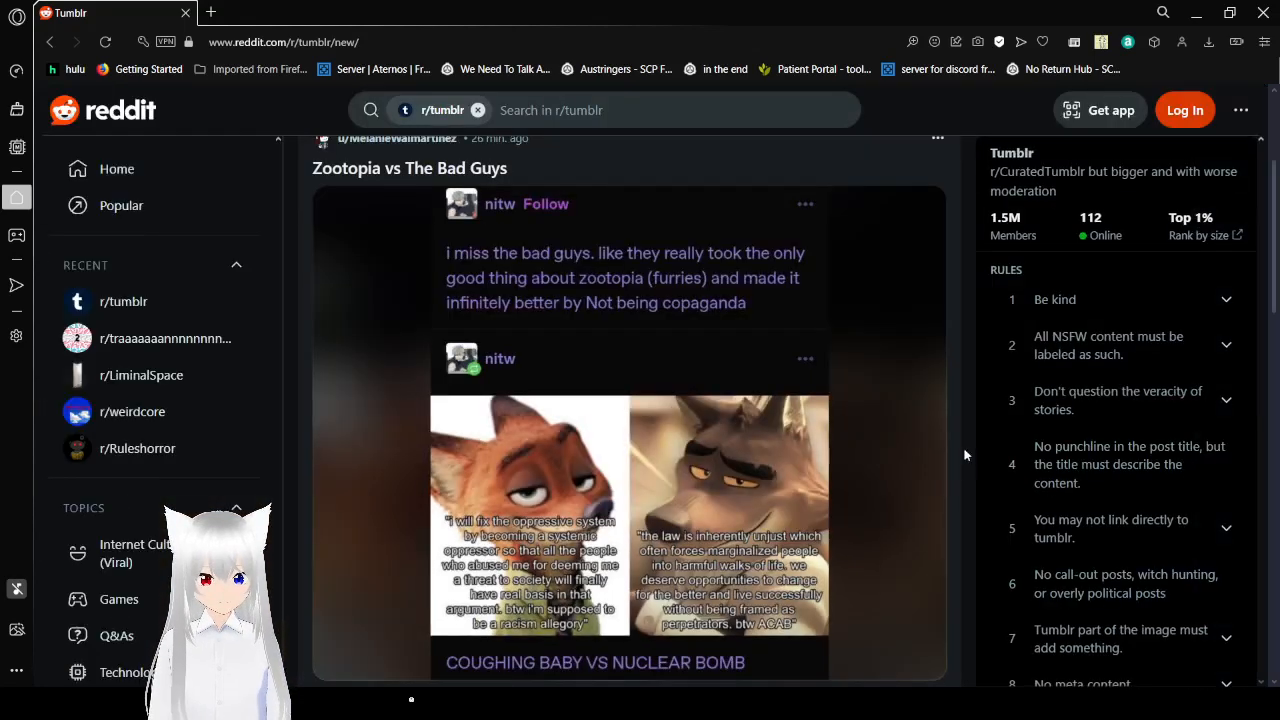
{"action": "scroll", "scroll_direction": "down", "scroll_amount": 3}
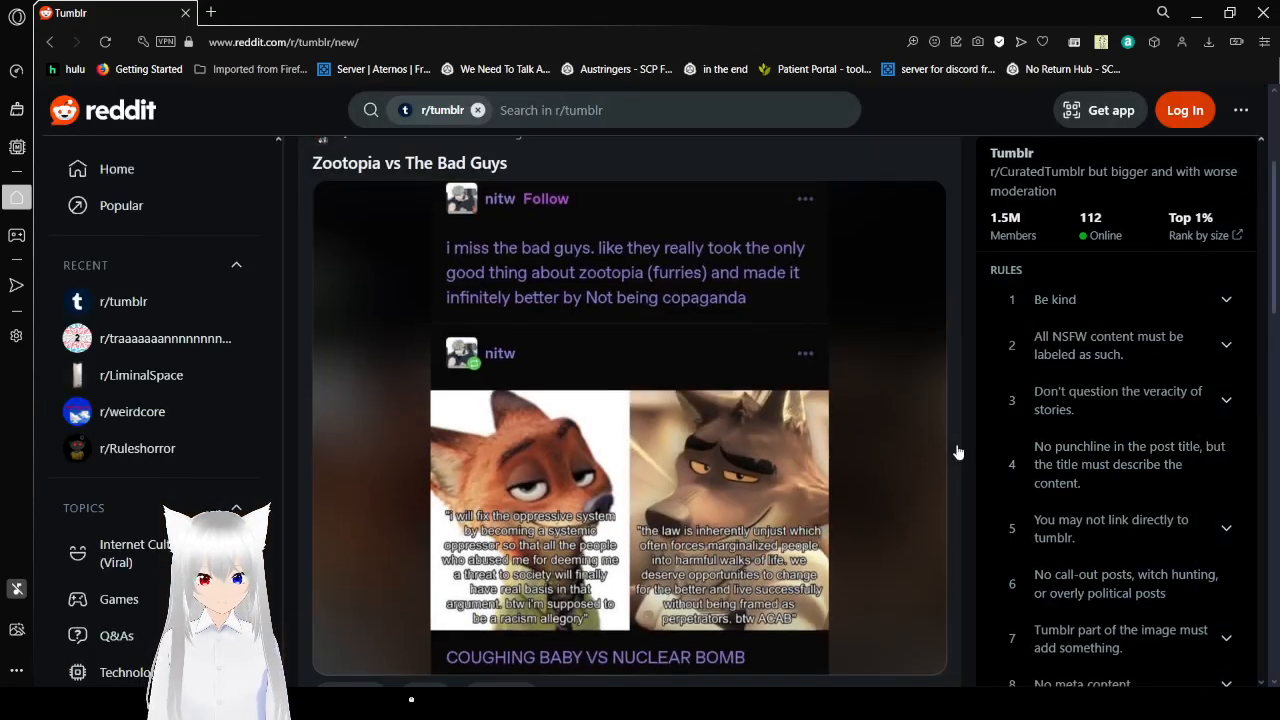
{"action": "scroll", "scroll_direction": "down", "scroll_amount": 3}
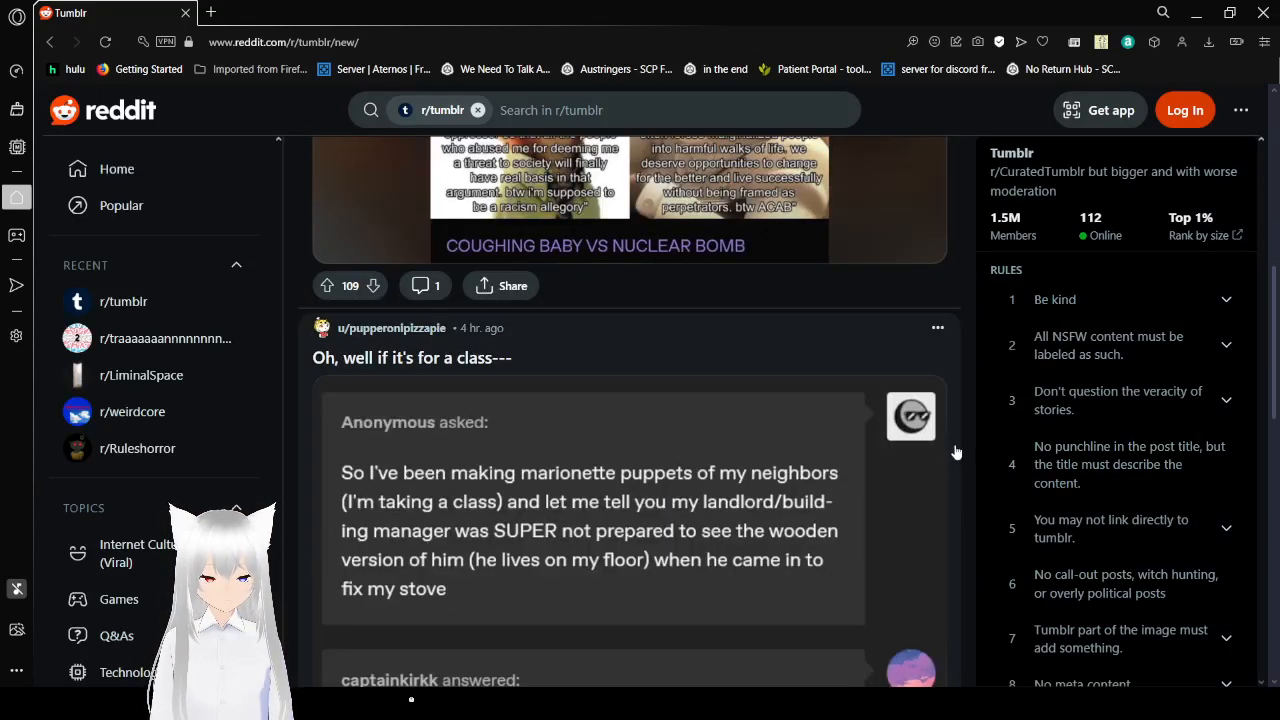
{"action": "scroll", "scroll_direction": "down", "scroll_amount": 3}
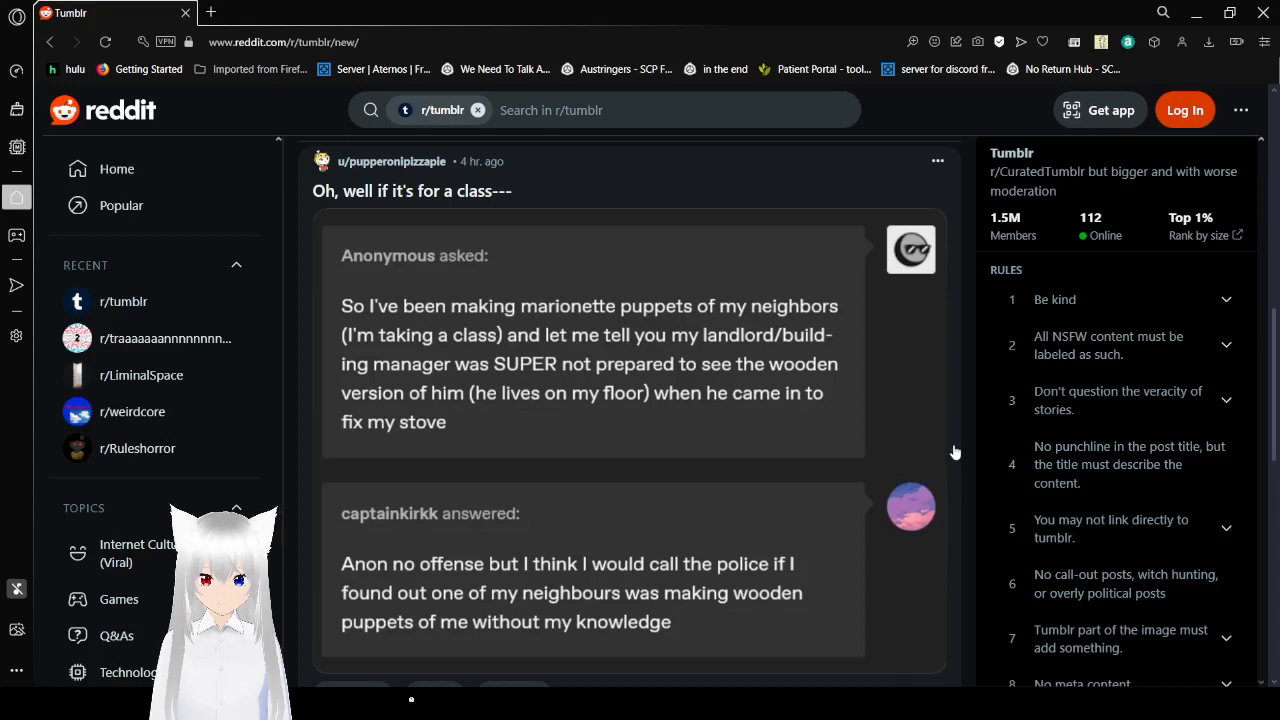
{"action": "scroll", "scroll_direction": "down", "scroll_amount": 3}
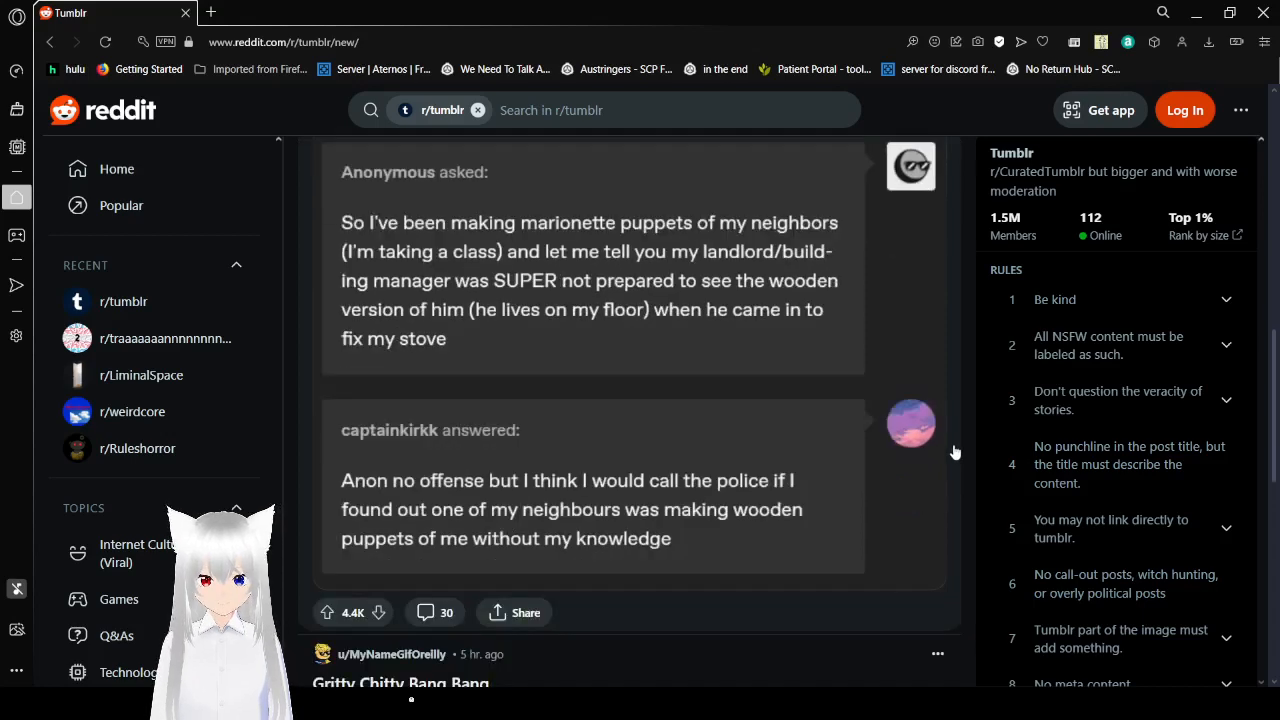
{"action": "scroll", "scroll_direction": "down", "scroll_amount": 3}
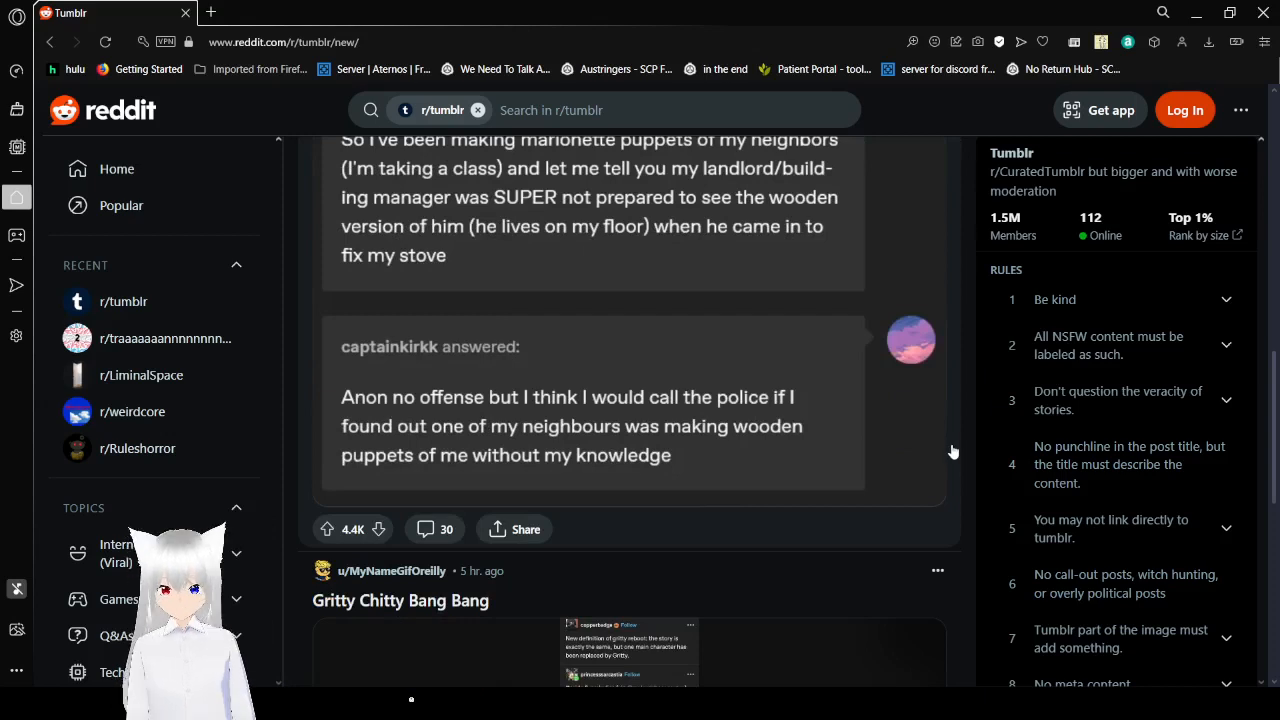
{"action": "scroll", "scroll_direction": "down", "scroll_amount": 3}
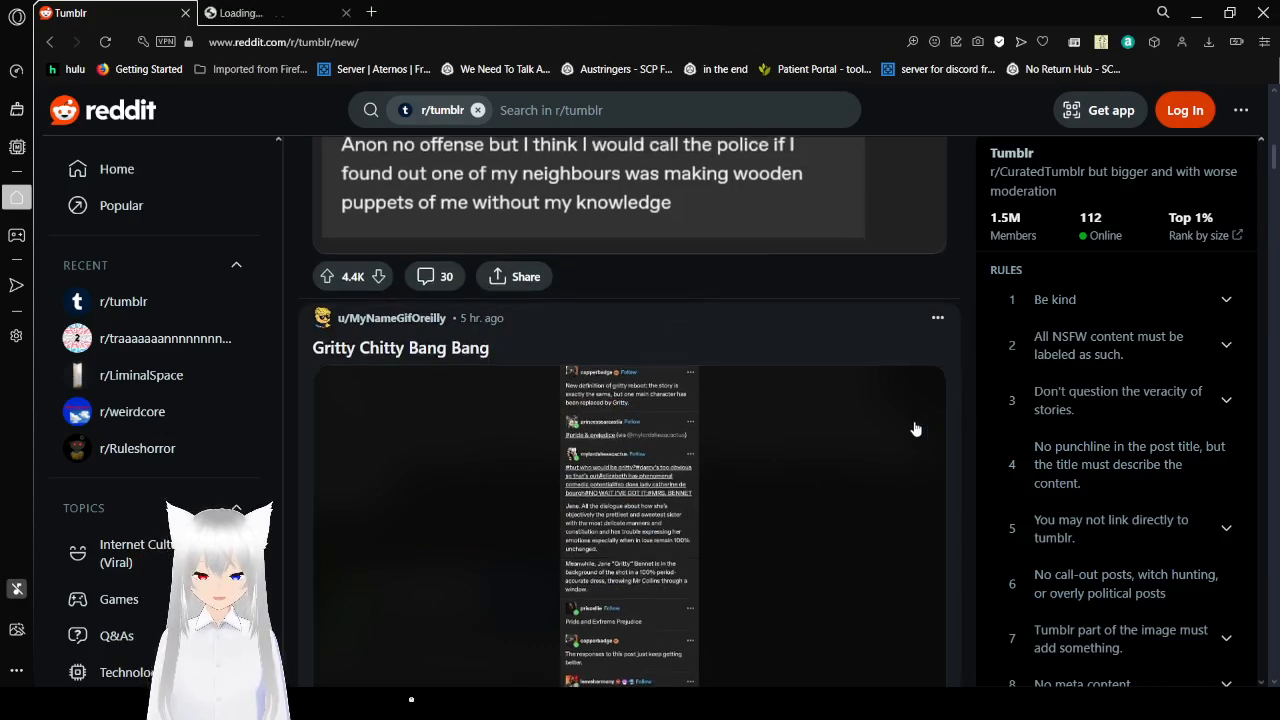
{"action": "scroll", "scroll_direction": "down", "scroll_amount": 3}
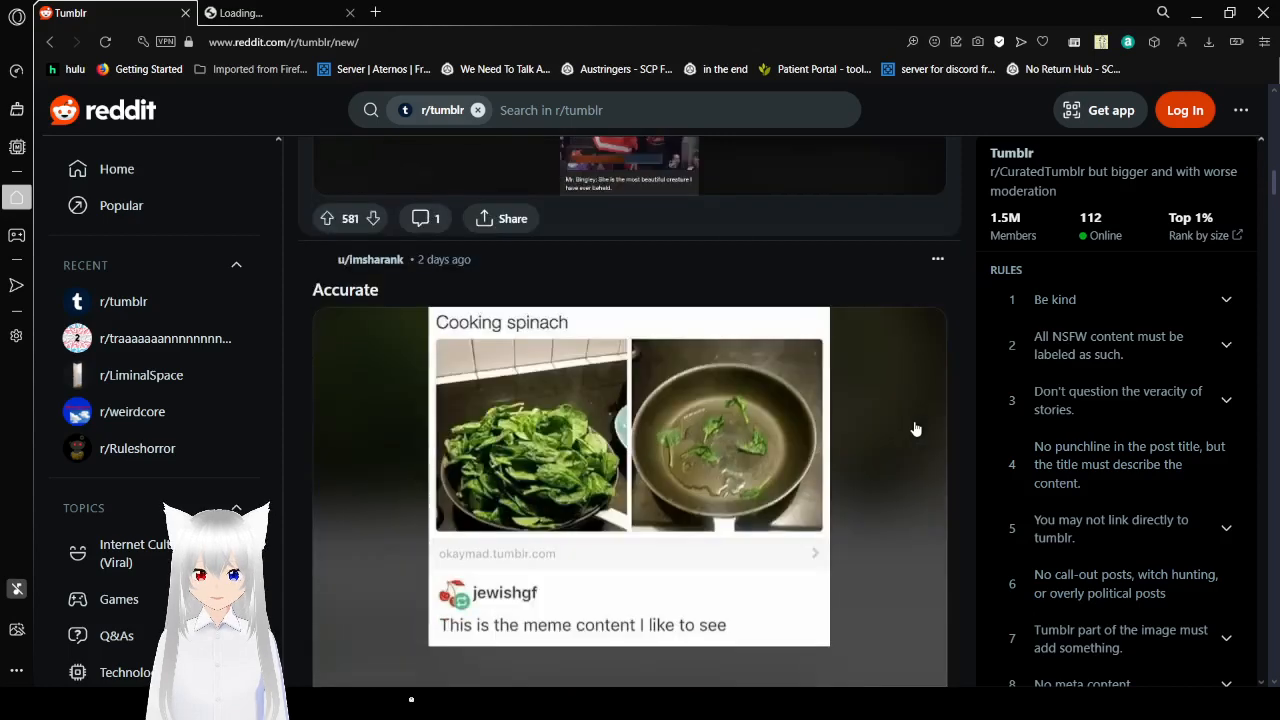
{"action": "scroll", "scroll_direction": "down", "scroll_amount": 3}
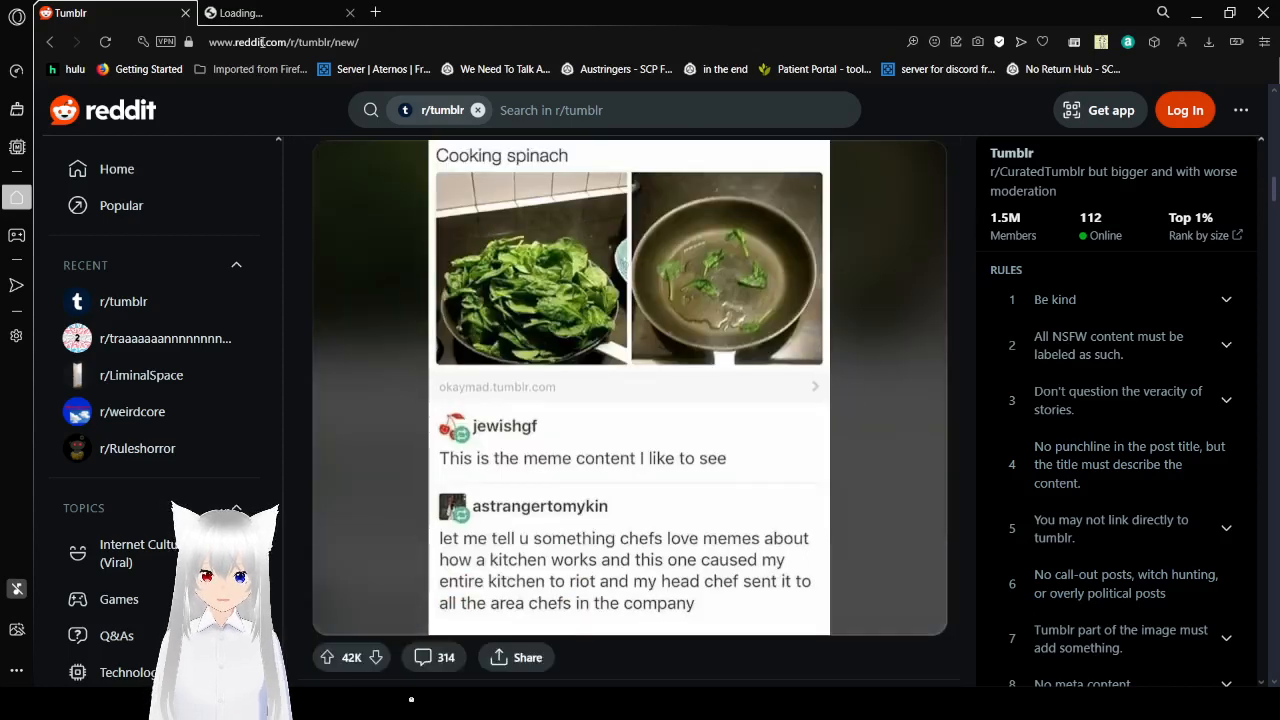
{"action": "left_click", "coordinate": [270, 12]}
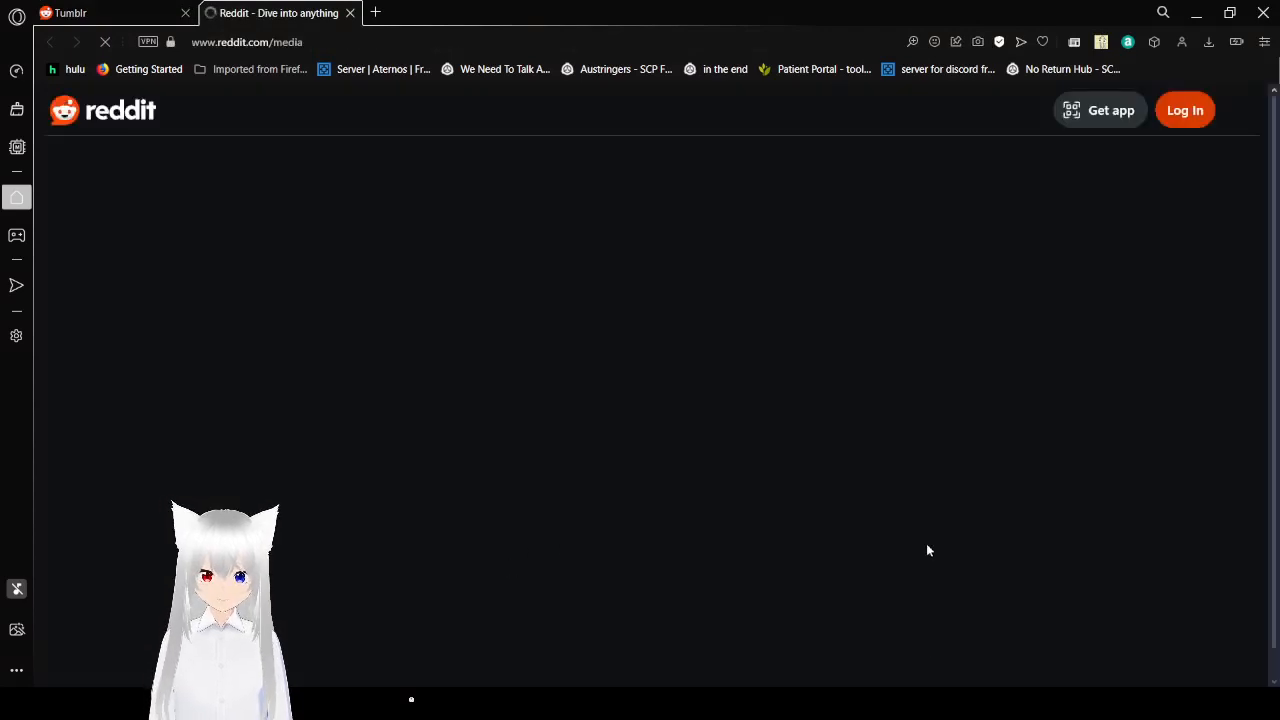
{"action": "mouse_move", "coordinate": [924, 656]}
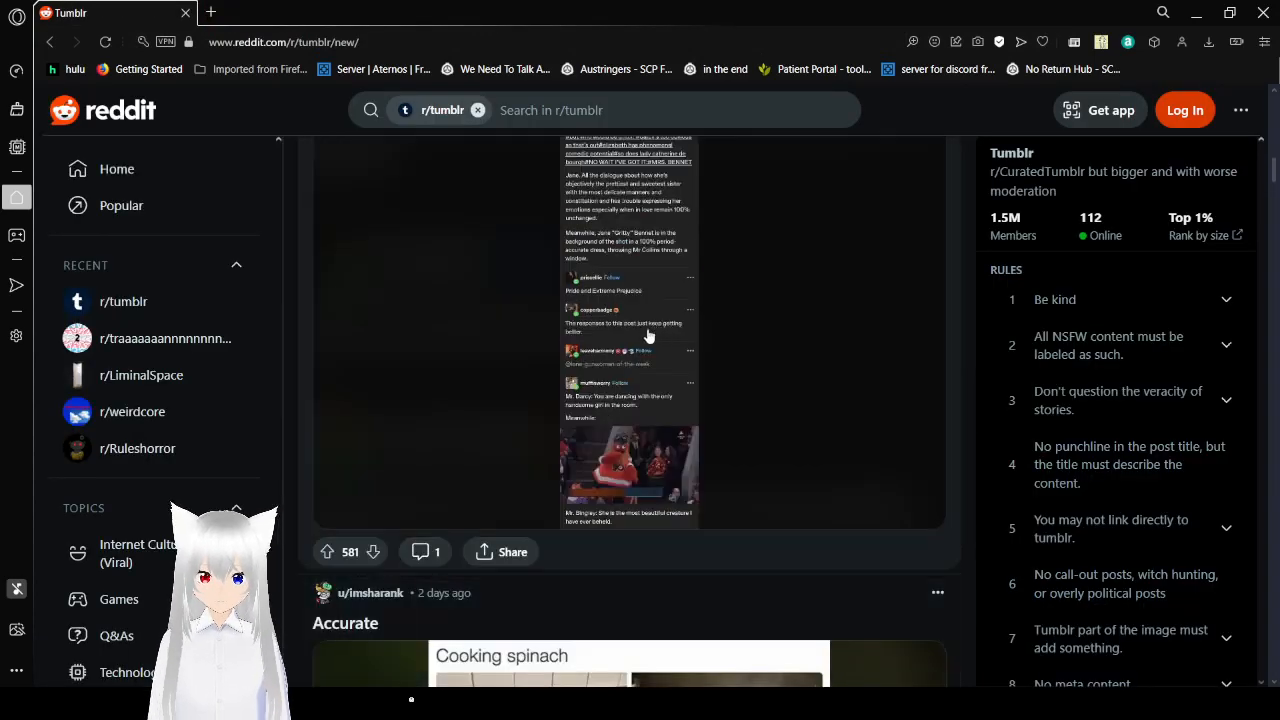
{"action": "mouse_move", "coordinate": [676, 356]}
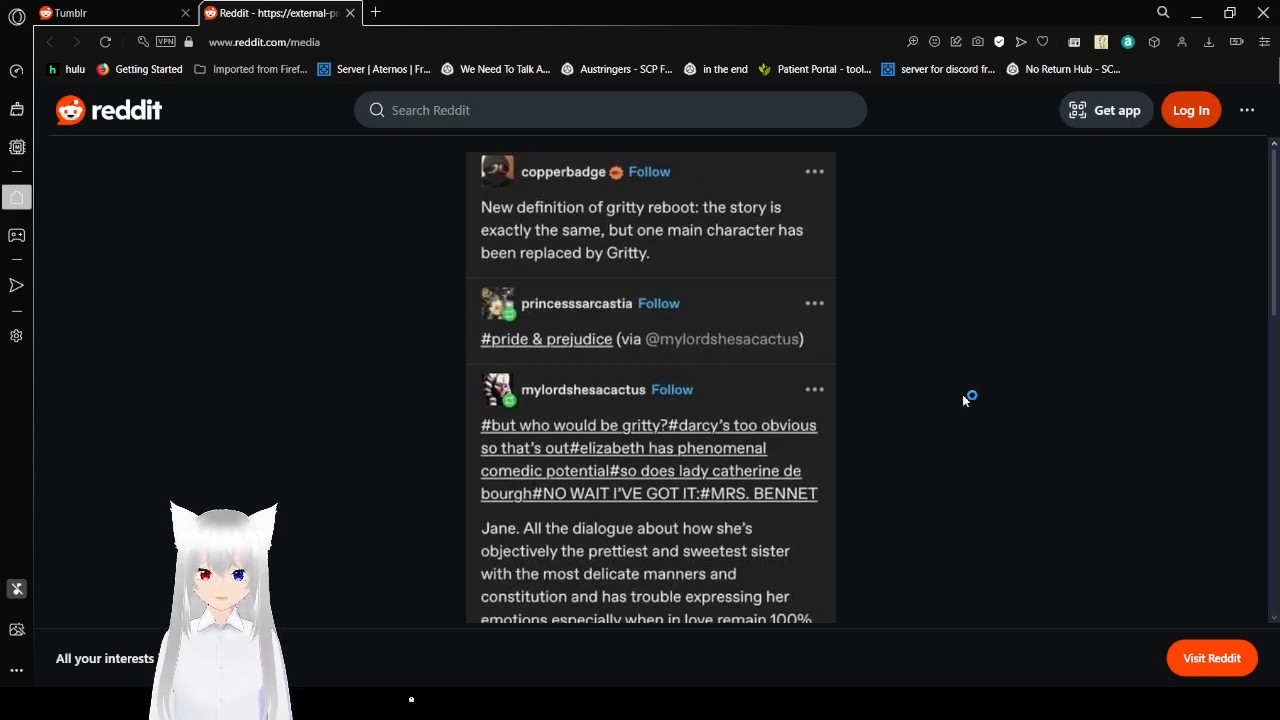
- Read down the Gritty Pride and Prejudice screenshot to the Mr. Bingley reply under the GIF
{"action": "scroll", "scroll_direction": "down", "scroll_amount": 3}
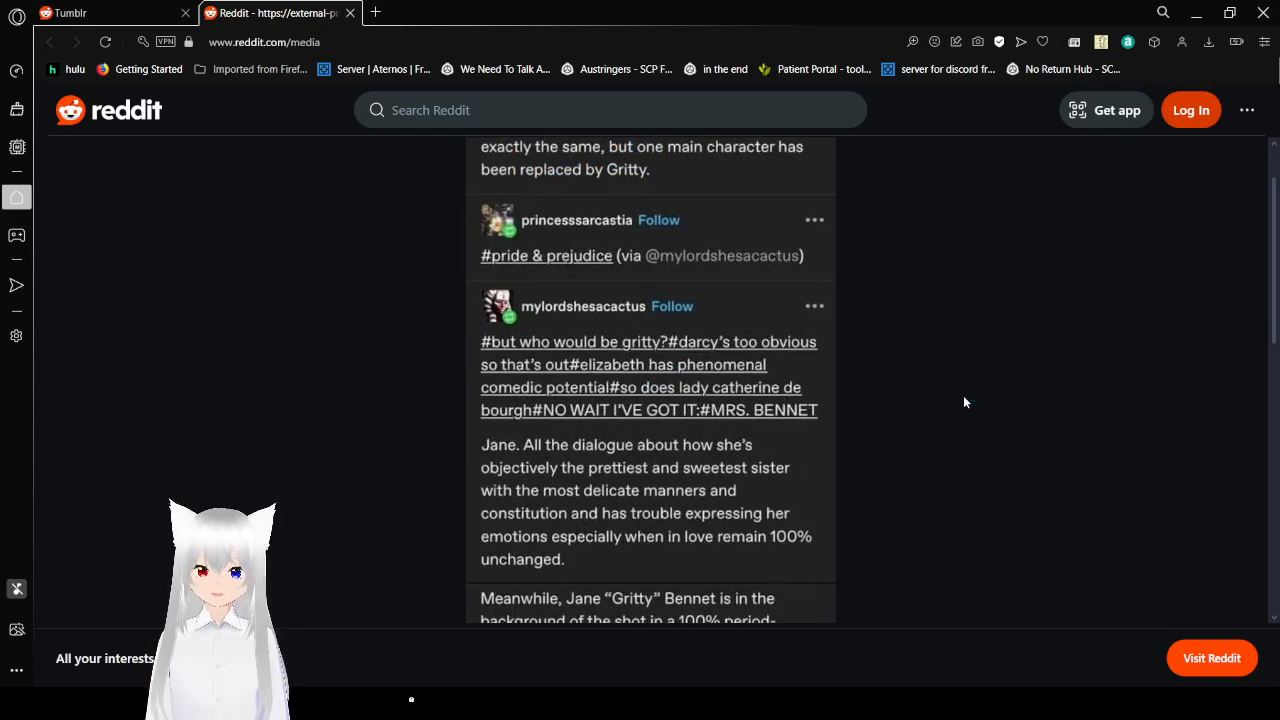
{"action": "scroll", "scroll_direction": "down", "scroll_amount": 3}
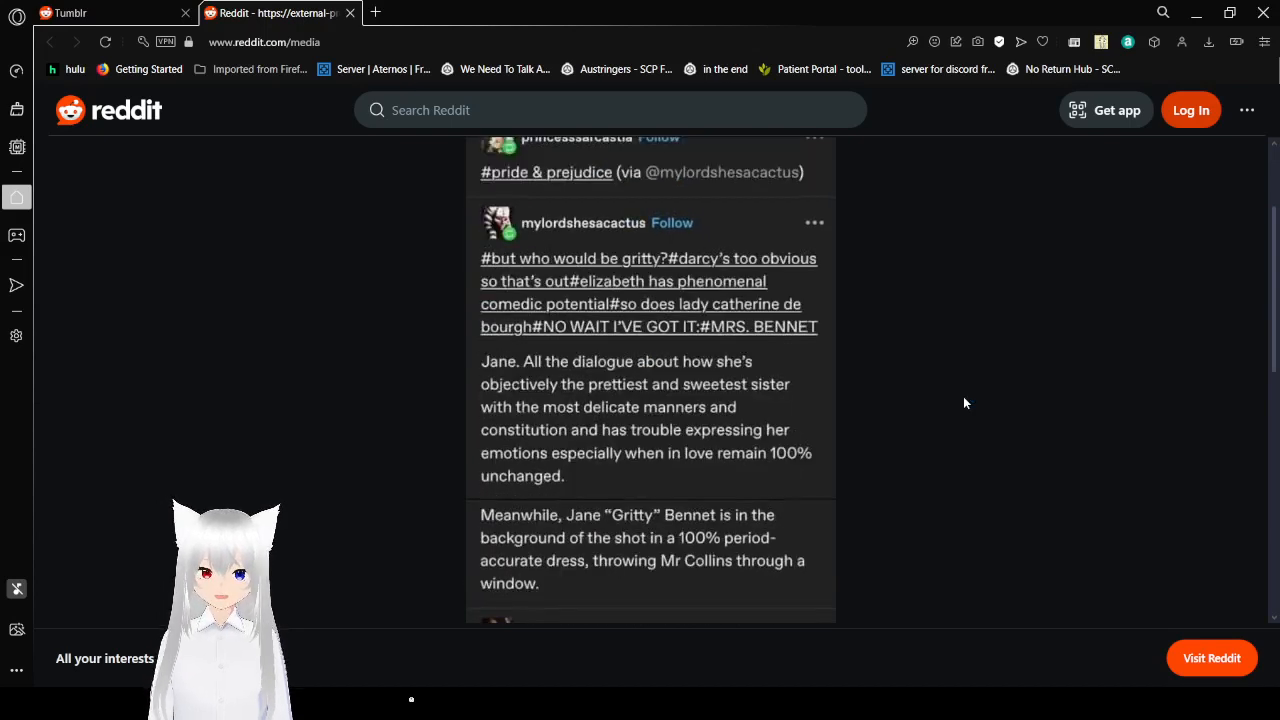
{"action": "scroll", "scroll_direction": "down", "scroll_amount": 3}
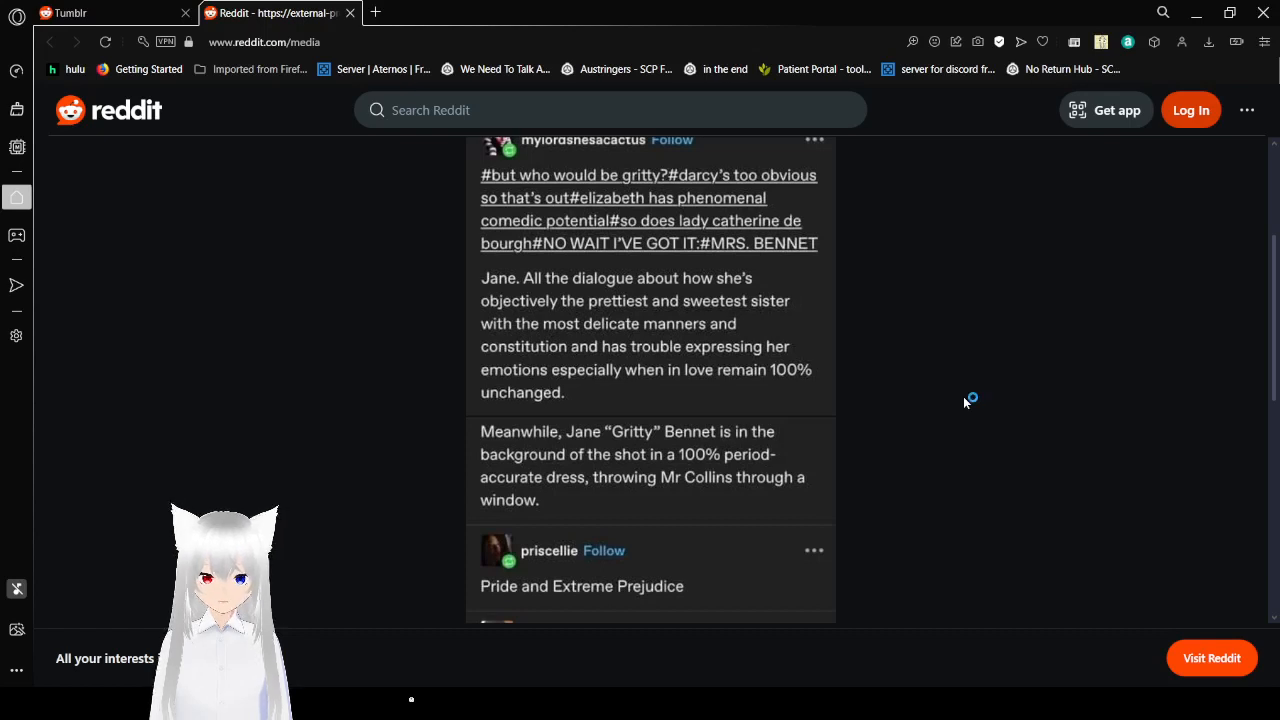
{"action": "scroll", "scroll_direction": "down", "scroll_amount": 3}
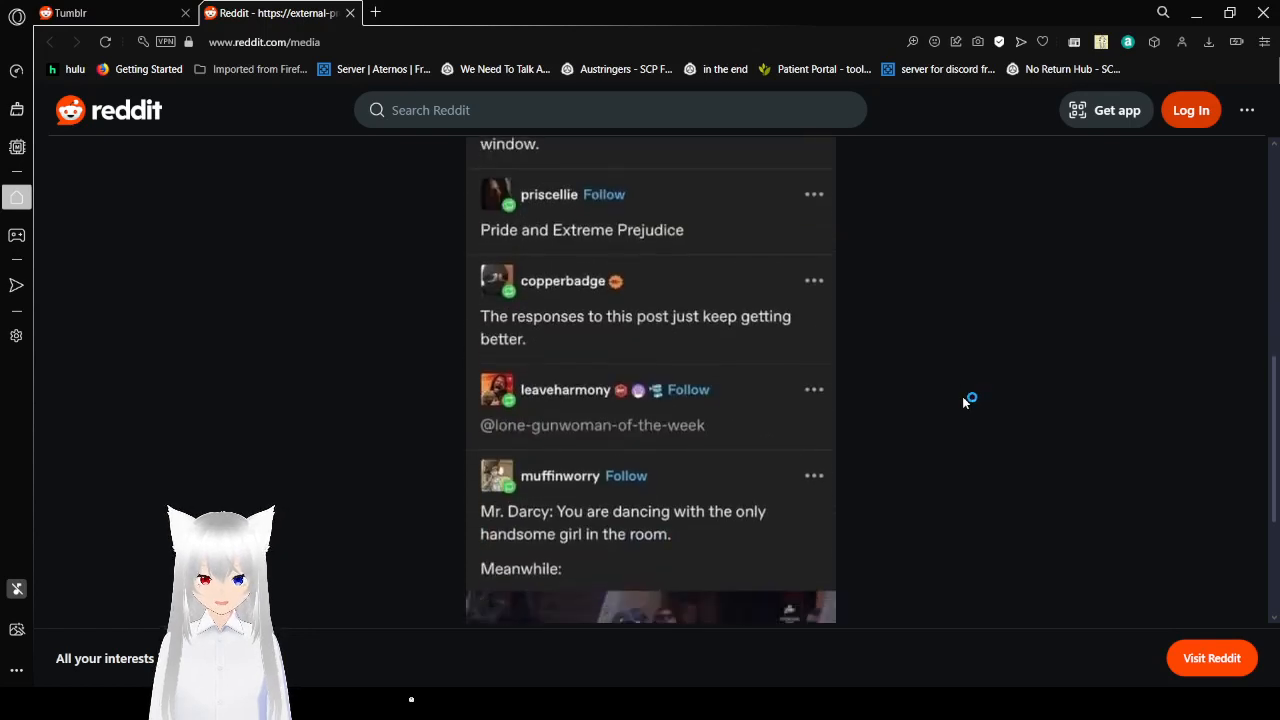
{"action": "scroll", "scroll_direction": "down", "scroll_amount": 3}
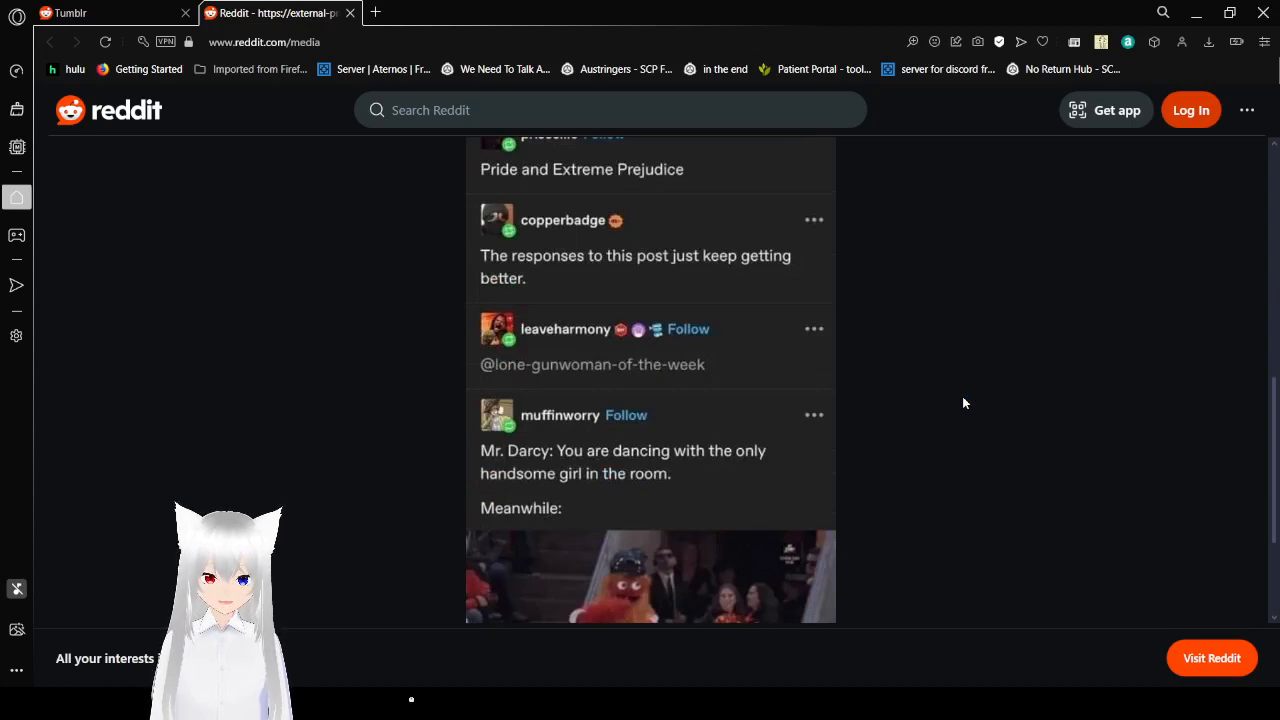
{"action": "scroll", "scroll_direction": "down", "scroll_amount": 3}
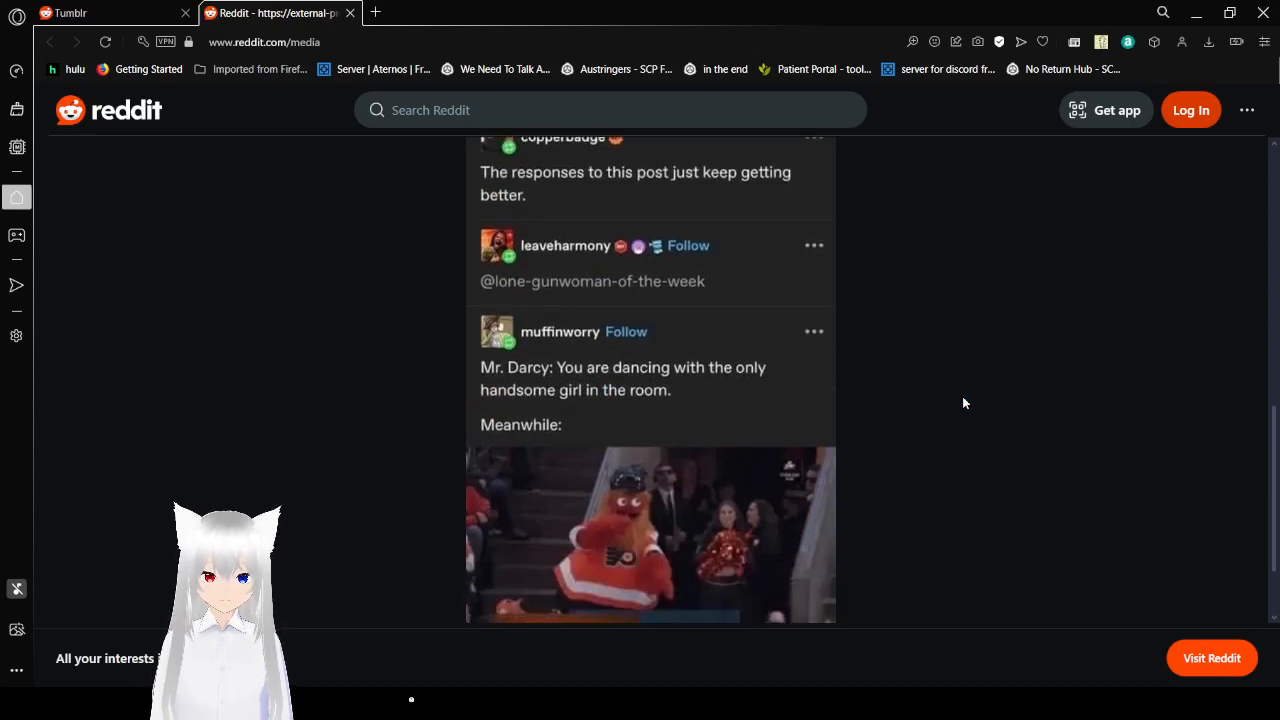
{"action": "scroll", "scroll_direction": "down", "scroll_amount": 3}
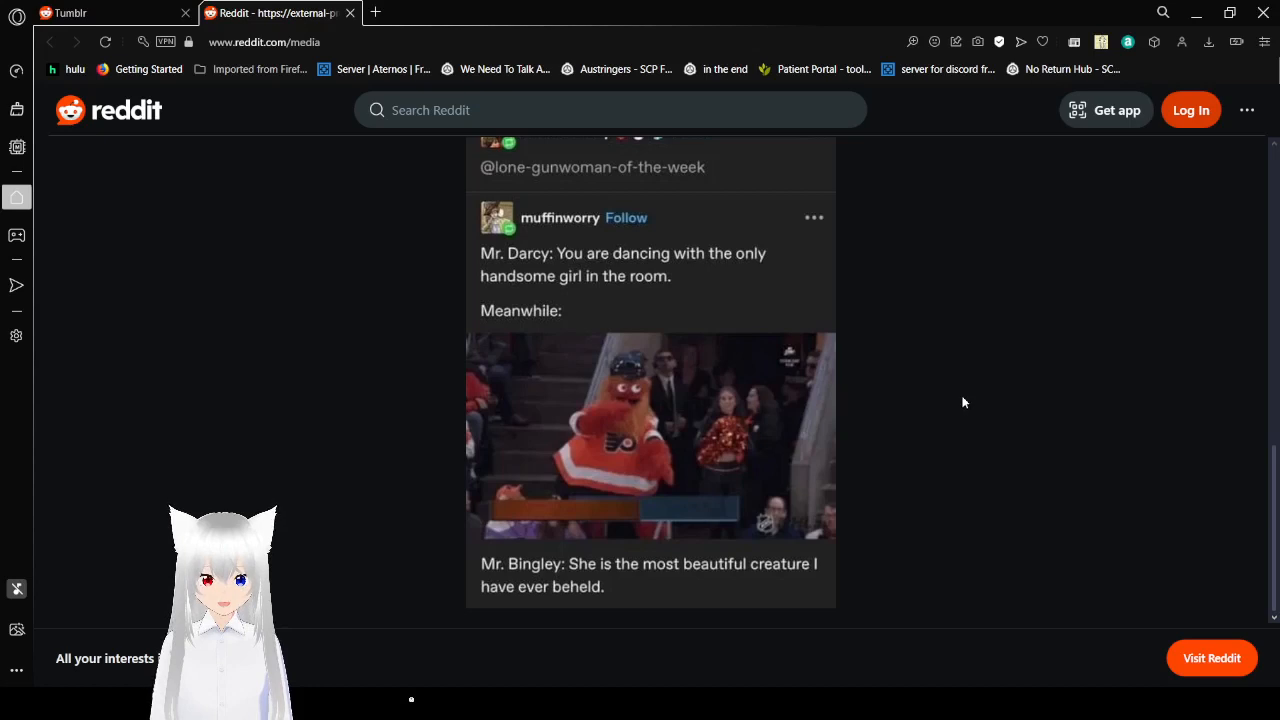
{"action": "mouse_move", "coordinate": [256, 272]}
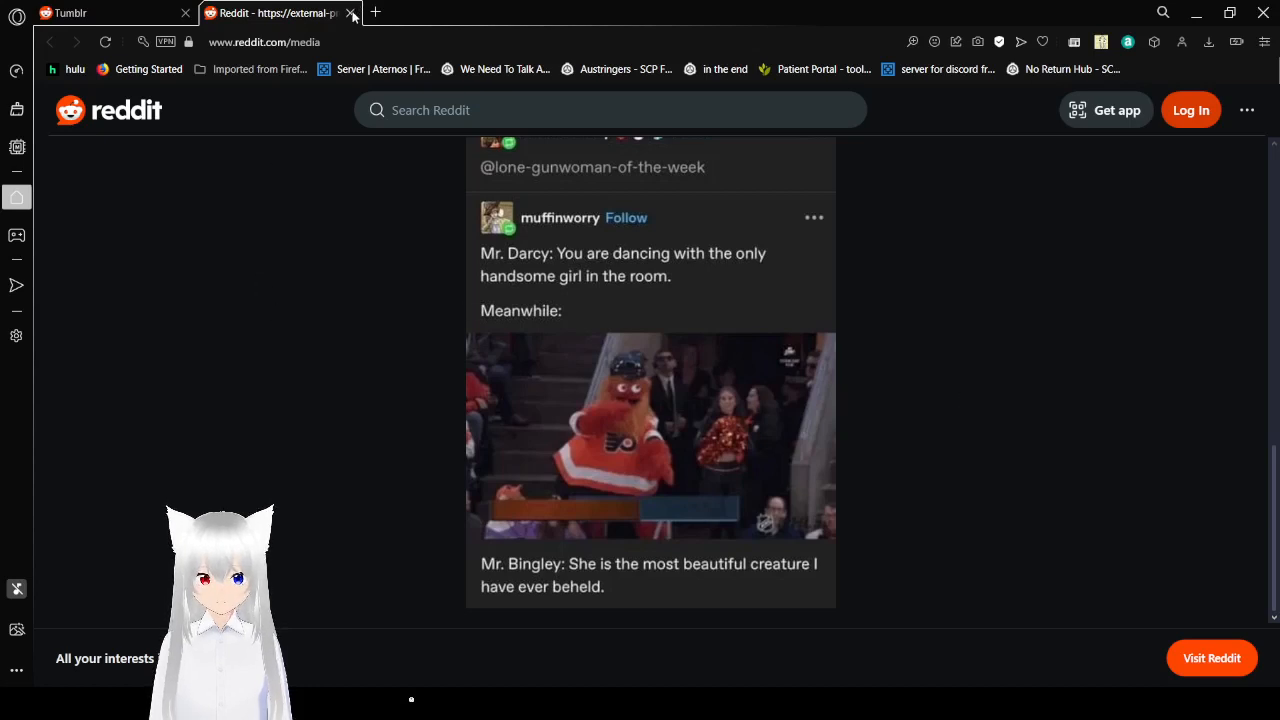
- Close the media tab and scroll the r/tumblr feed down to the Wet toilet freak post
{"action": "left_click", "coordinate": [352, 12]}
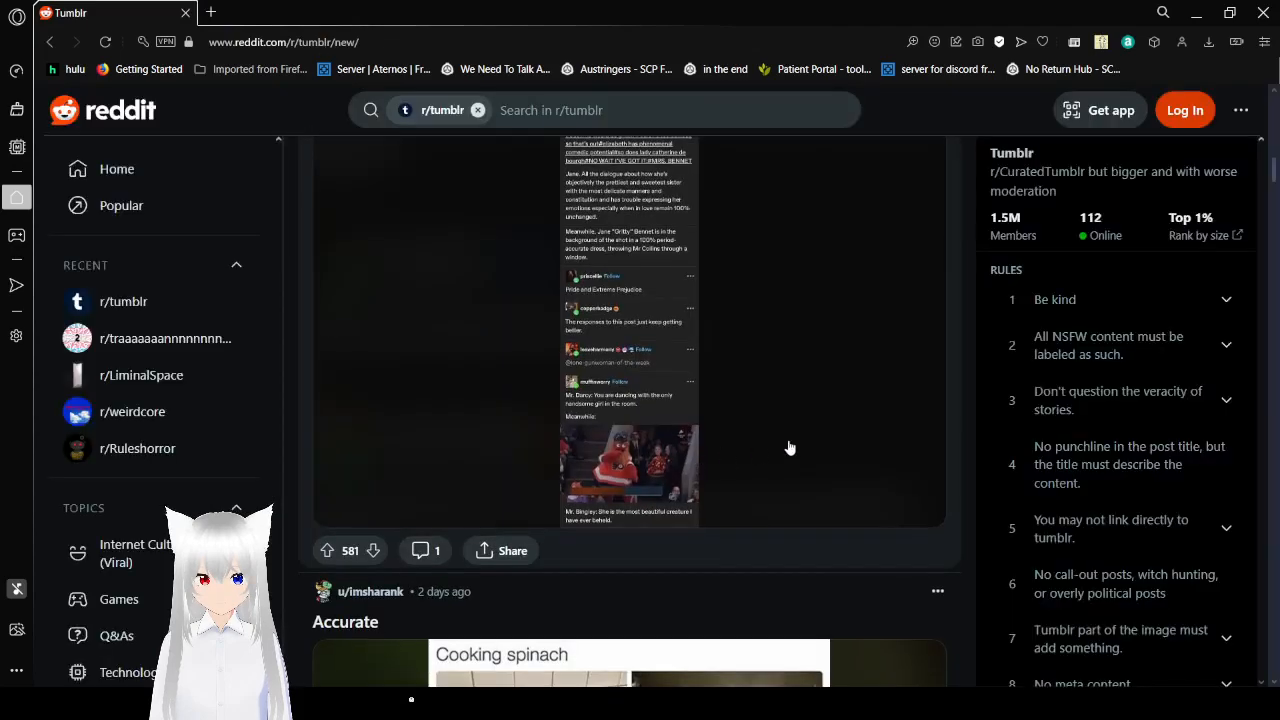
{"action": "scroll", "scroll_direction": "down", "scroll_amount": 3}
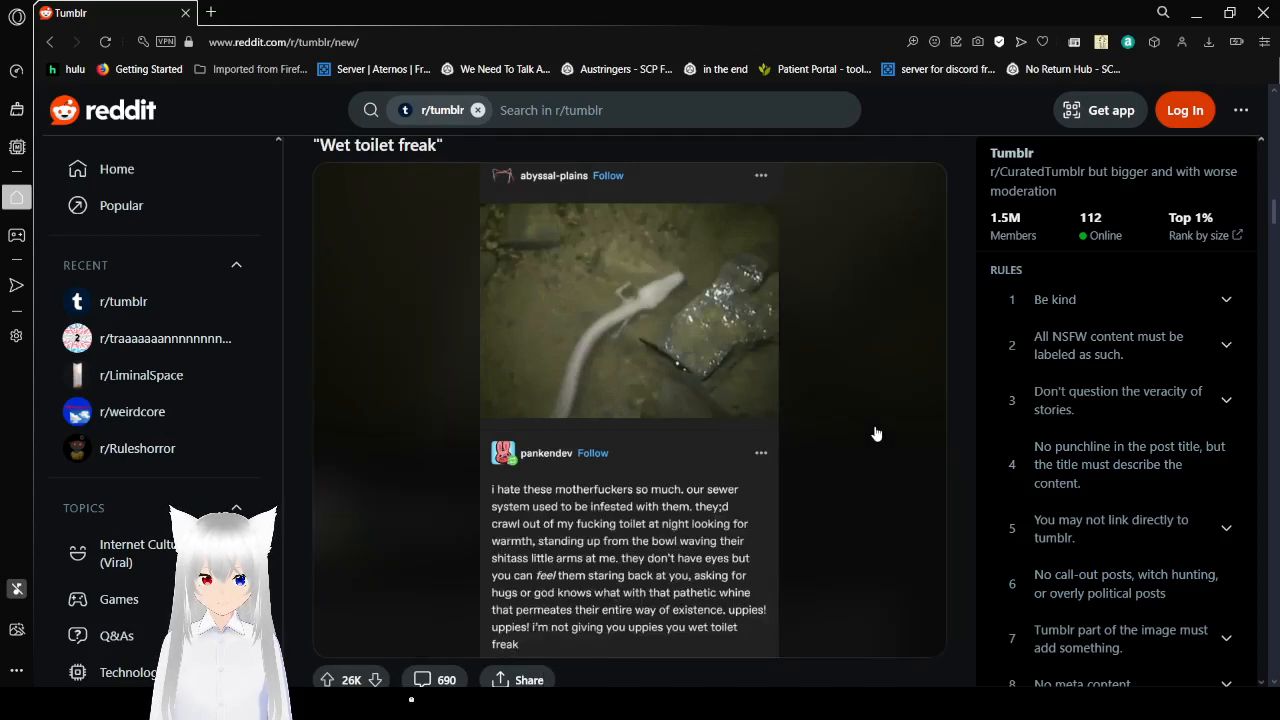
{"action": "scroll", "scroll_direction": "down", "scroll_amount": 3}
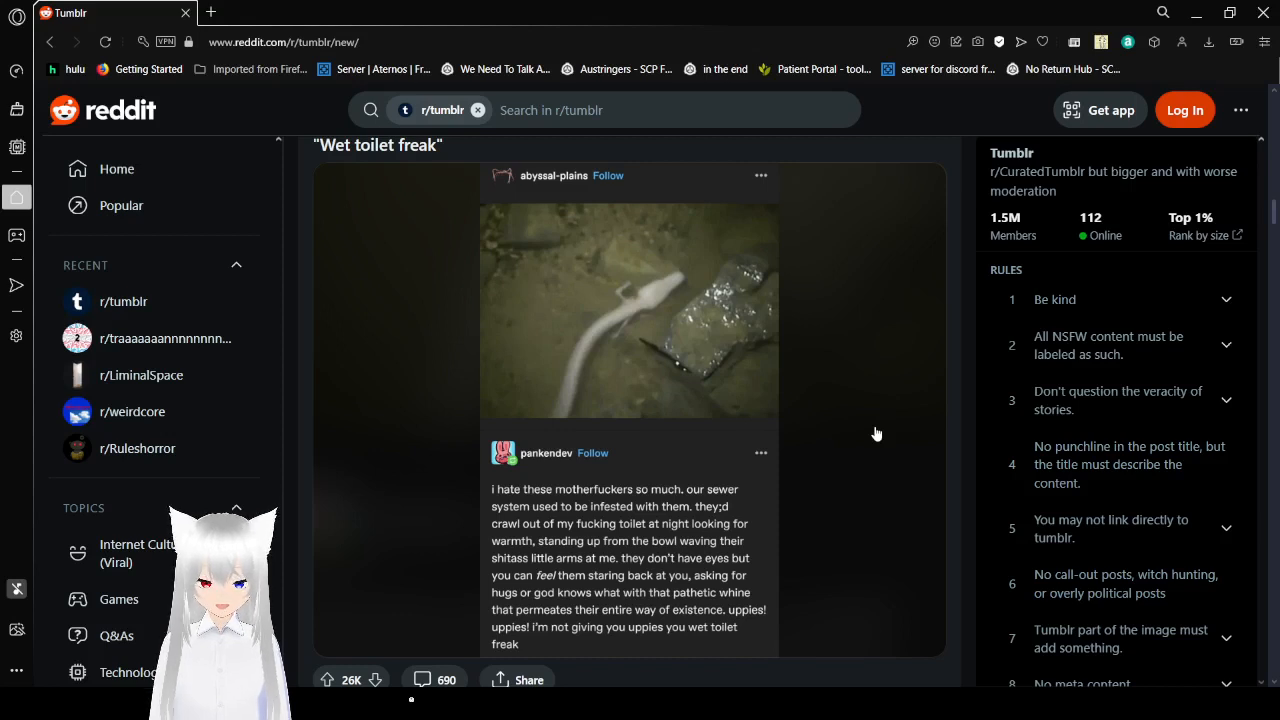
{"action": "mouse_move", "coordinate": [876, 442]}
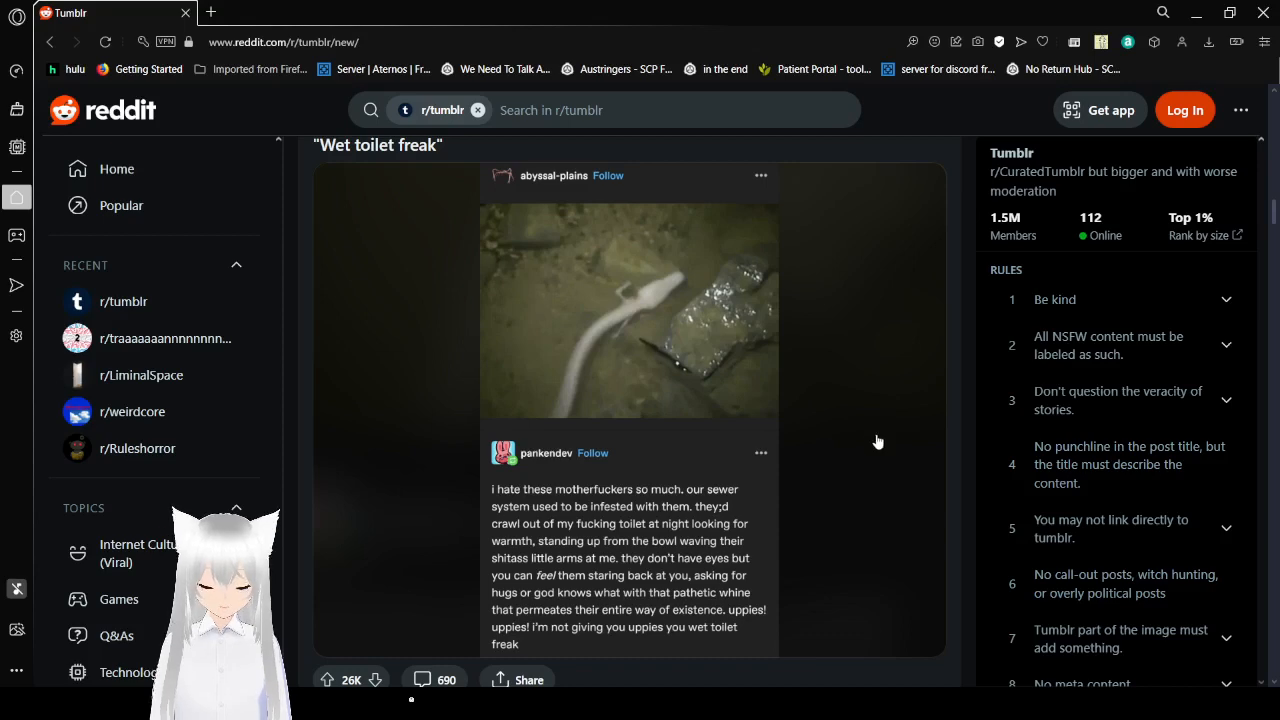
{"action": "scroll", "scroll_direction": "down", "scroll_amount": 3}
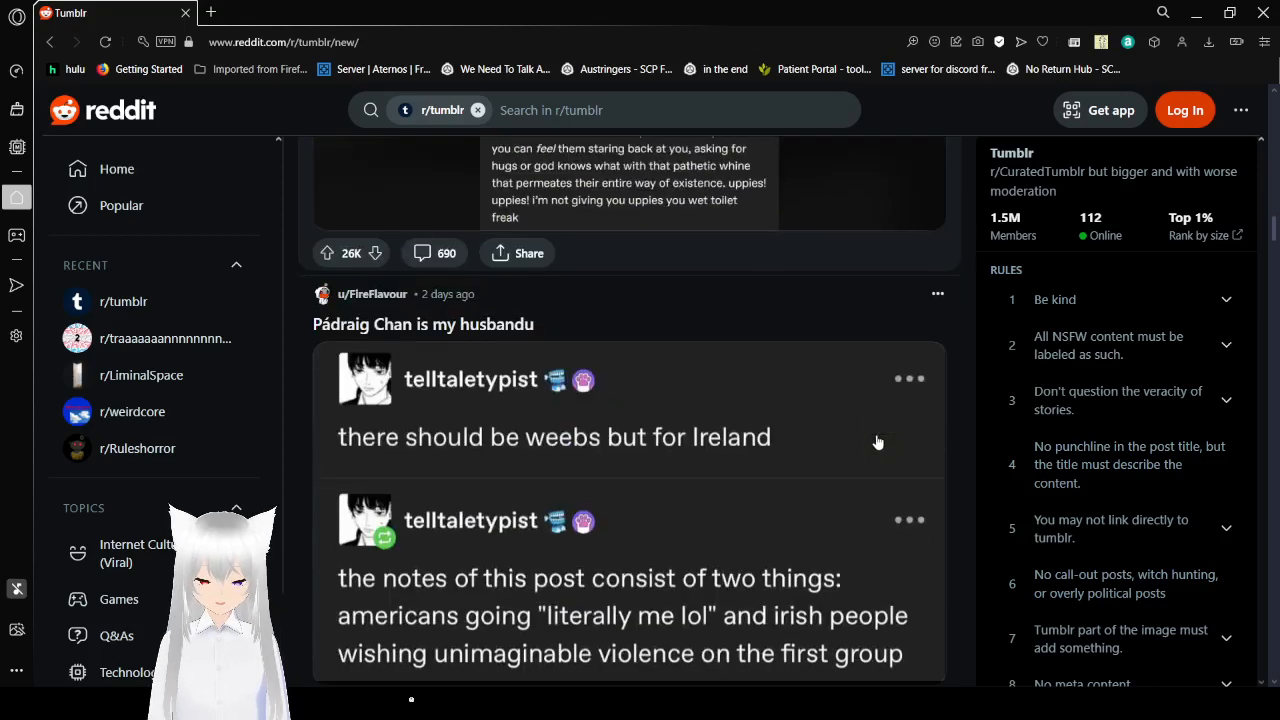
{"action": "scroll", "scroll_direction": "down", "scroll_amount": 3}
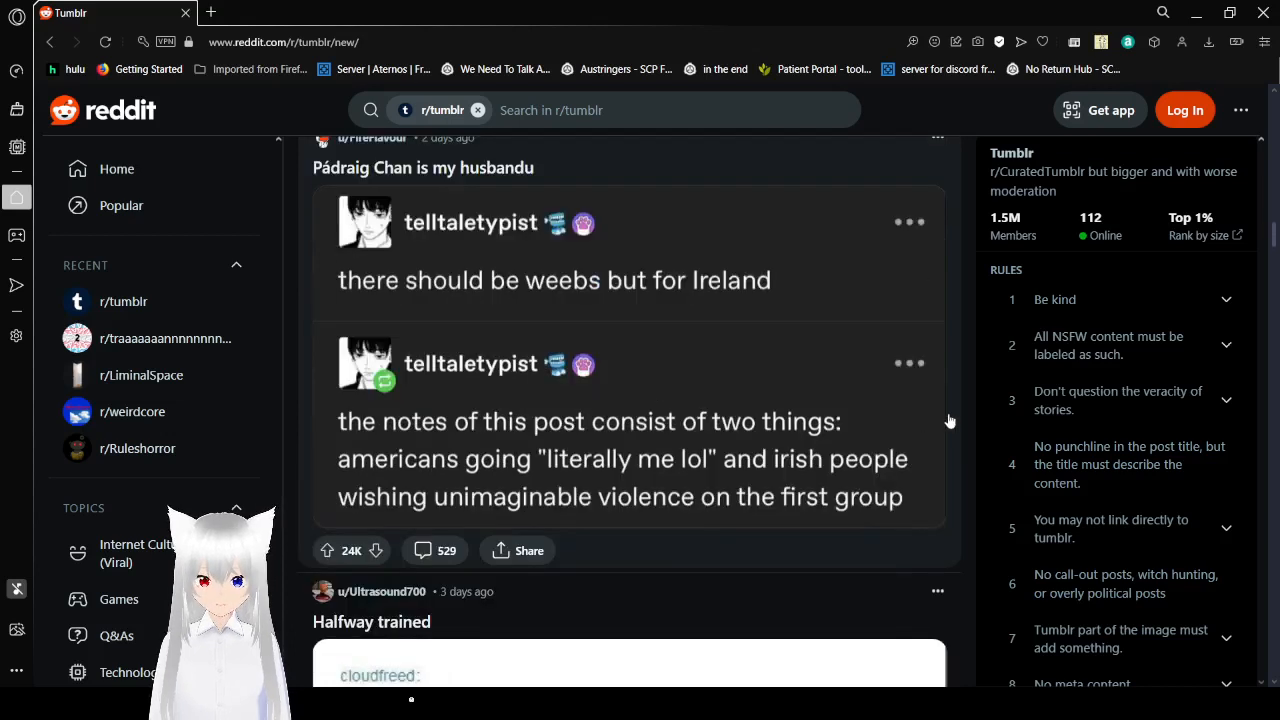
{"action": "mouse_move", "coordinate": [962, 412]}
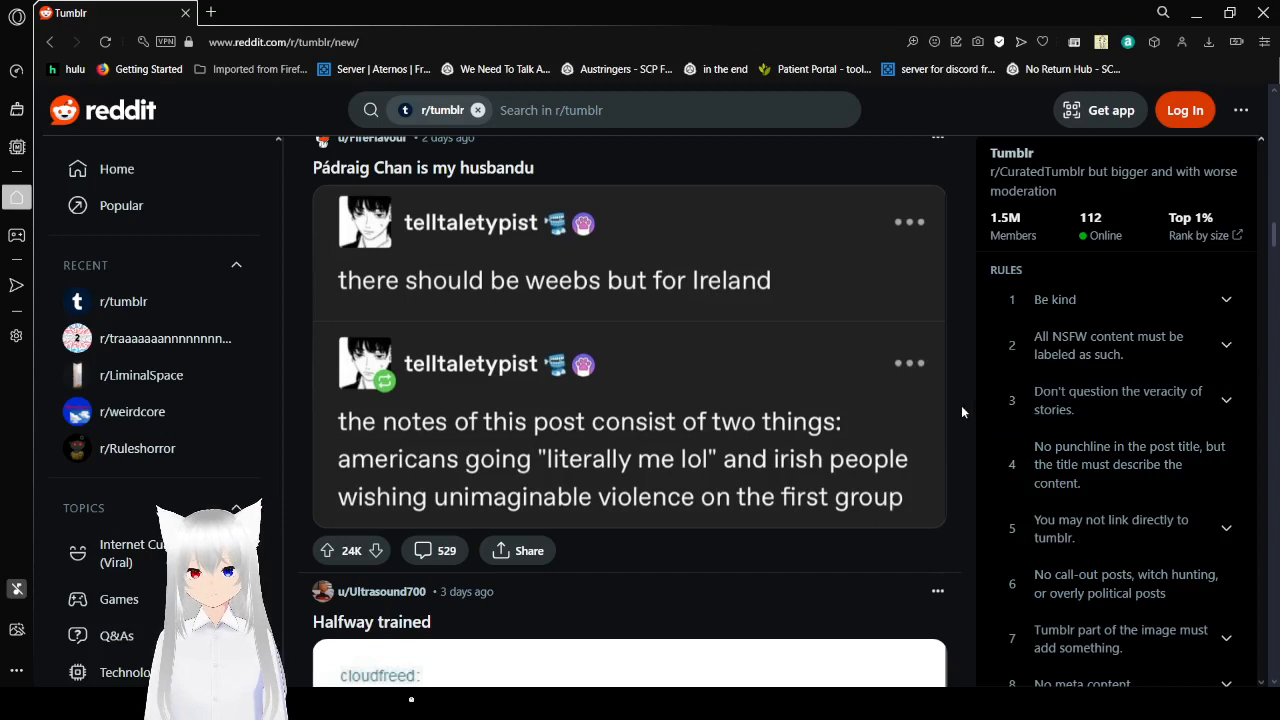
{"action": "mouse_move", "coordinate": [968, 408]}
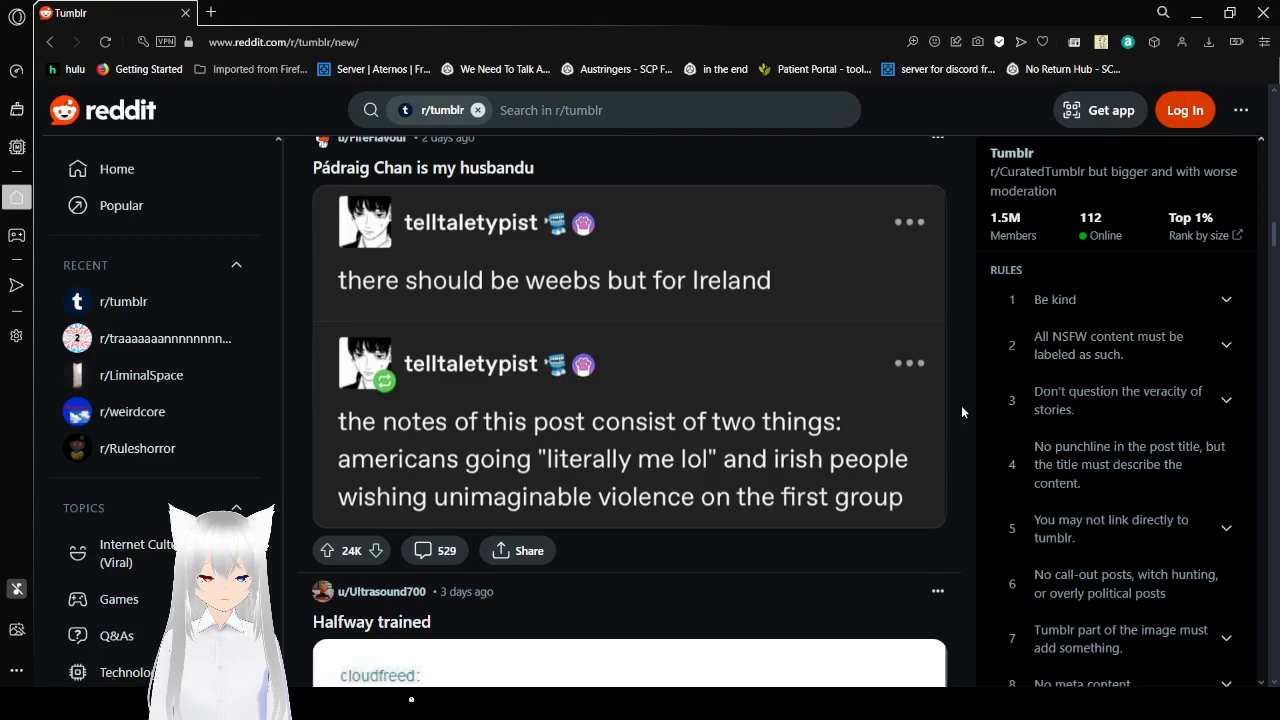
{"action": "scroll", "scroll_direction": "down", "scroll_amount": 3}
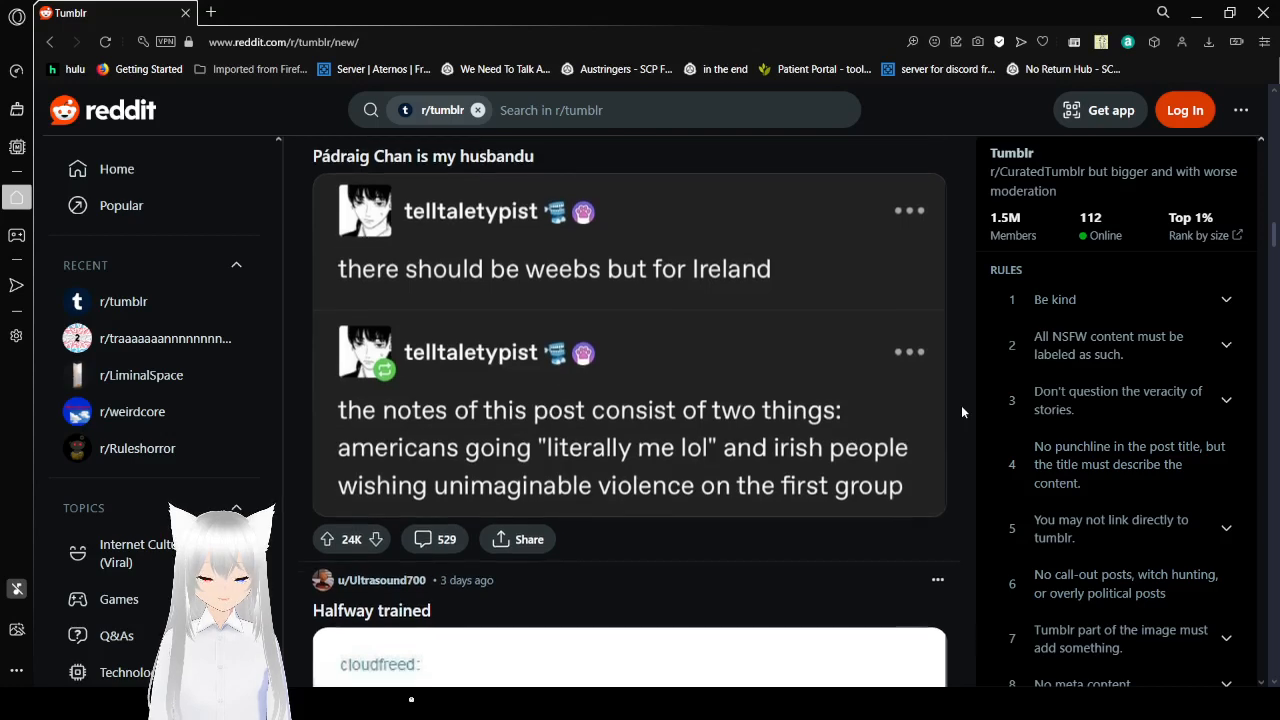
{"action": "scroll", "scroll_direction": "down", "scroll_amount": 3}
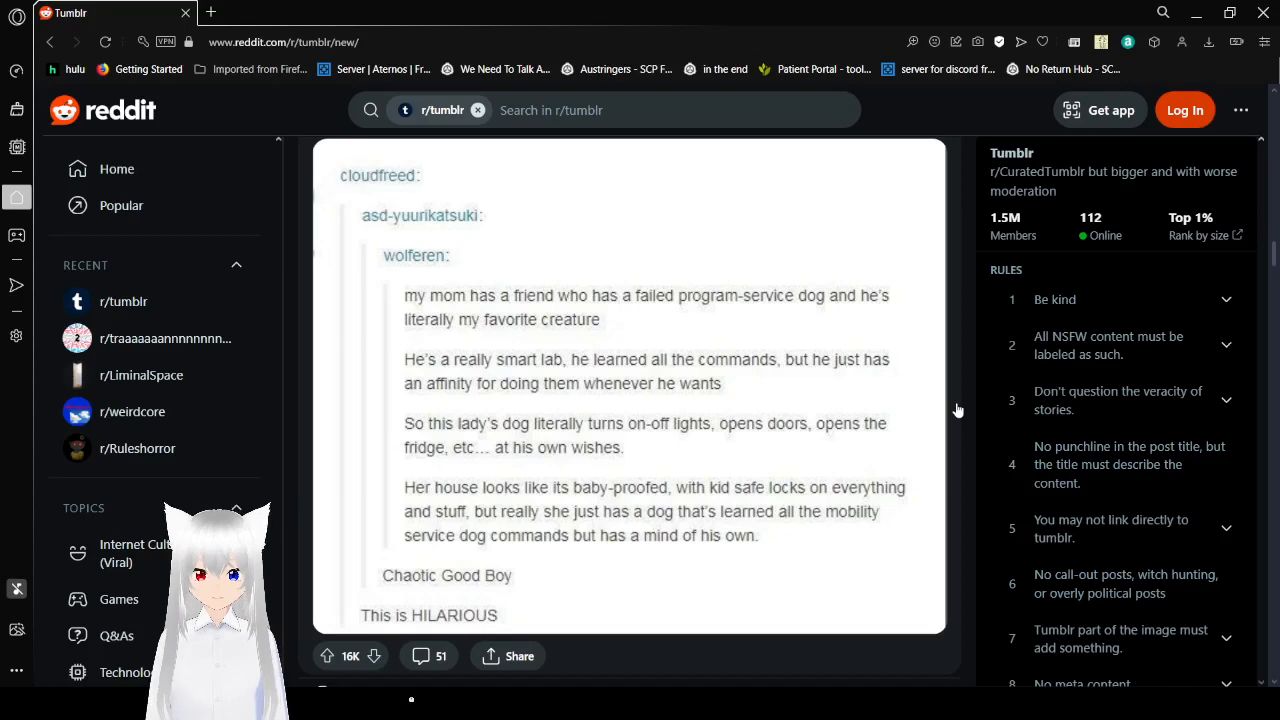
- Scroll past the Samwise Gamgee and The Curse posts toward Boob discourse, their images opening in new tabs
{"action": "scroll", "scroll_direction": "down", "scroll_amount": 3}
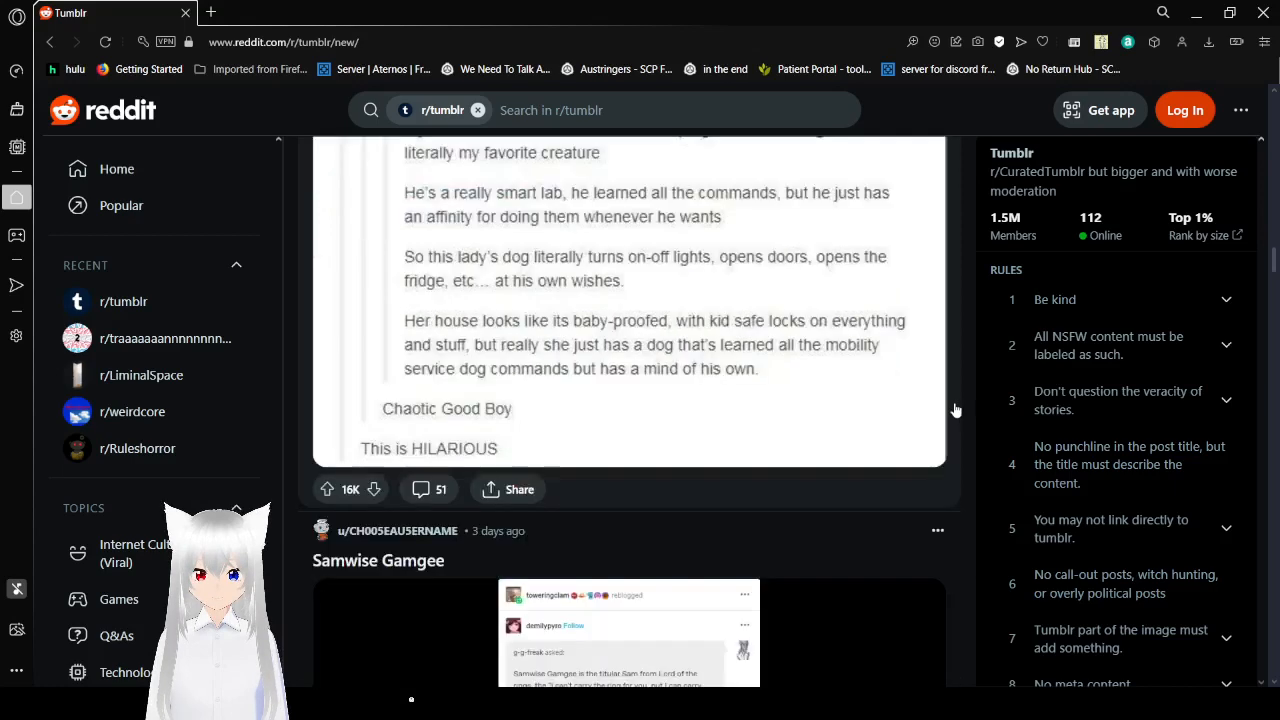
{"action": "scroll", "scroll_direction": "down", "scroll_amount": 3}
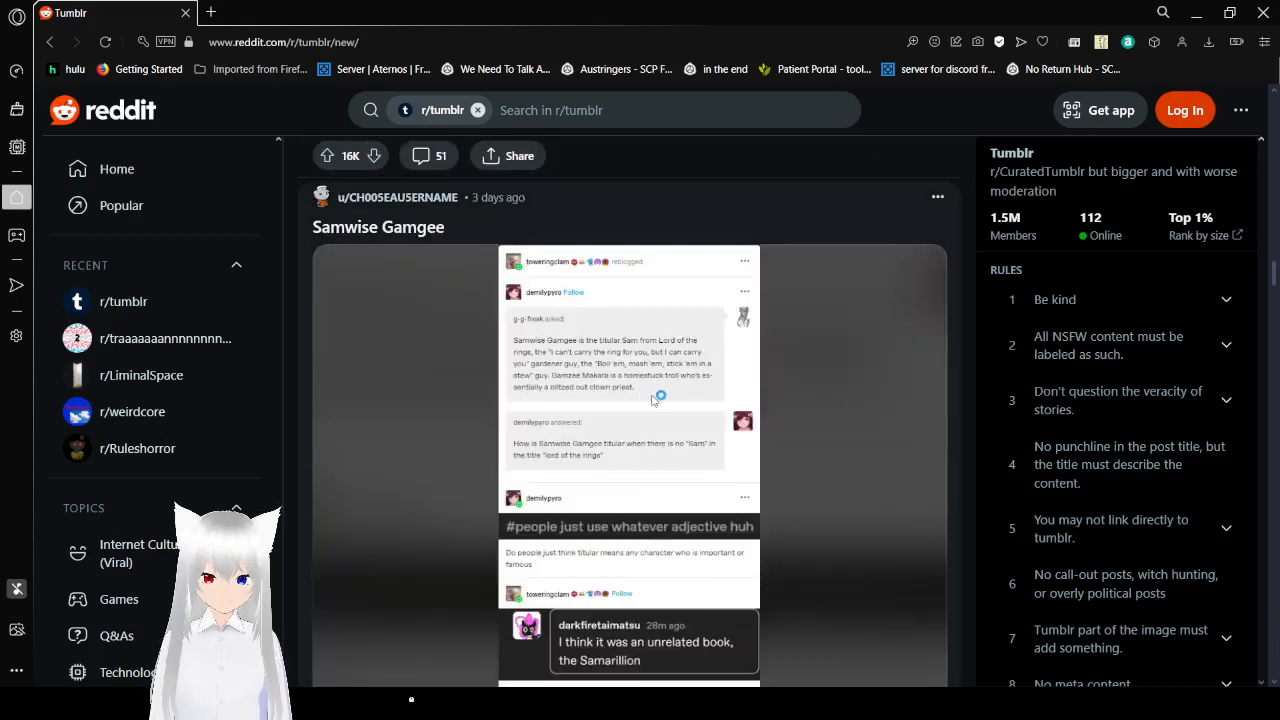
{"action": "mouse_move", "coordinate": [894, 468]}
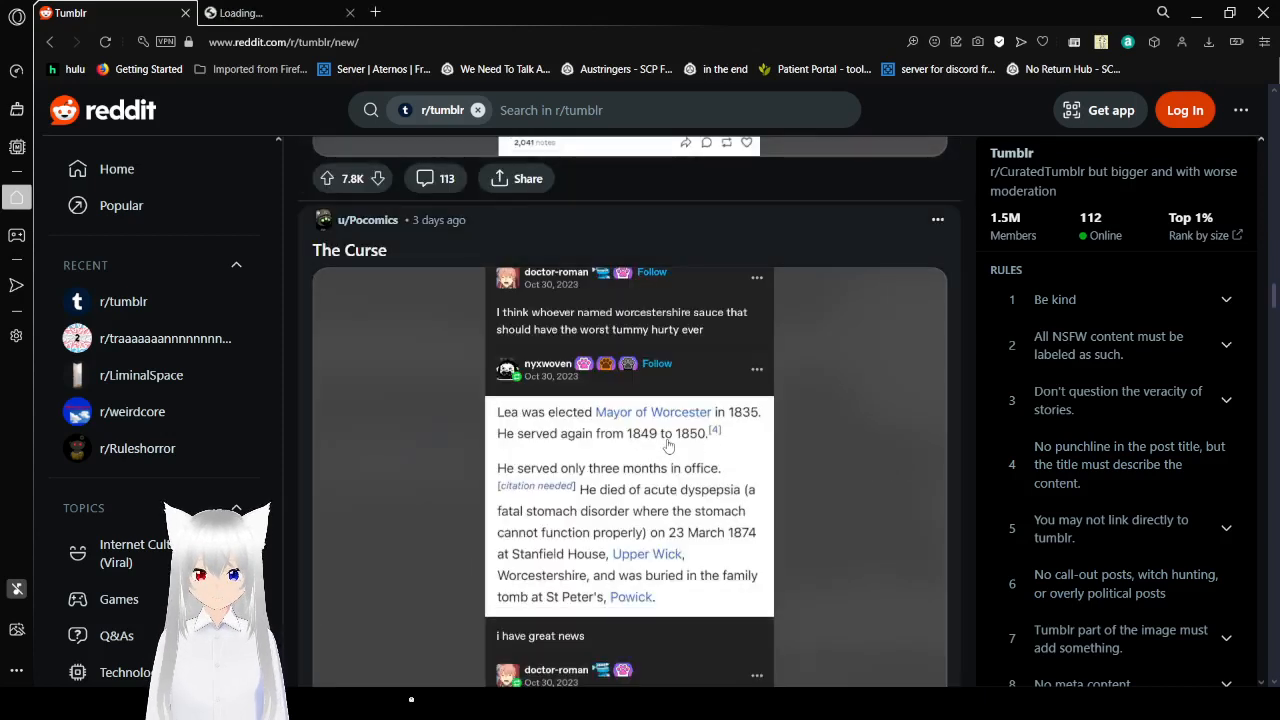
{"action": "mouse_move", "coordinate": [732, 456]}
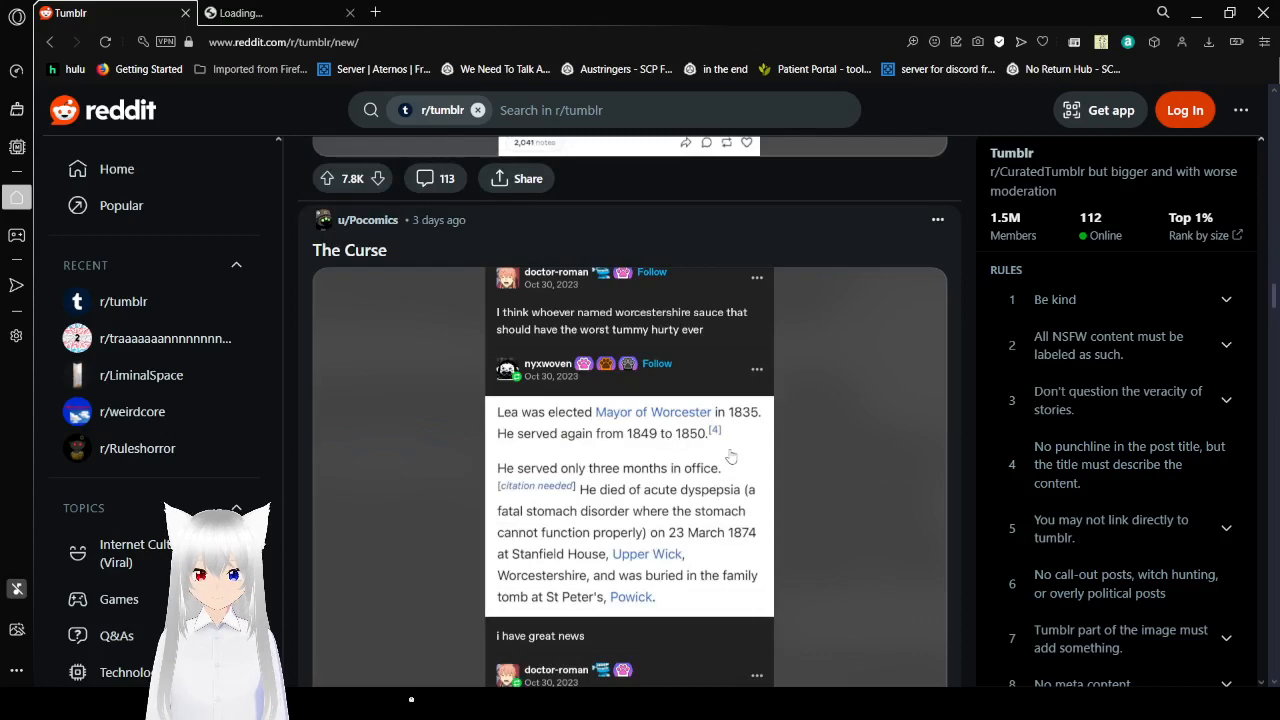
{"action": "scroll", "scroll_direction": "down", "scroll_amount": 3}
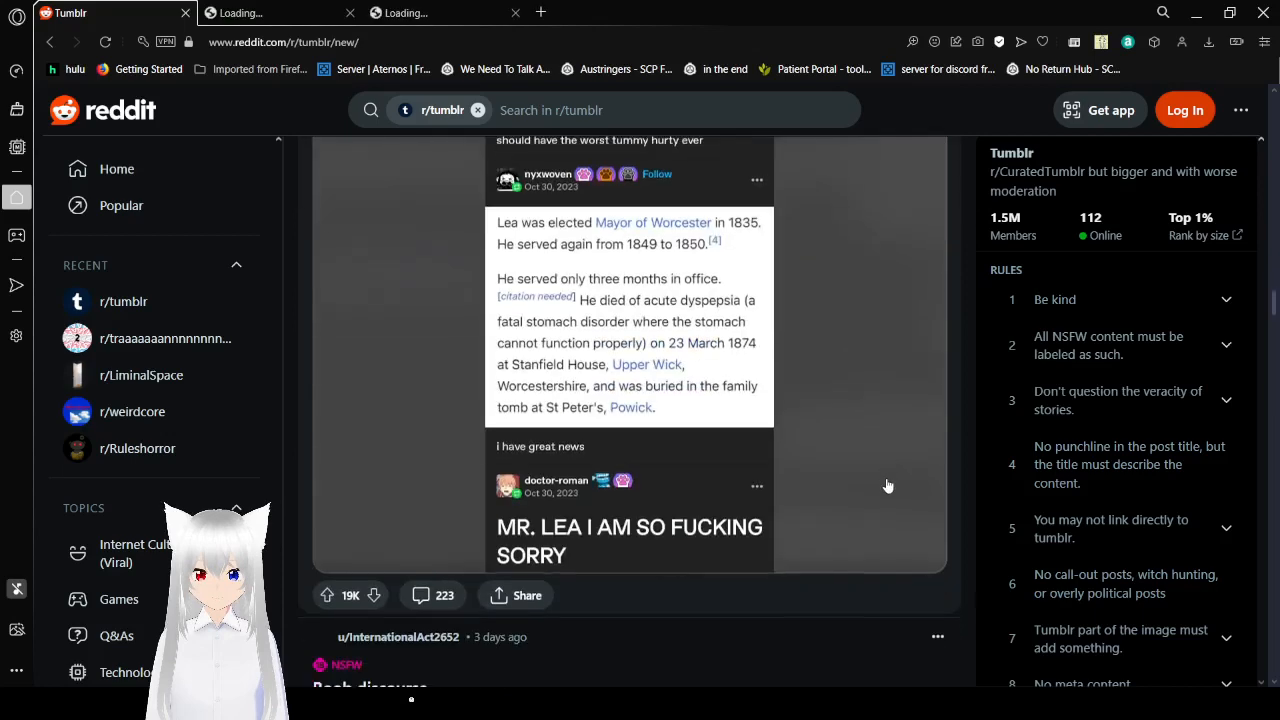
{"action": "scroll", "scroll_direction": "down", "scroll_amount": 3}
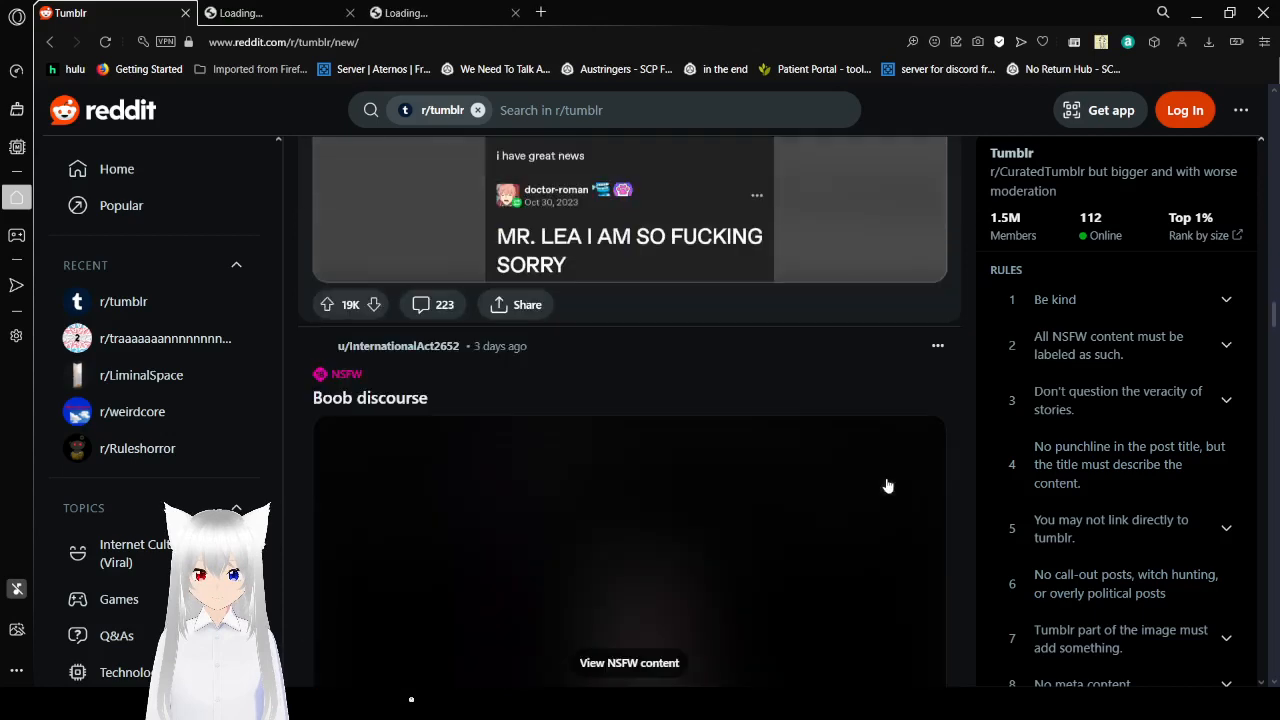
{"action": "scroll", "scroll_direction": "down", "scroll_amount": 3}
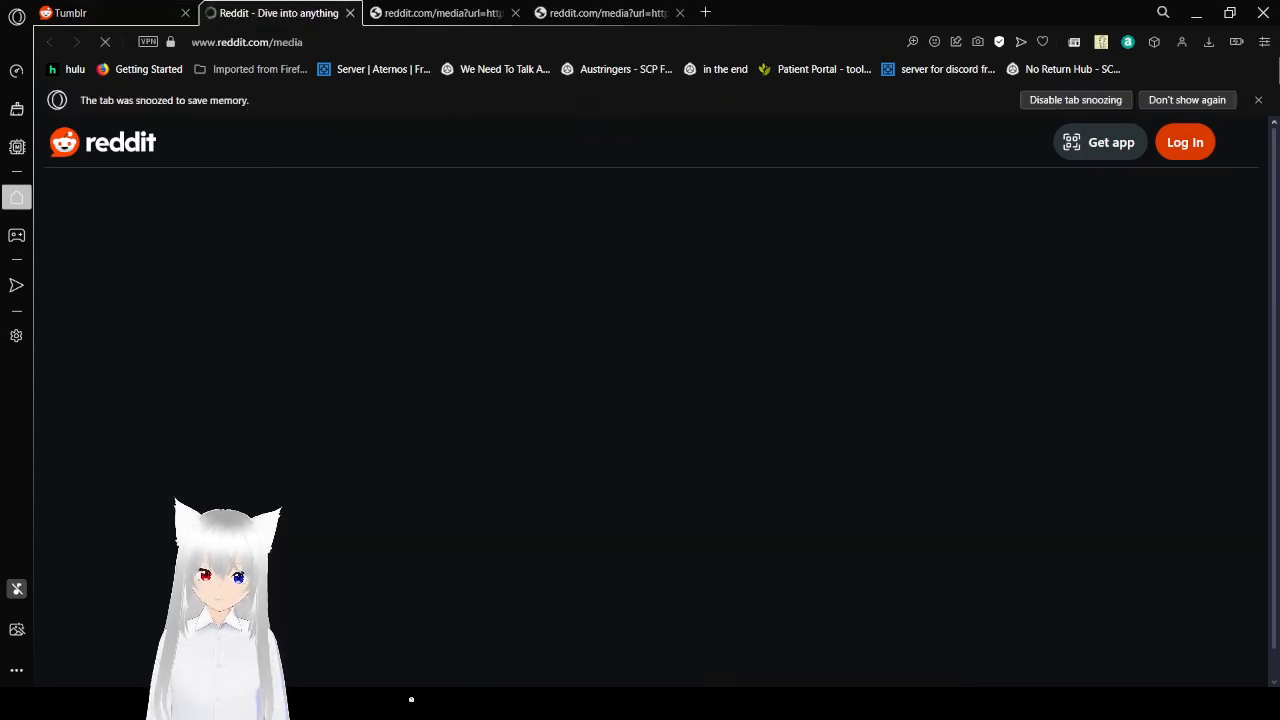
{"action": "mouse_move", "coordinate": [844, 448]}
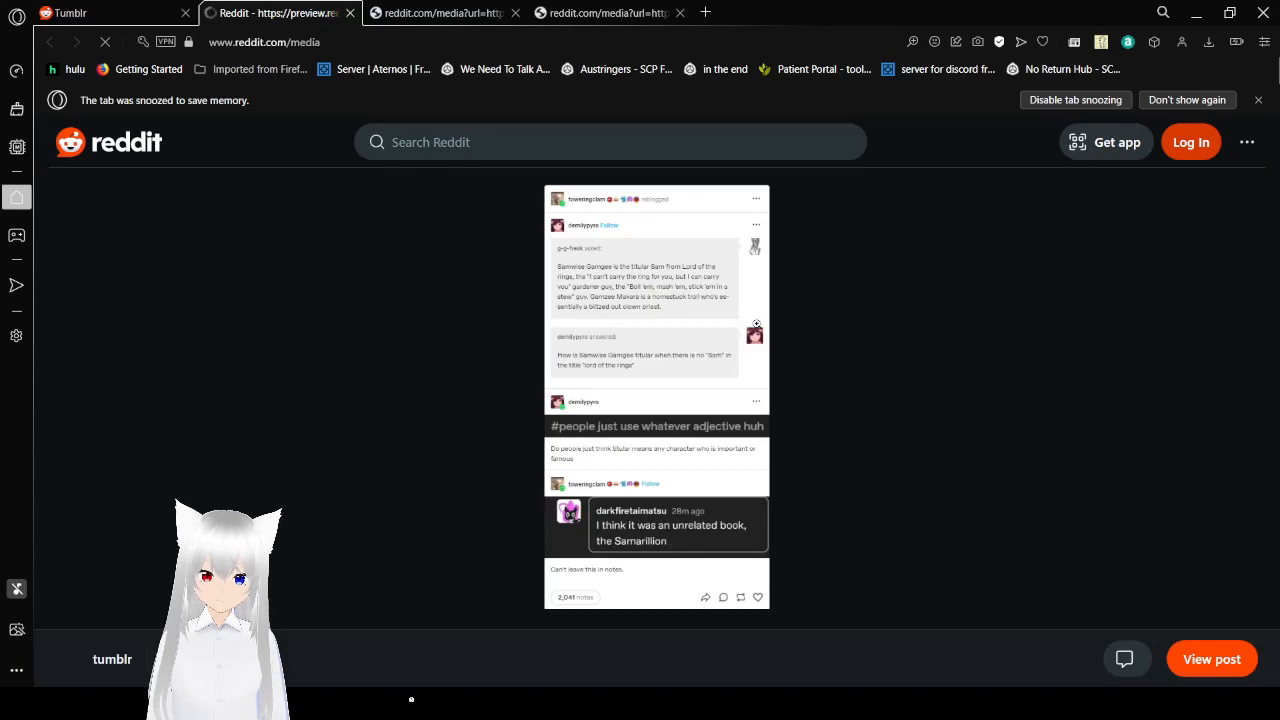
- Read the Samwise Gamgee 'titular' screenshot down to its final comment and 2,041 notes line
{"action": "scroll", "scroll_direction": "down", "scroll_amount": 3}
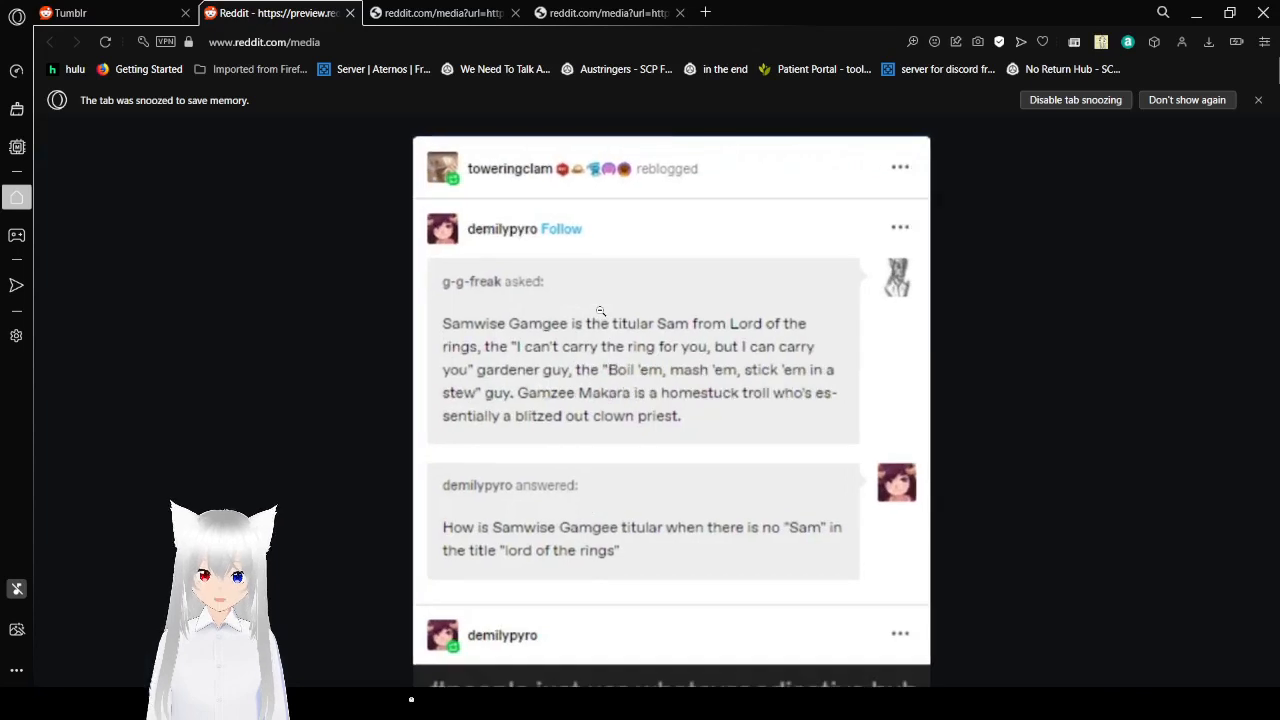
{"action": "scroll", "scroll_direction": "down", "scroll_amount": 3}
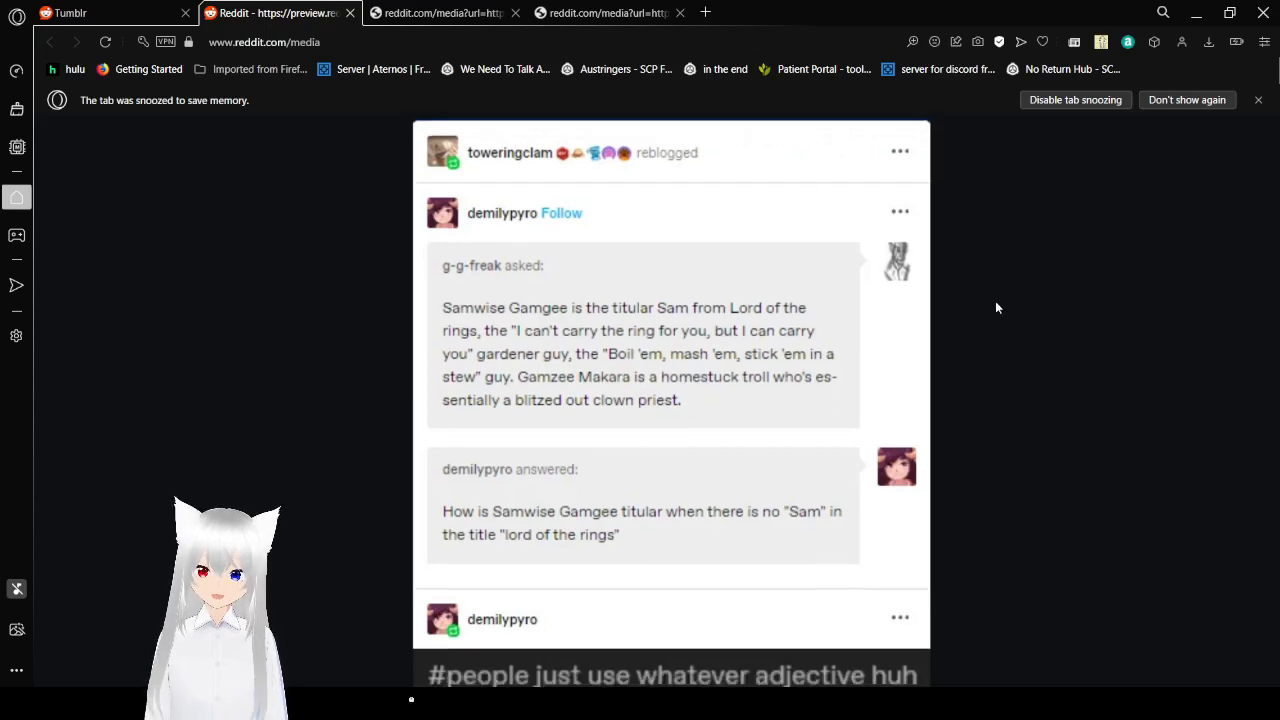
{"action": "scroll", "scroll_direction": "down", "scroll_amount": 3}
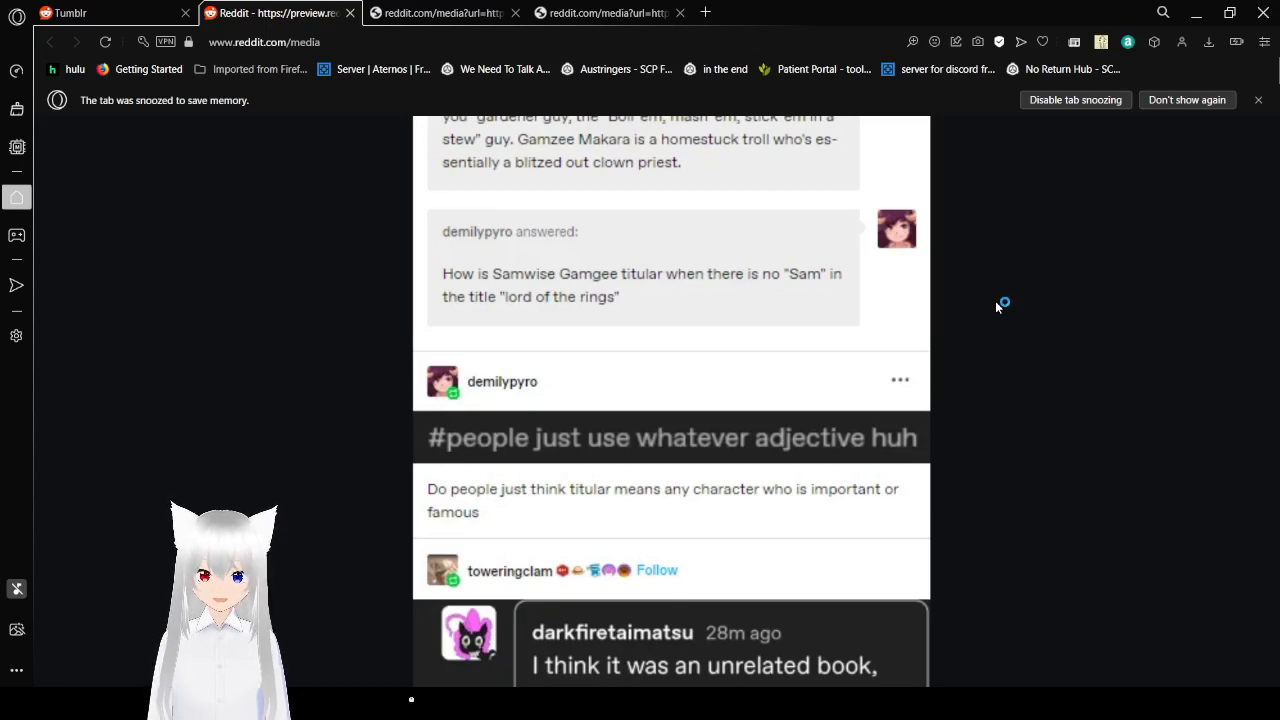
{"action": "scroll", "scroll_direction": "down", "scroll_amount": 3}
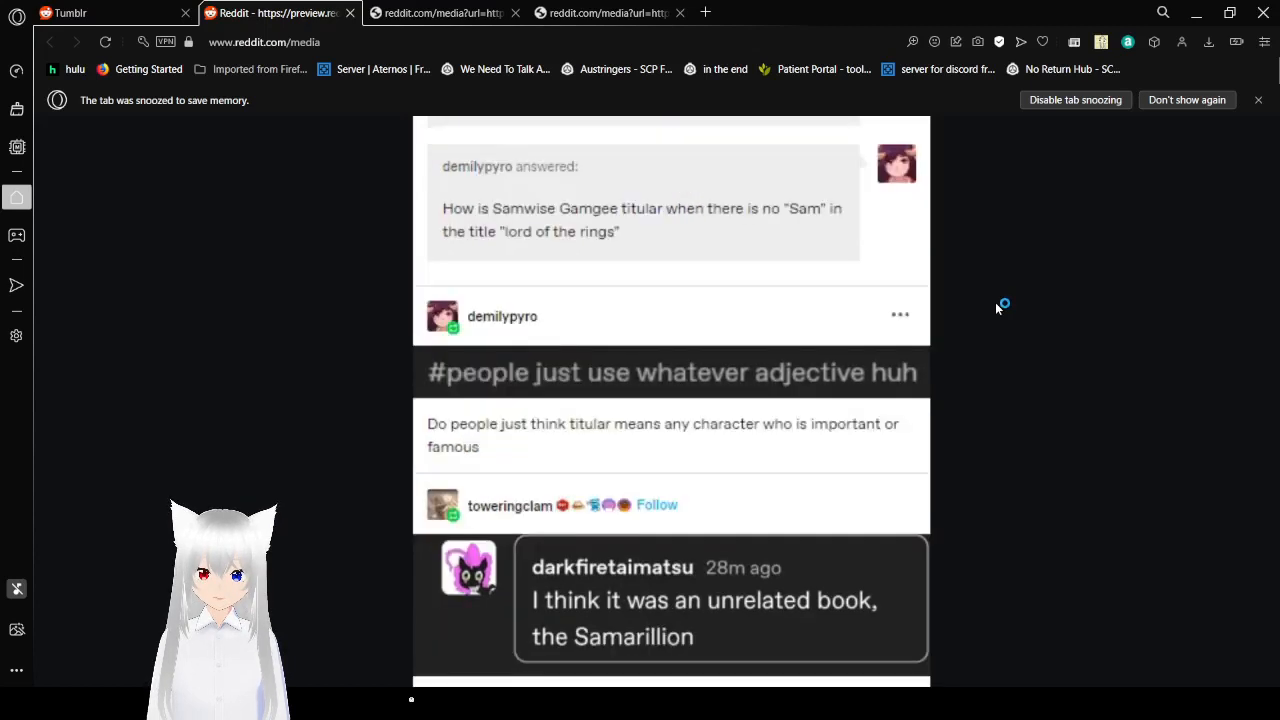
{"action": "scroll", "scroll_direction": "down", "scroll_amount": 3}
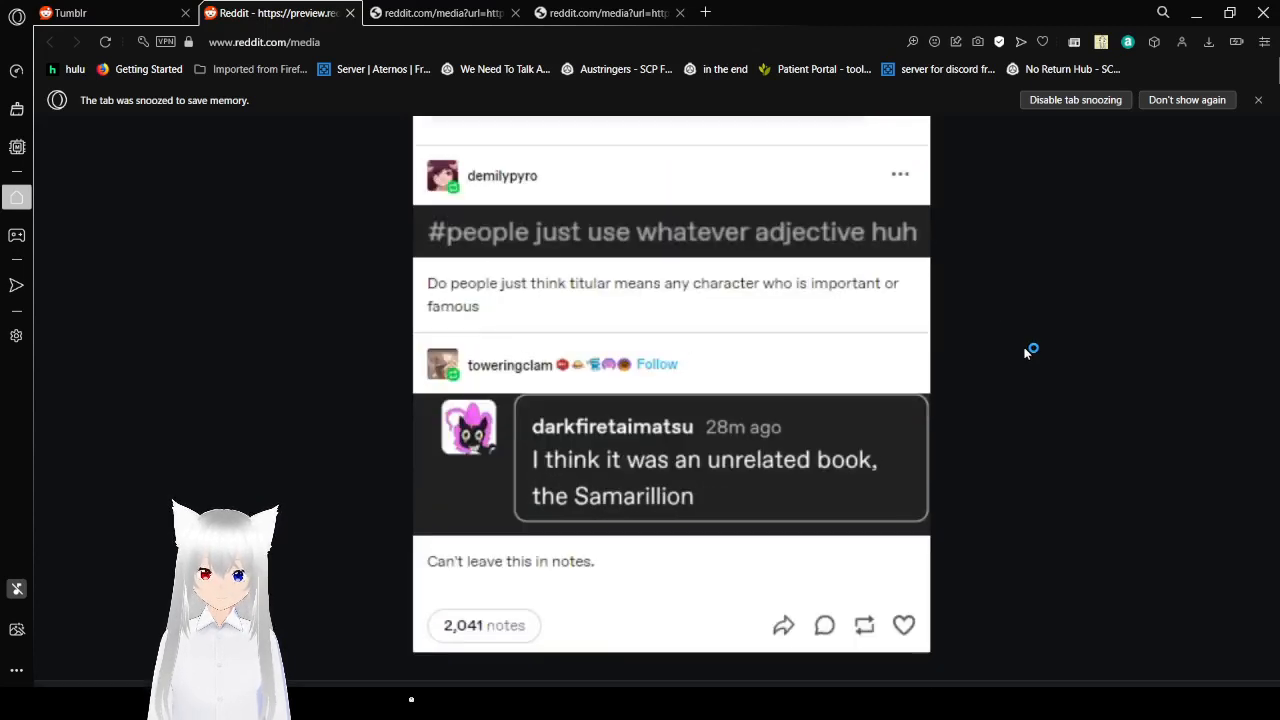
{"action": "scroll", "scroll_direction": "down", "scroll_amount": 3}
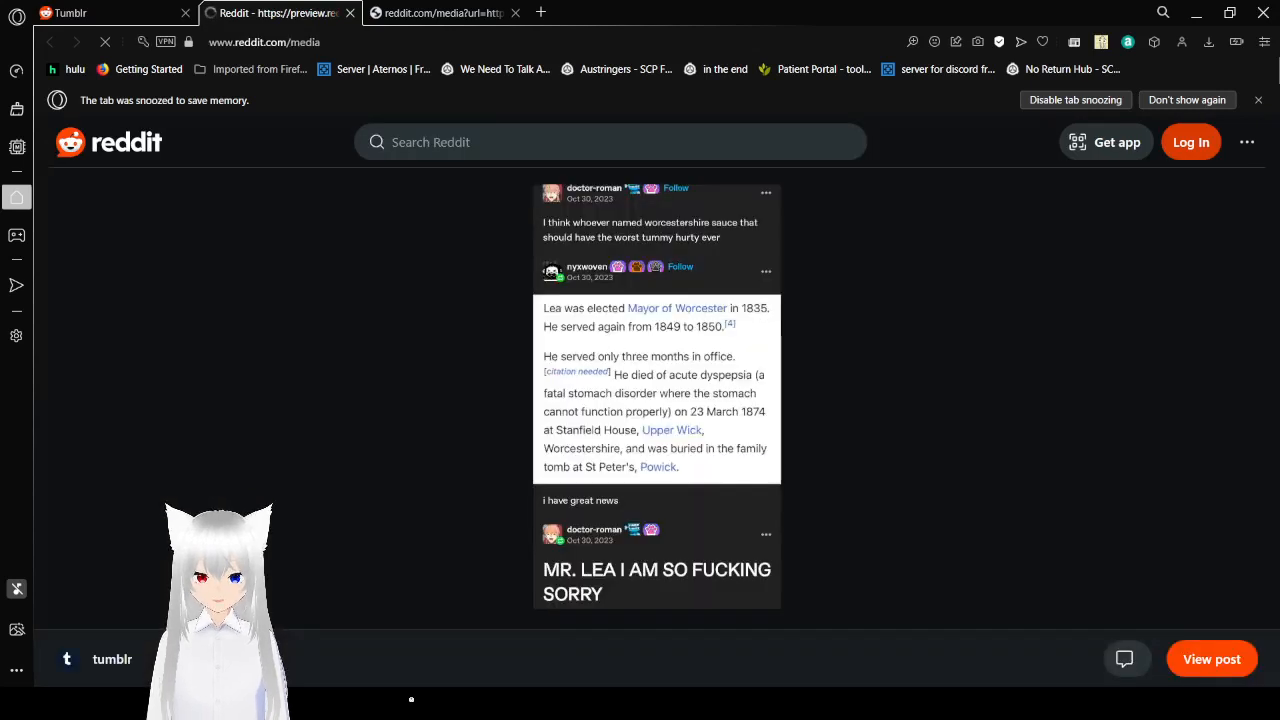
{"action": "mouse_move", "coordinate": [684, 300]}
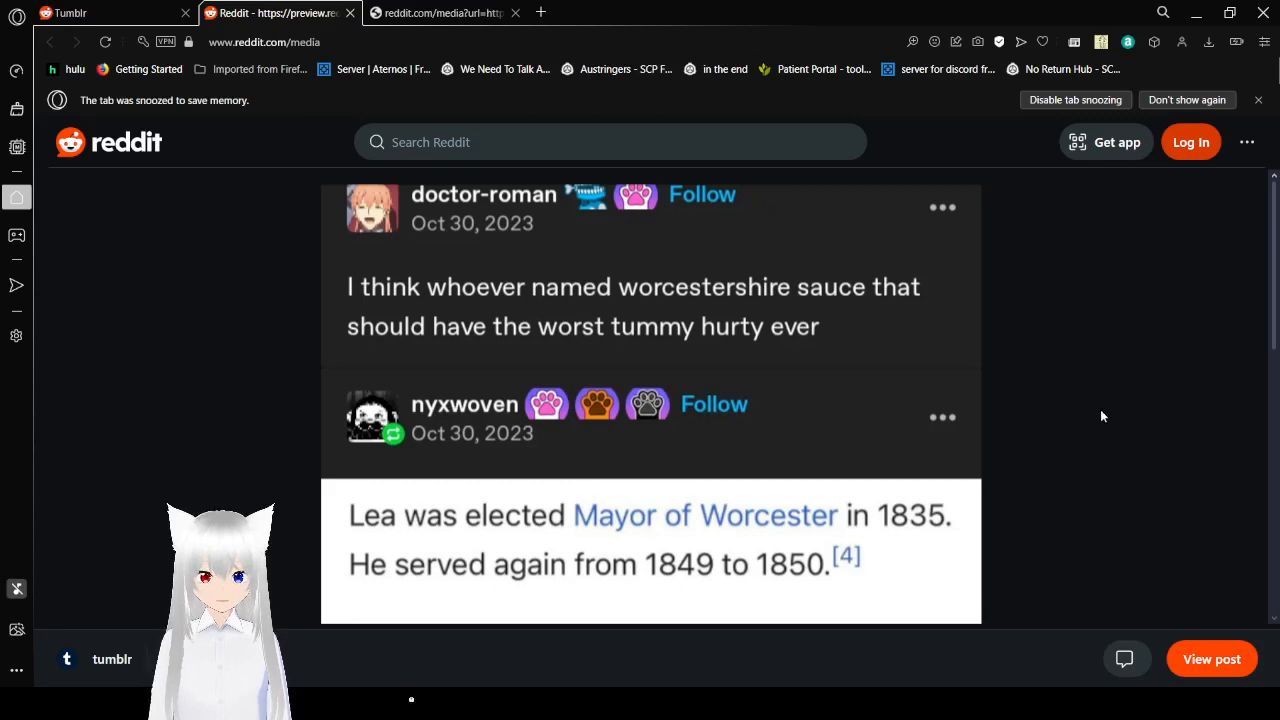
- Read the Worcestershire sauce post to 'MR. LEA I AM SO SORRY', then close its tab
{"action": "scroll", "scroll_direction": "down", "scroll_amount": 3}
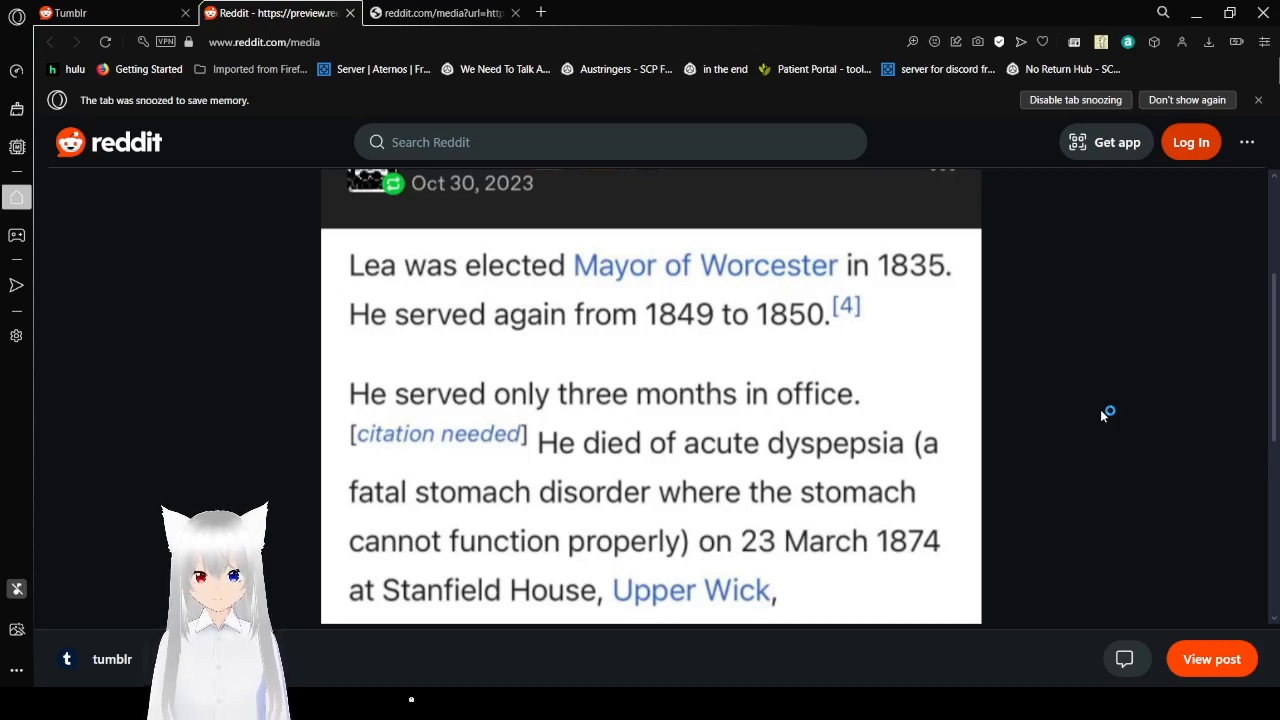
{"action": "scroll", "scroll_direction": "down", "scroll_amount": 3}
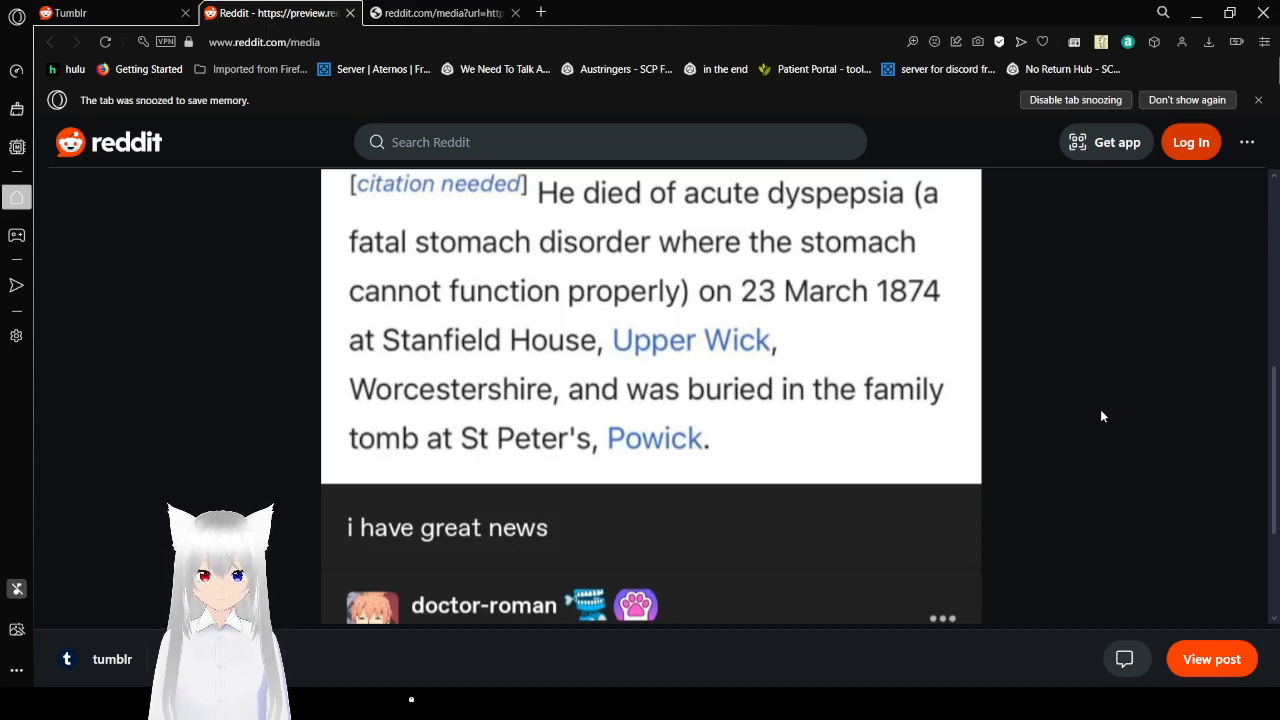
{"action": "scroll", "scroll_direction": "down", "scroll_amount": 3}
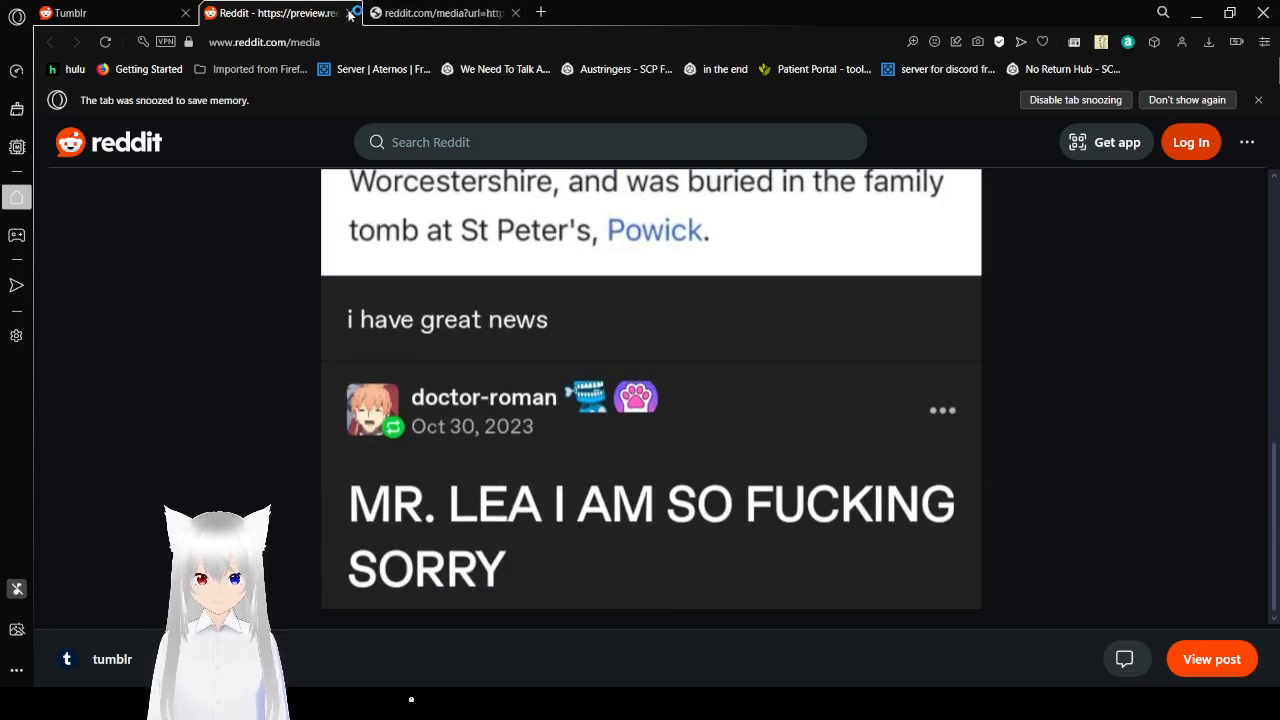
{"action": "left_click", "coordinate": [350, 12]}
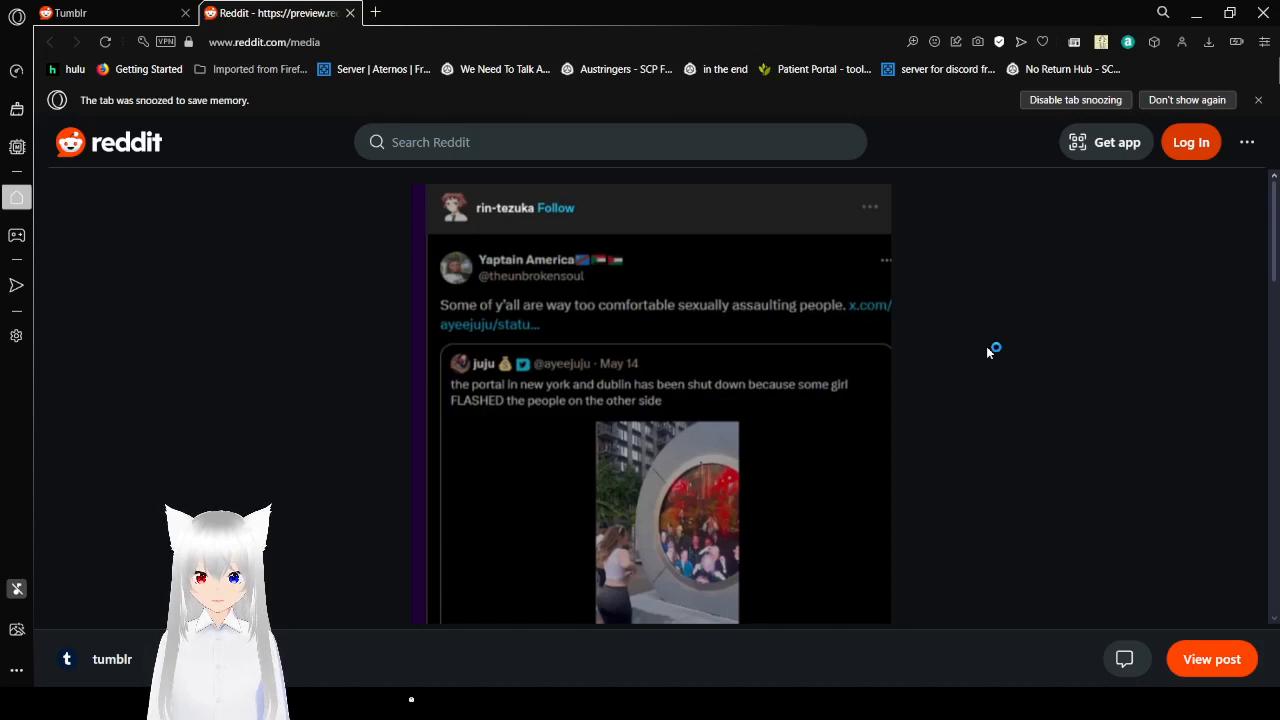
{"action": "scroll", "scroll_direction": "down", "scroll_amount": 3}
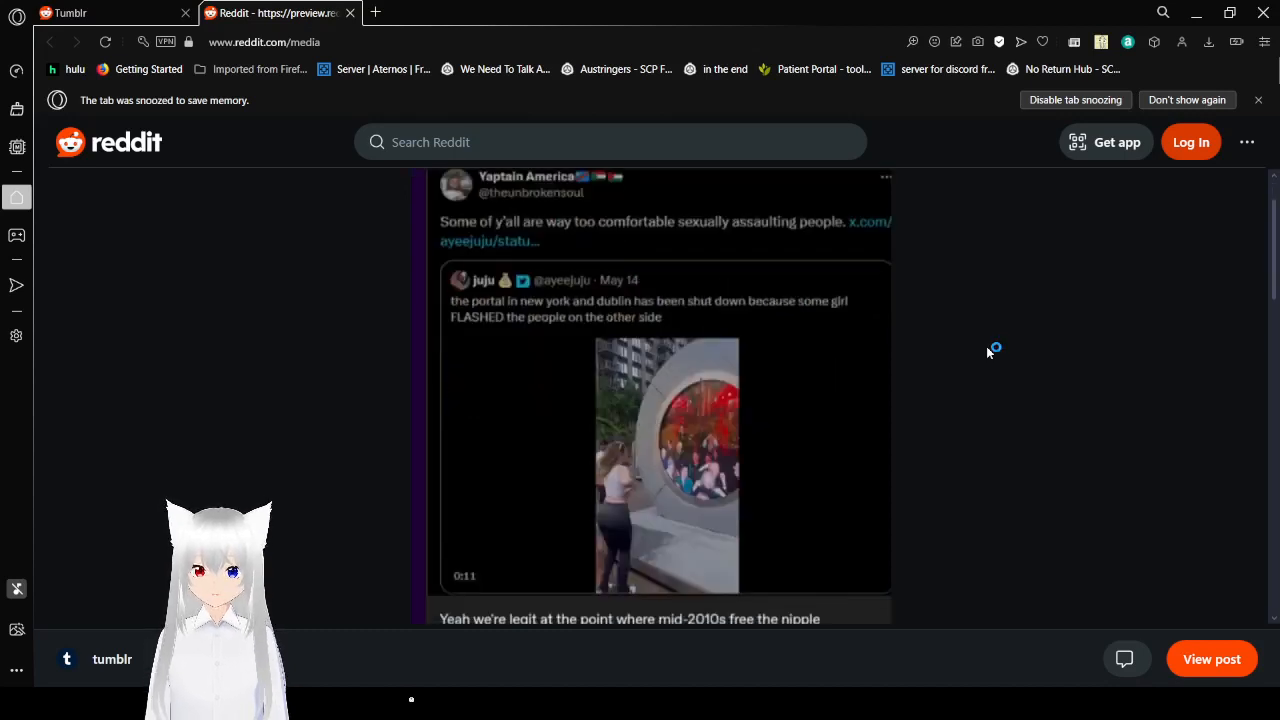
{"action": "scroll", "scroll_direction": "down", "scroll_amount": 3}
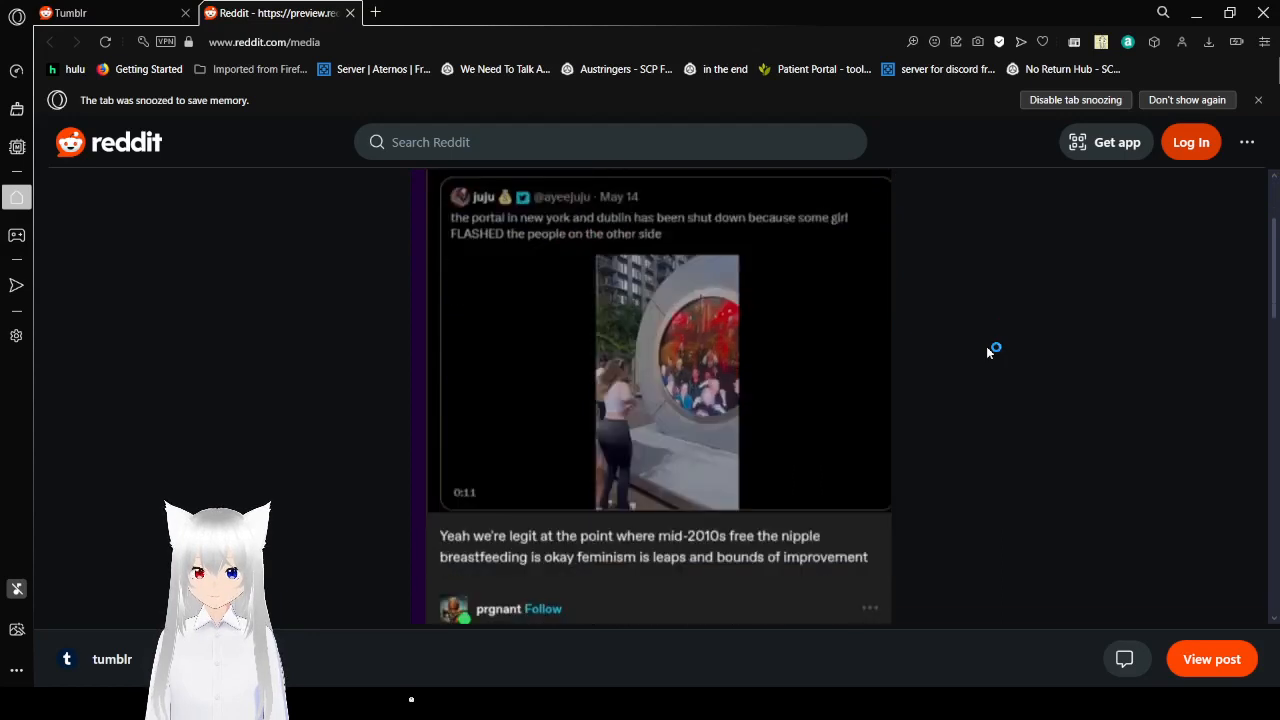
{"action": "scroll", "scroll_direction": "down", "scroll_amount": 3}
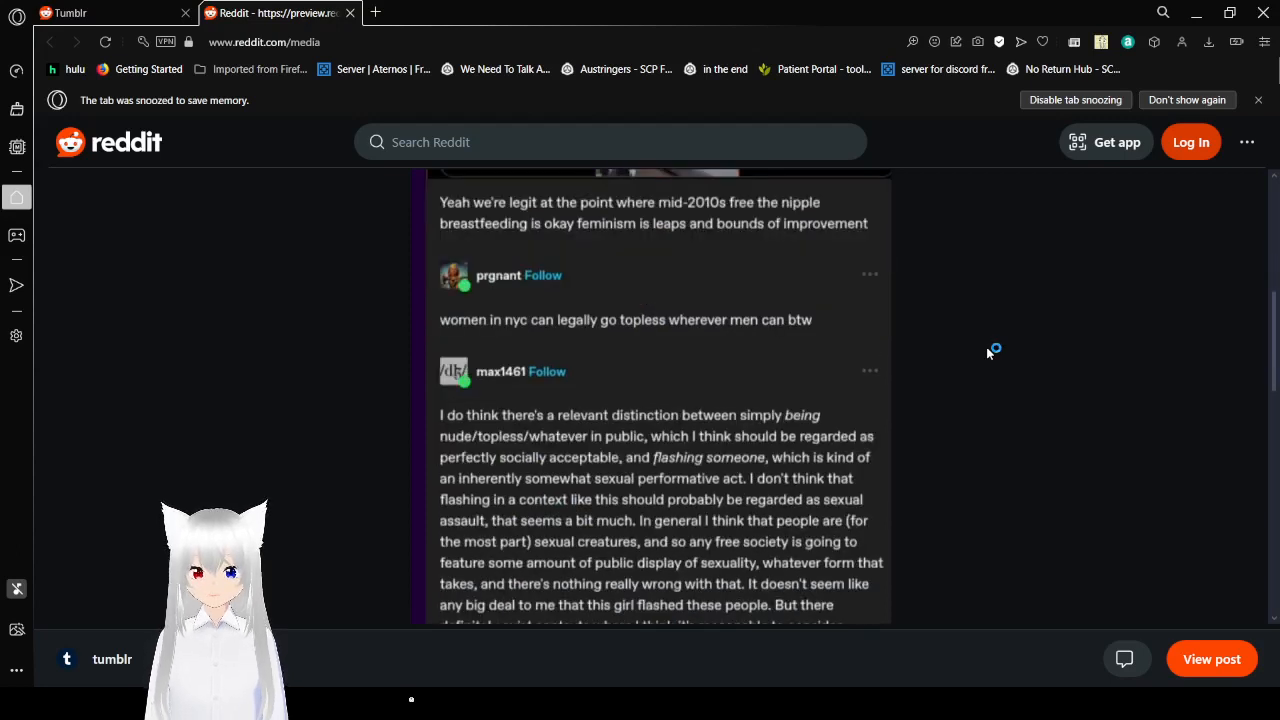
{"action": "scroll", "scroll_direction": "down", "scroll_amount": 3}
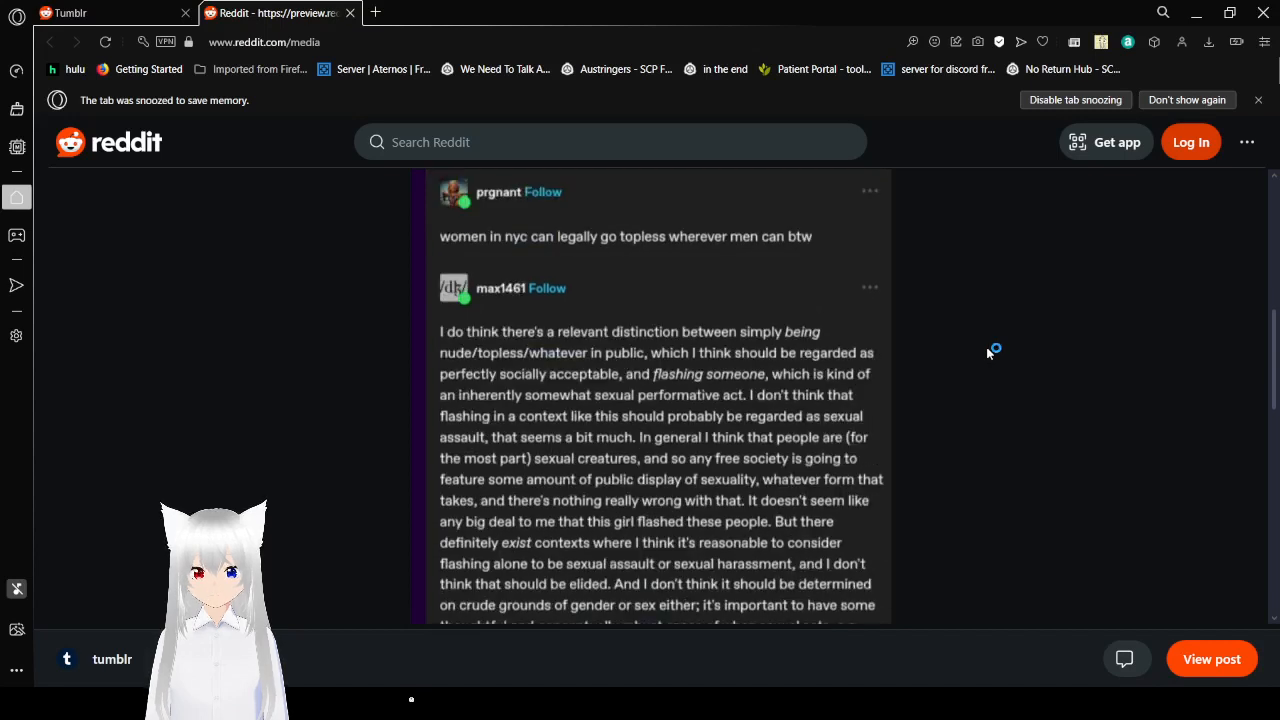
{"action": "scroll", "scroll_direction": "down", "scroll_amount": 3}
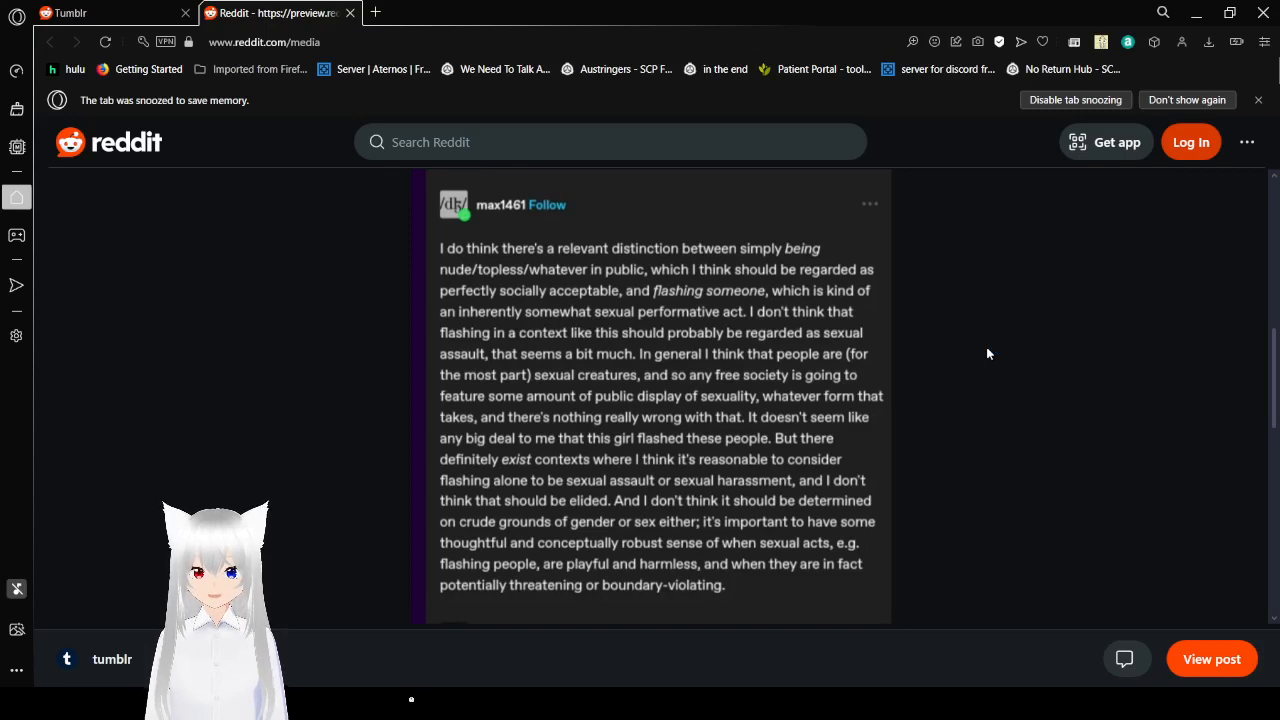
{"action": "scroll", "scroll_direction": "down", "scroll_amount": 3}
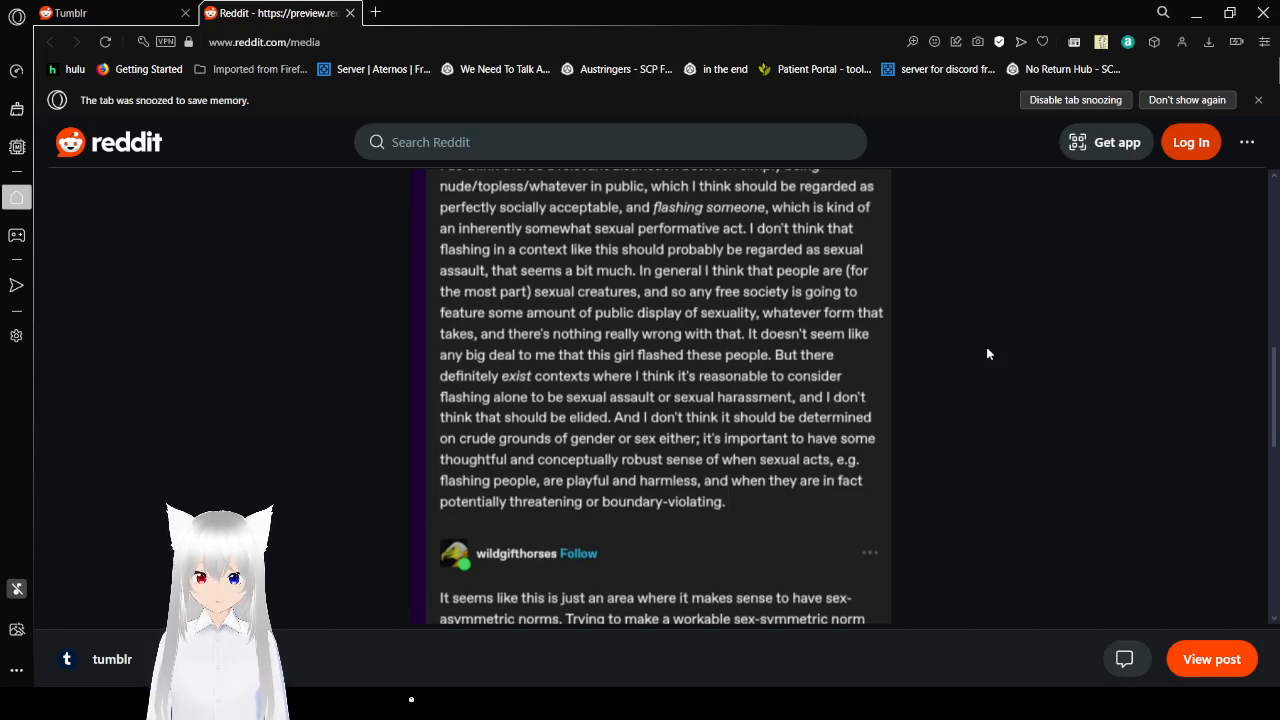
{"action": "scroll", "scroll_direction": "down", "scroll_amount": 3}
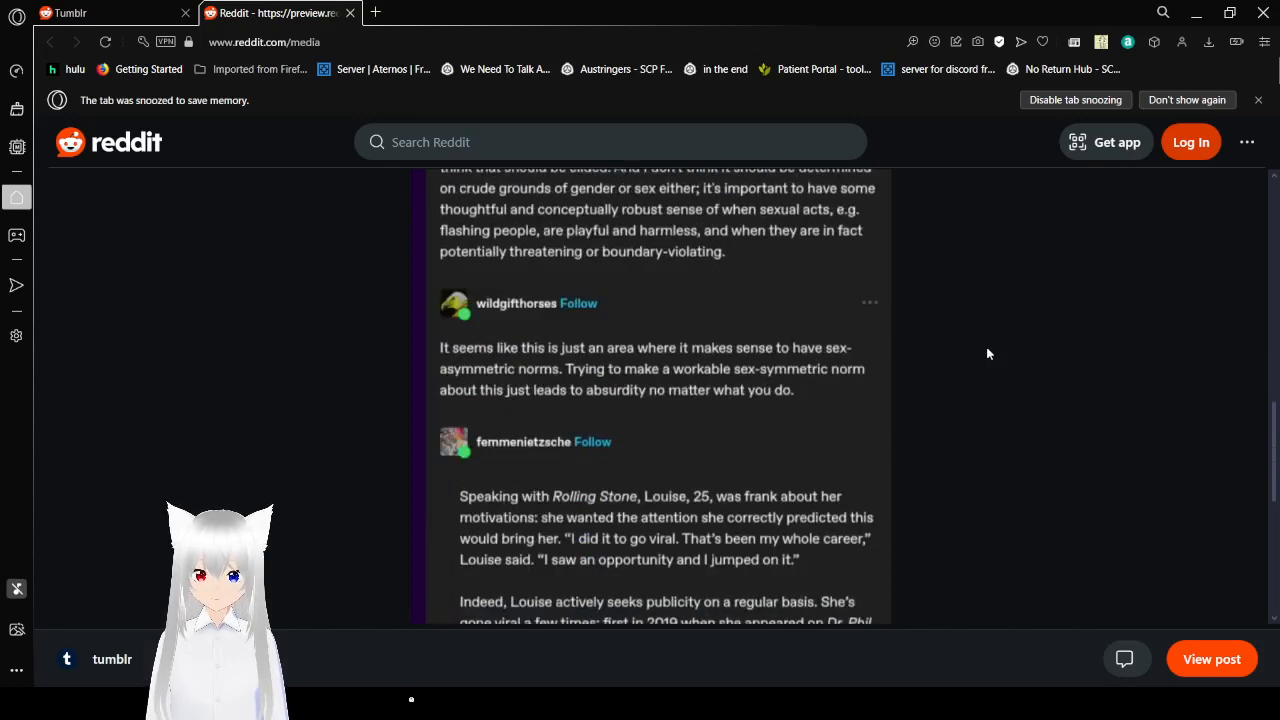
{"action": "scroll", "scroll_direction": "down", "scroll_amount": 3}
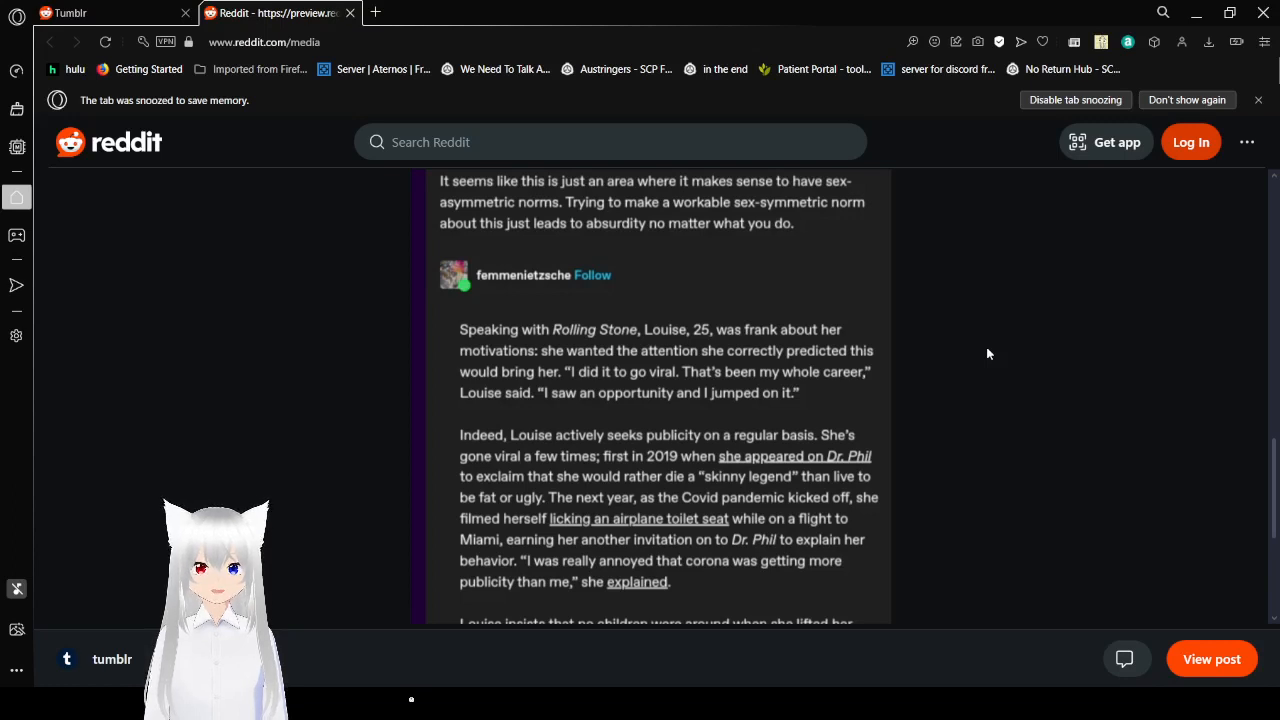
{"action": "scroll", "scroll_direction": "down", "scroll_amount": 3}
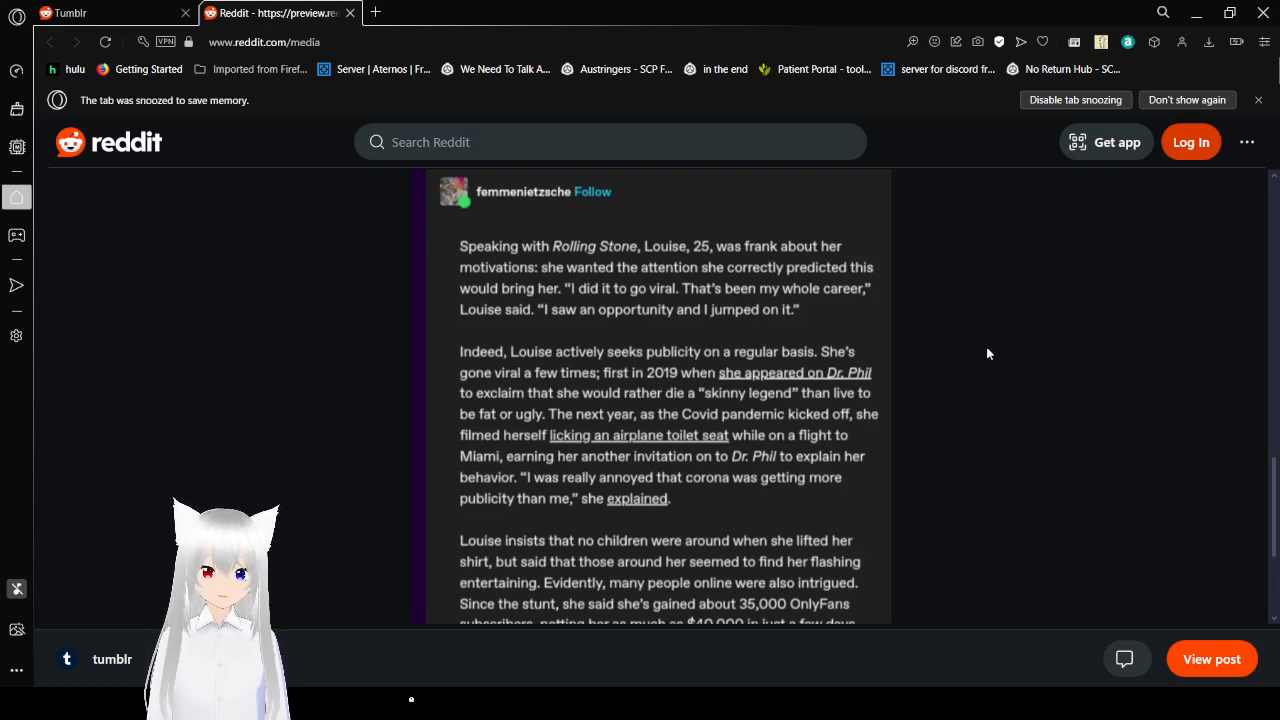
{"action": "scroll", "scroll_direction": "down", "scroll_amount": 3}
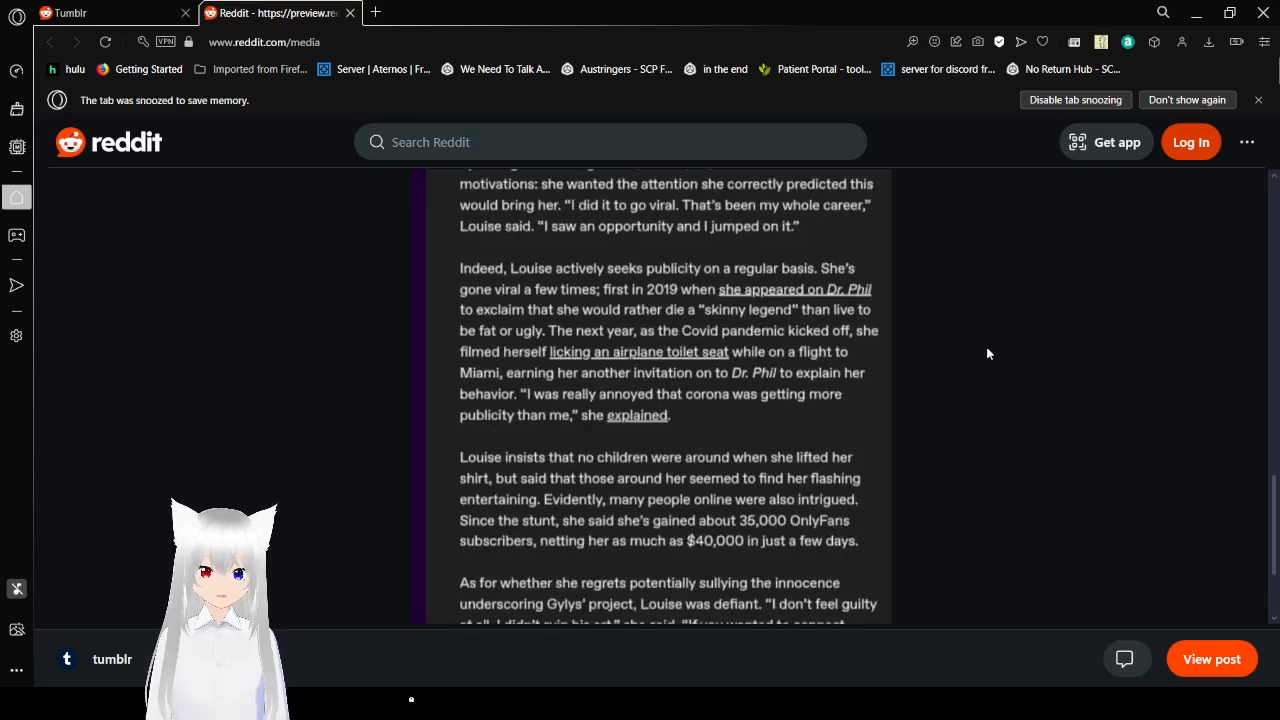
{"action": "scroll", "scroll_direction": "down", "scroll_amount": 3}
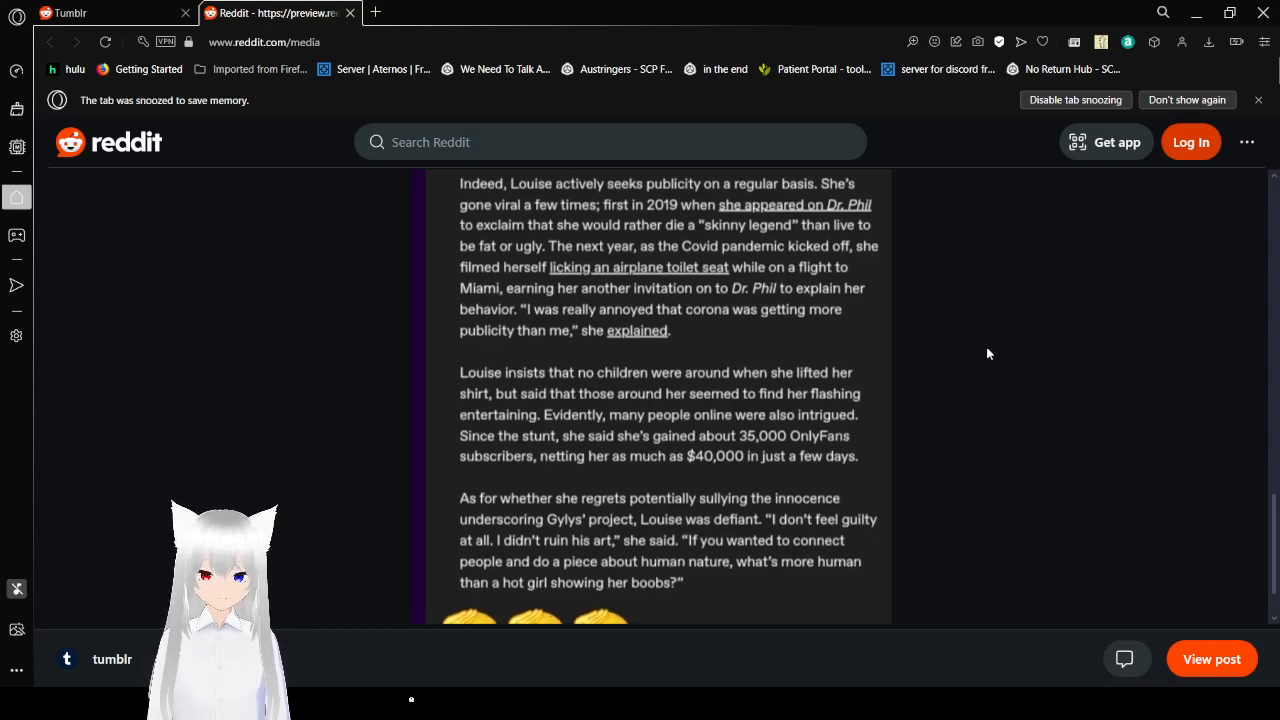
{"action": "scroll", "scroll_direction": "down", "scroll_amount": 3}
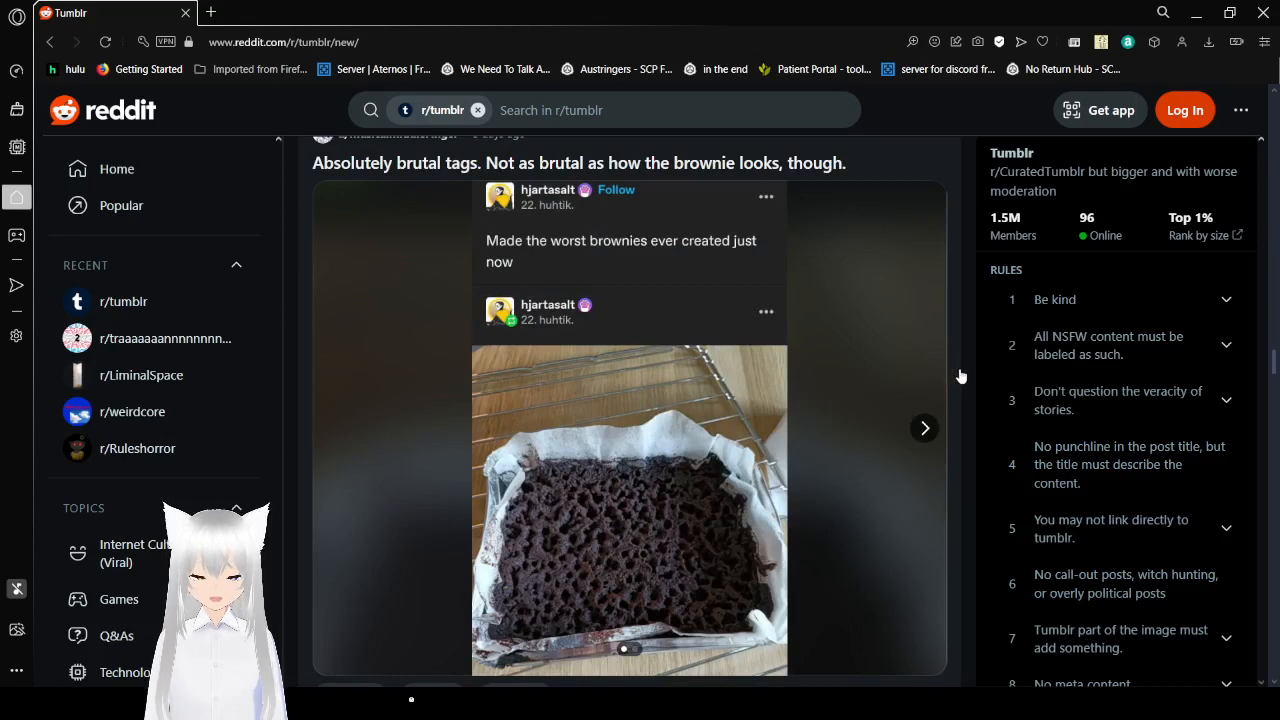
- Scroll the r/tumblr feed down through the worst-brownies post toward its photo and tags
{"action": "scroll", "scroll_direction": "down", "scroll_amount": 3}
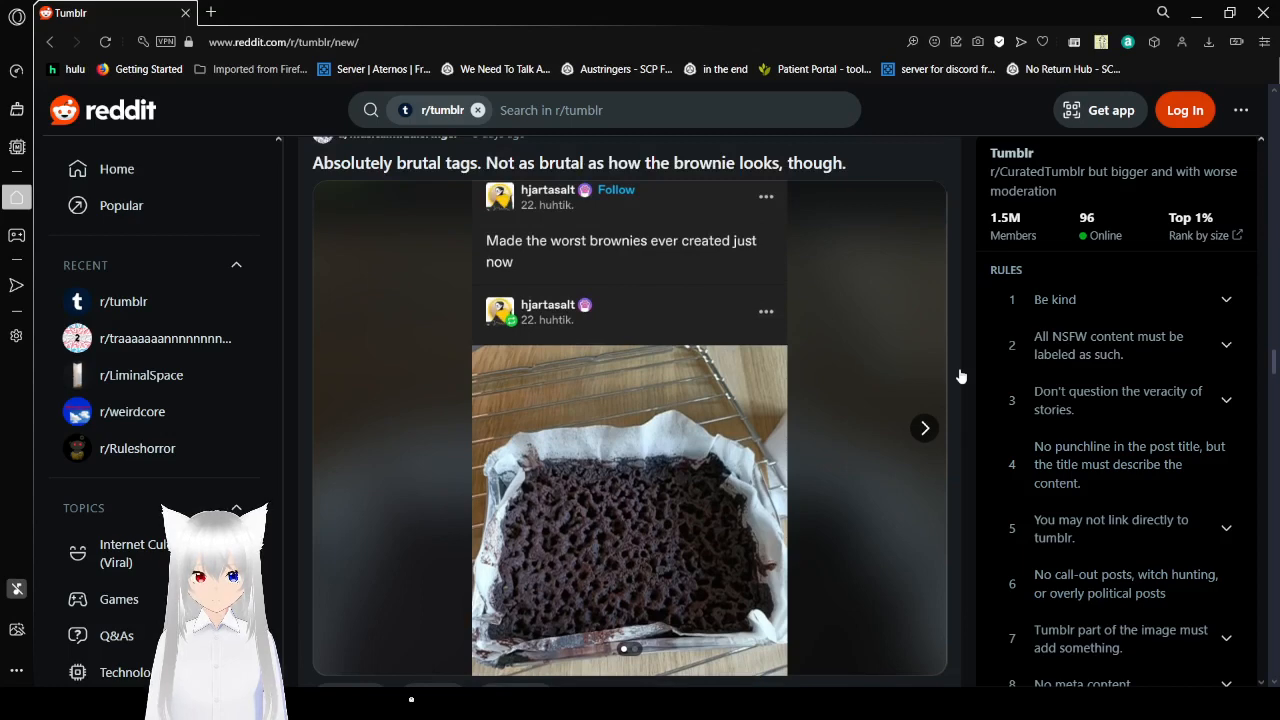
{"action": "scroll", "scroll_direction": "down", "scroll_amount": 3}
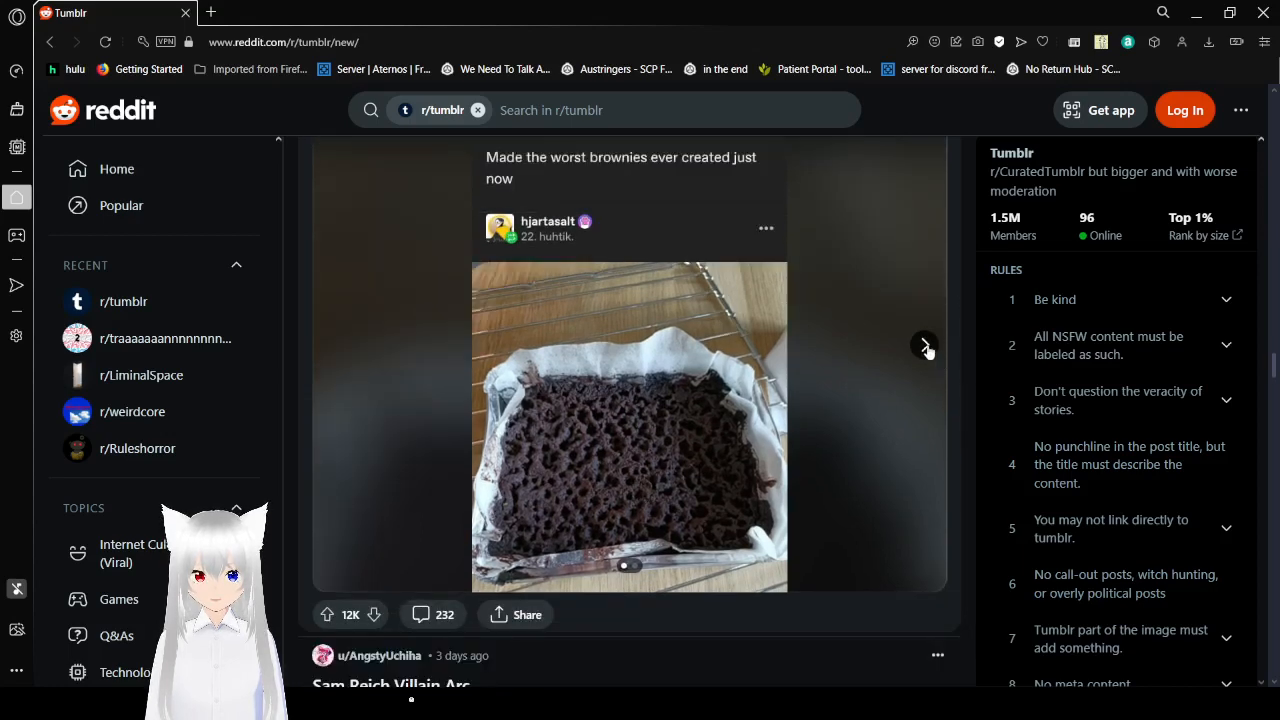
- Advance the brownie post's gallery to its second image, the wall of nuka-rockit tags
{"action": "left_click", "coordinate": [924, 344]}
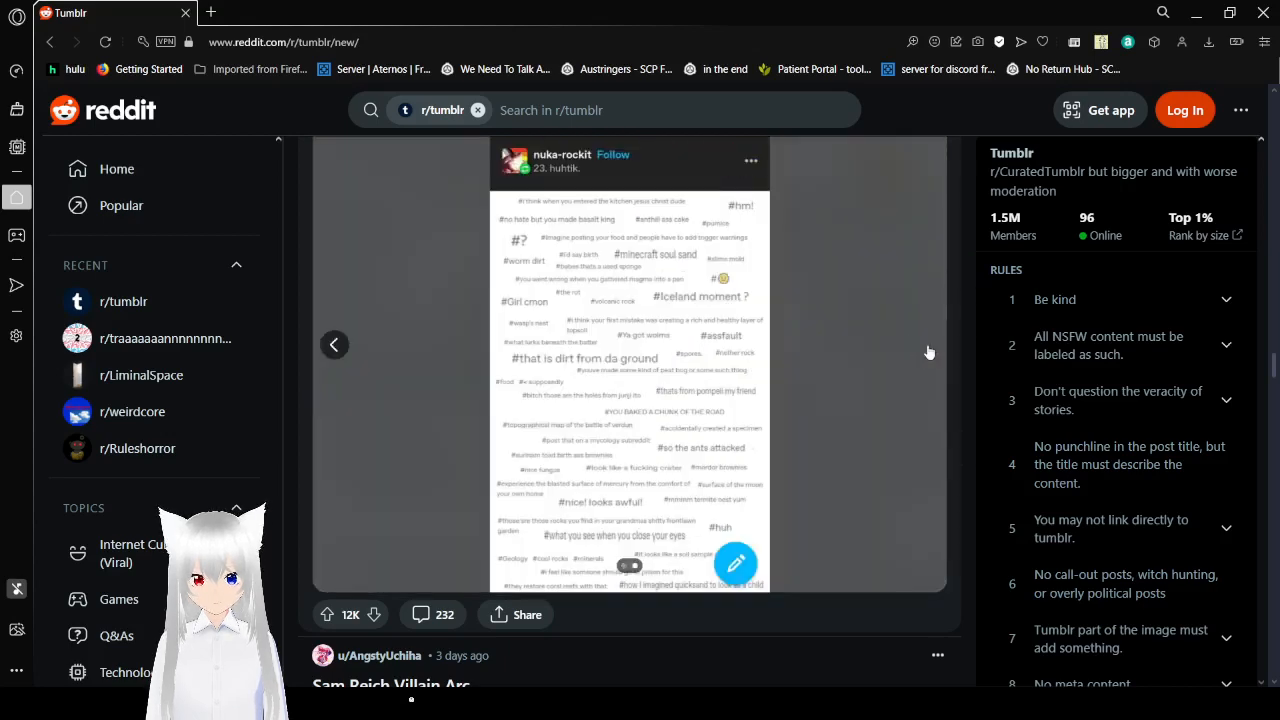
{"action": "mouse_move", "coordinate": [640, 300]}
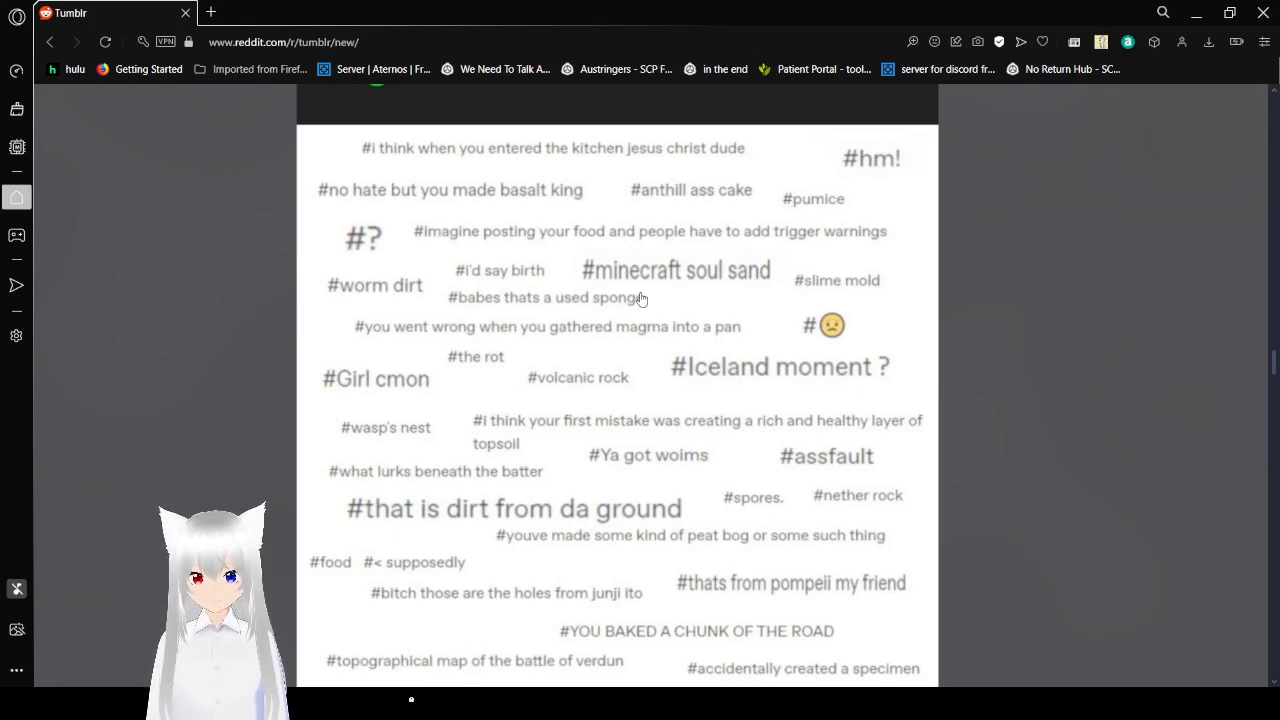
{"action": "mouse_move", "coordinate": [900, 336]}
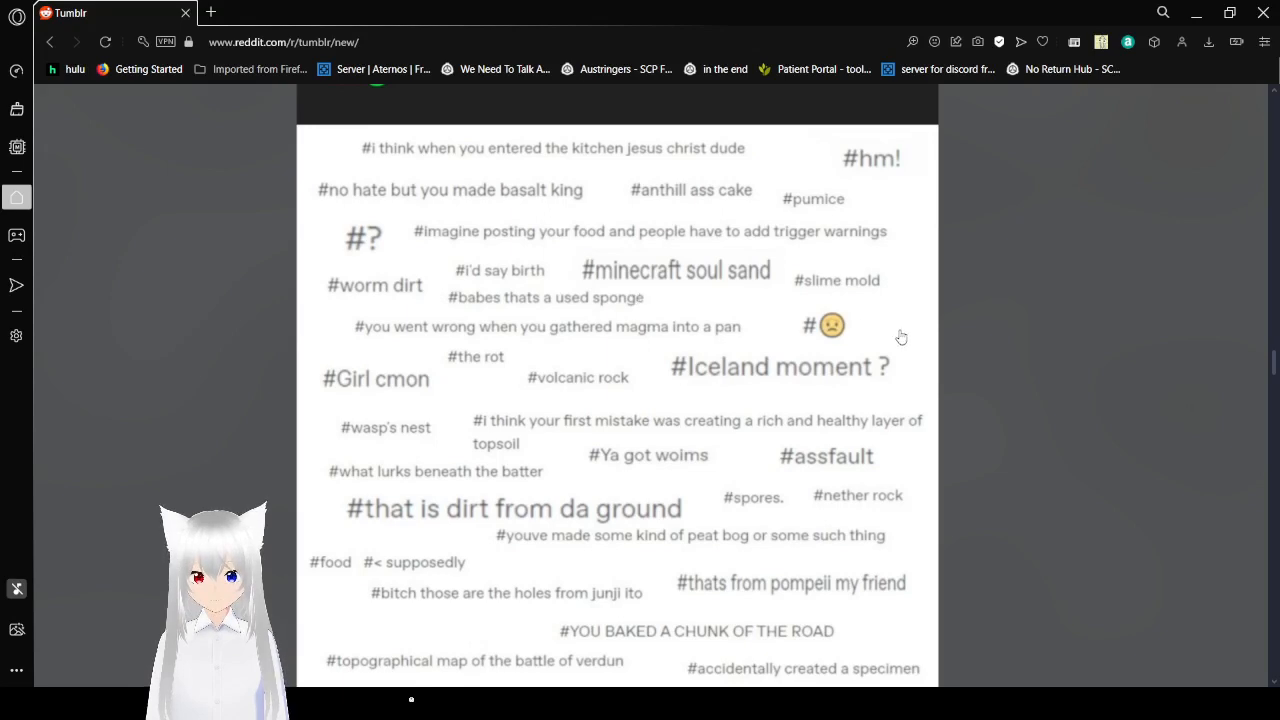
- Read down the enlarged tags screenshot to the quicksand tag, ending back on the brownies post
{"action": "scroll", "scroll_direction": "down", "scroll_amount": 3}
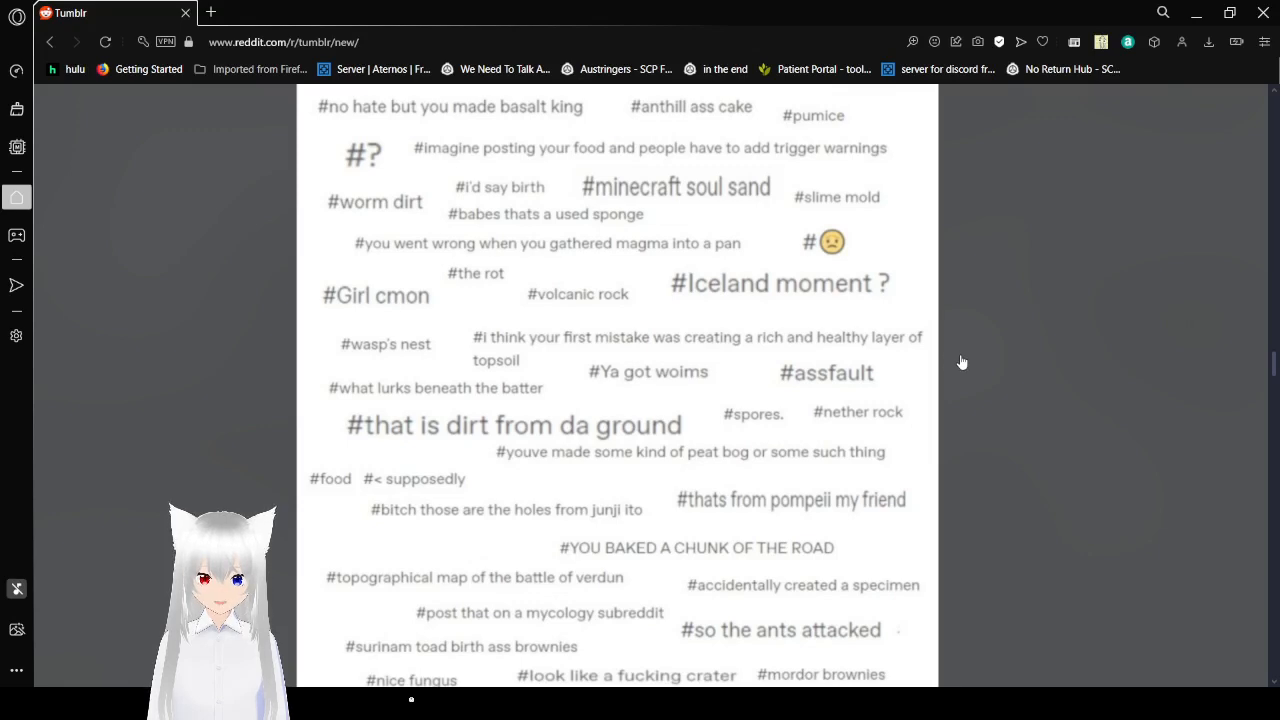
{"action": "scroll", "scroll_direction": "down", "scroll_amount": 3}
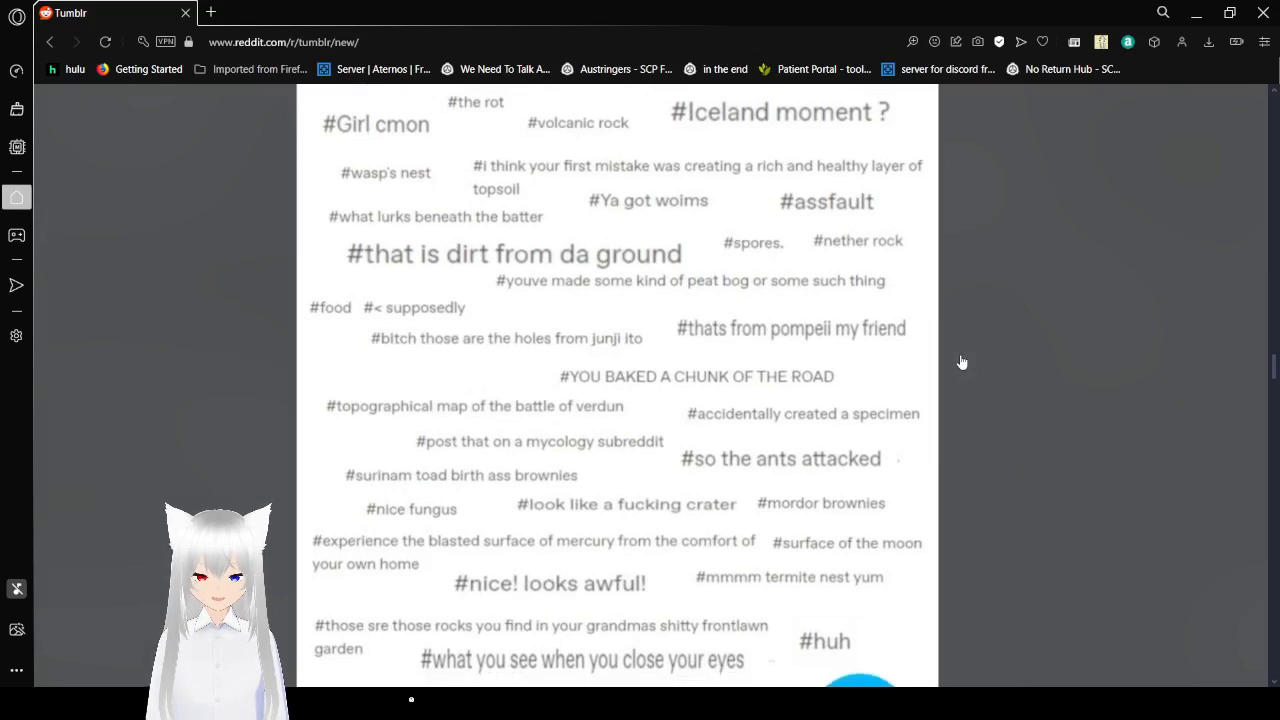
{"action": "scroll", "scroll_direction": "down", "scroll_amount": 3}
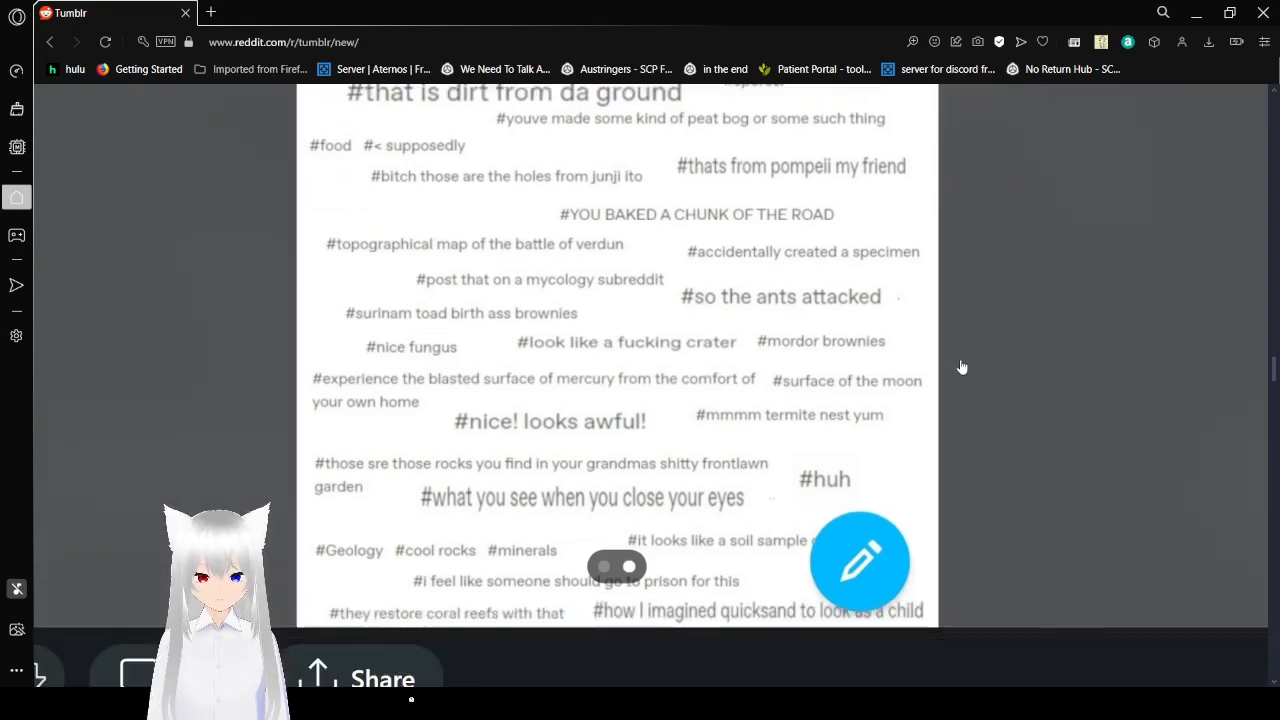
{"action": "scroll", "scroll_direction": "down", "scroll_amount": 3}
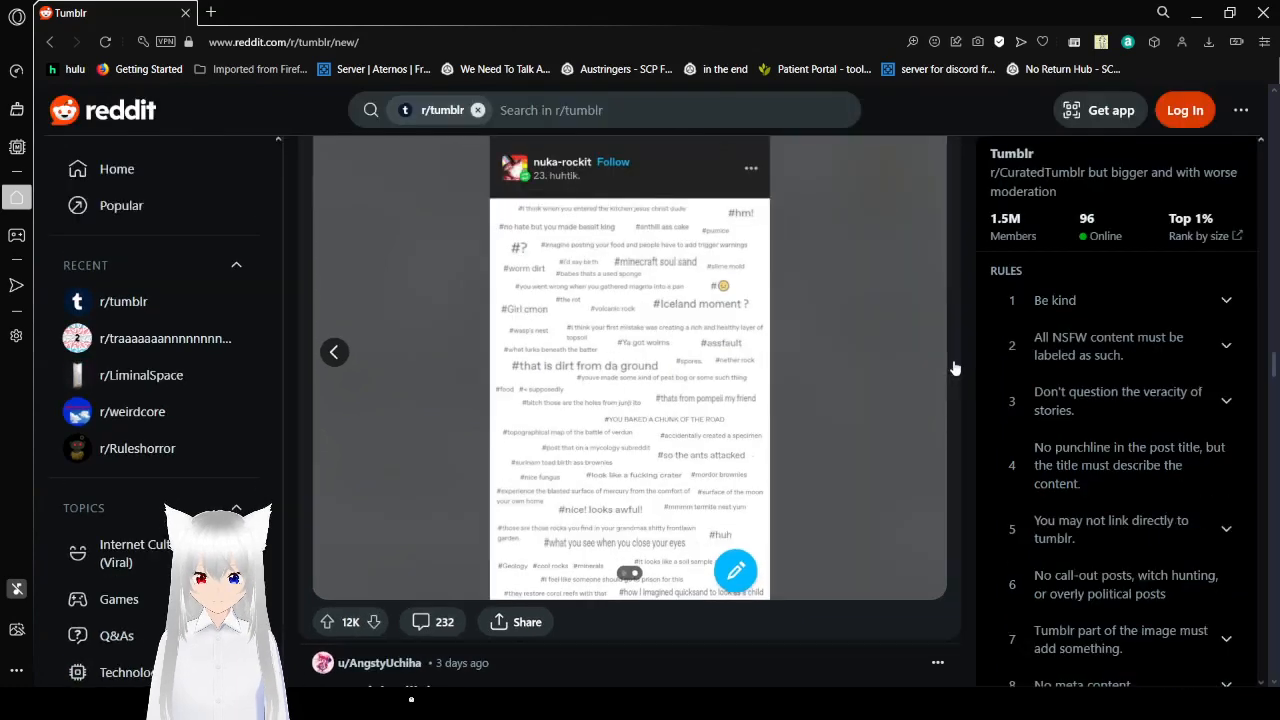
- Read the Sam Reich Villain Arc Game Changer prison post and continue to the Chemical X post
{"action": "scroll", "scroll_direction": "down", "scroll_amount": 3}
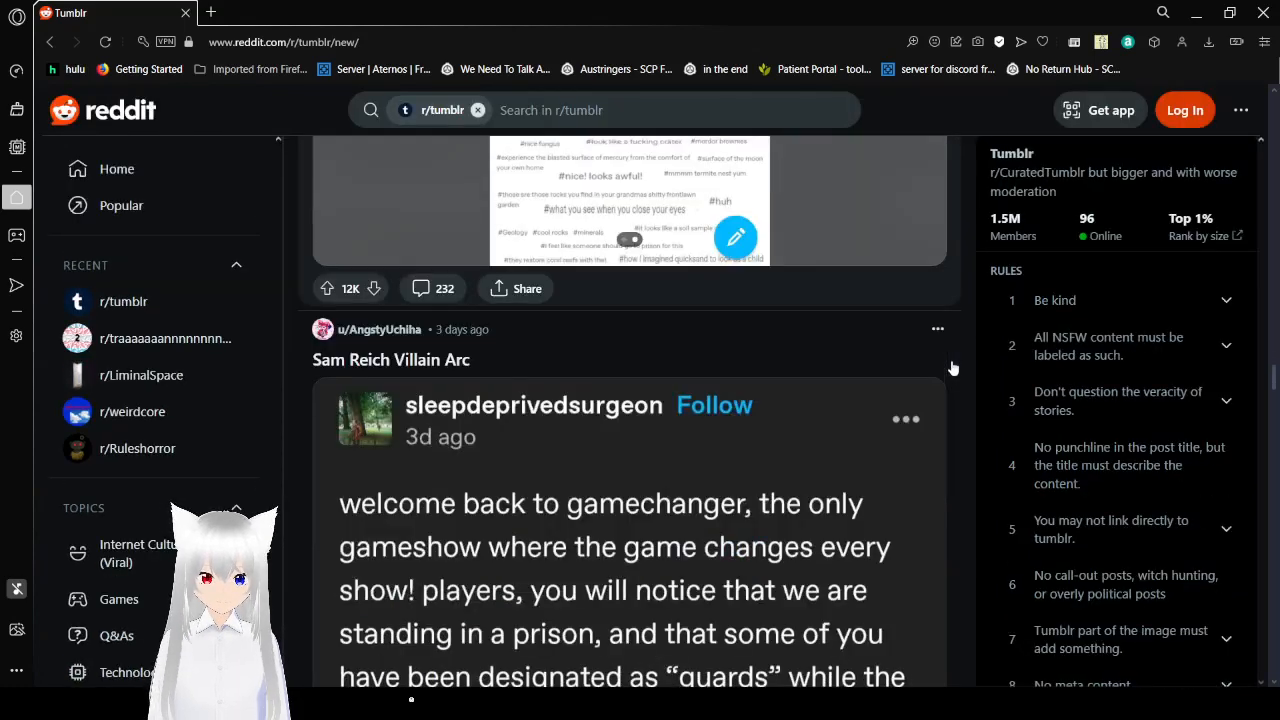
{"action": "scroll", "scroll_direction": "down", "scroll_amount": 3}
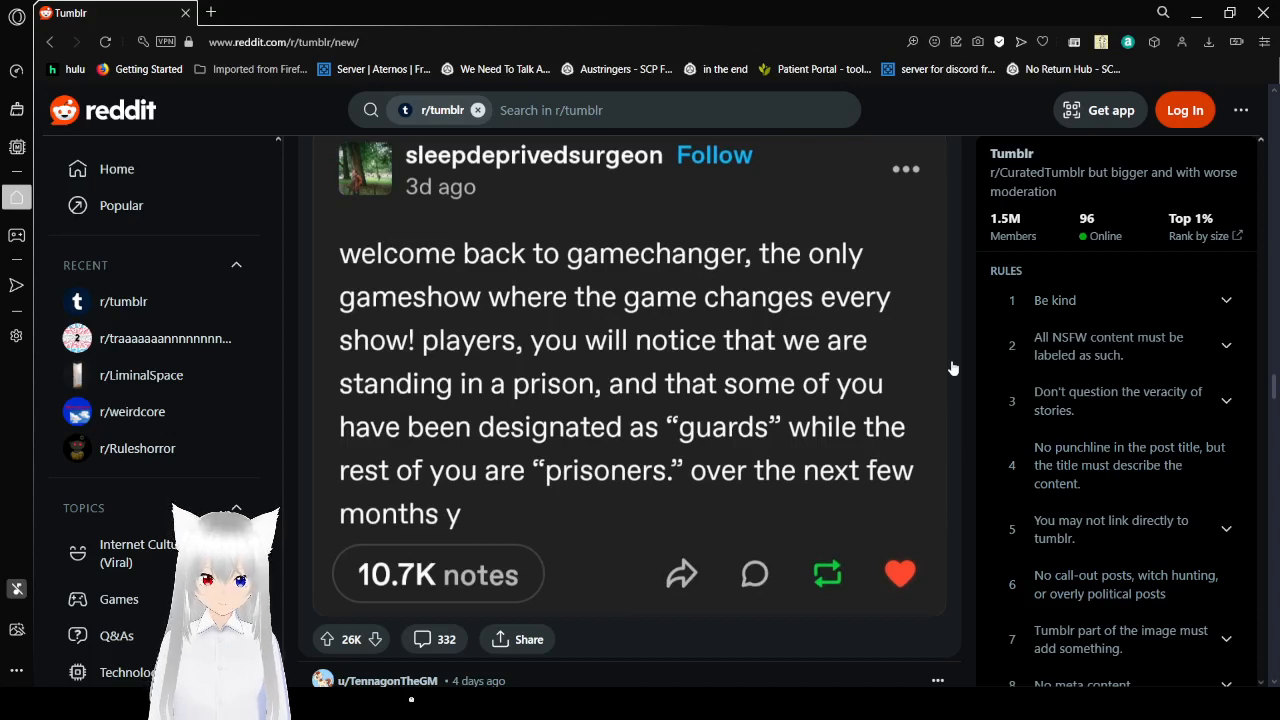
{"action": "scroll", "scroll_direction": "down", "scroll_amount": 3}
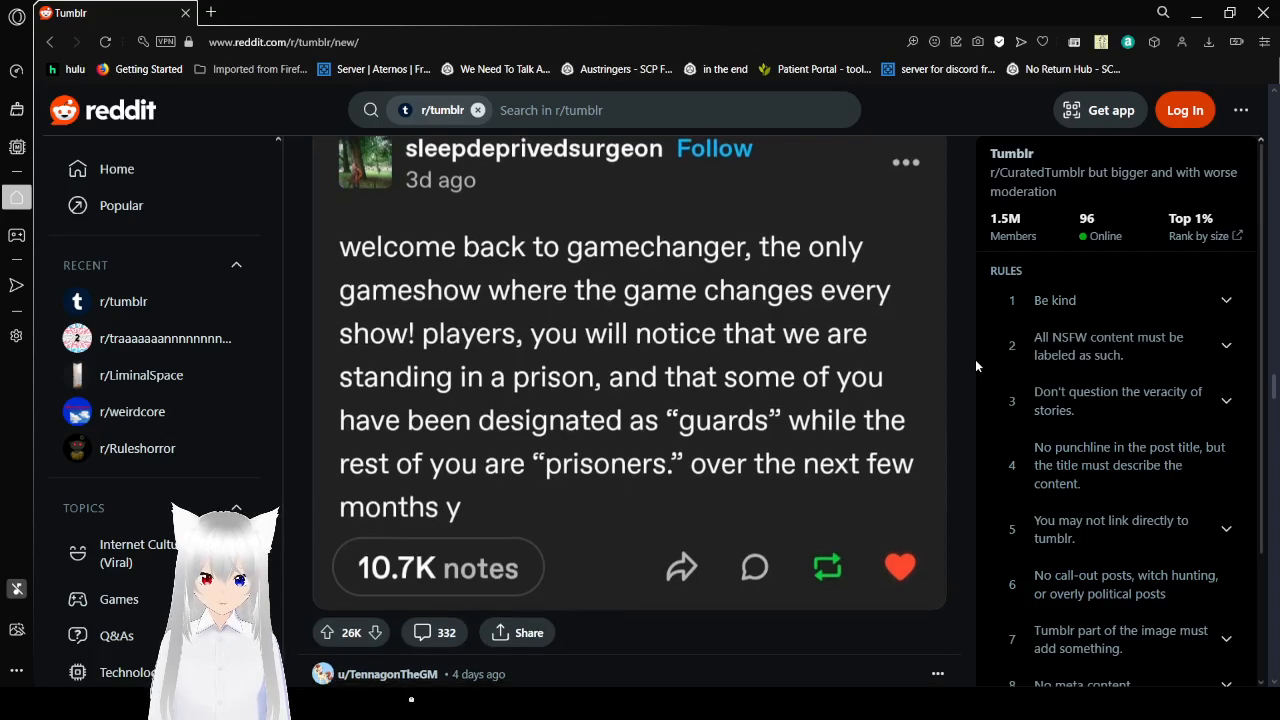
{"action": "scroll", "scroll_direction": "down", "scroll_amount": 3}
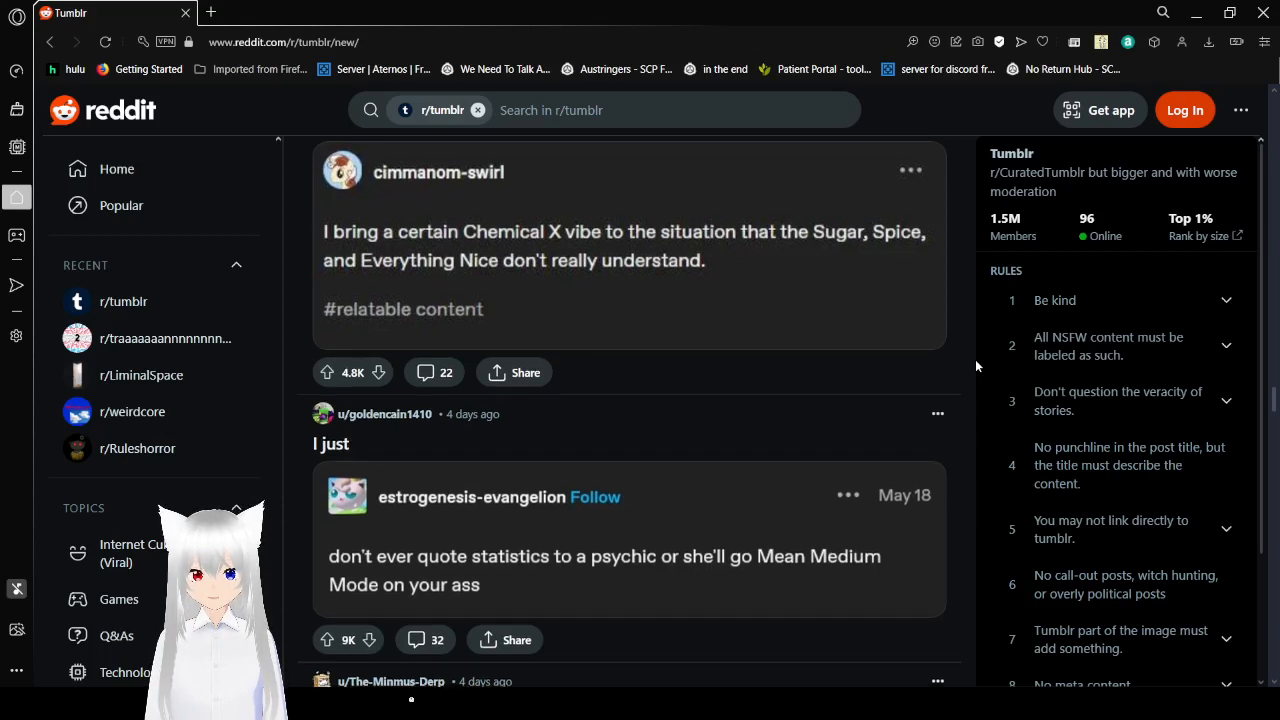
- Scroll past the short text posts to the tweets about red wine flowing from water taps
{"action": "scroll", "scroll_direction": "down", "scroll_amount": 3}
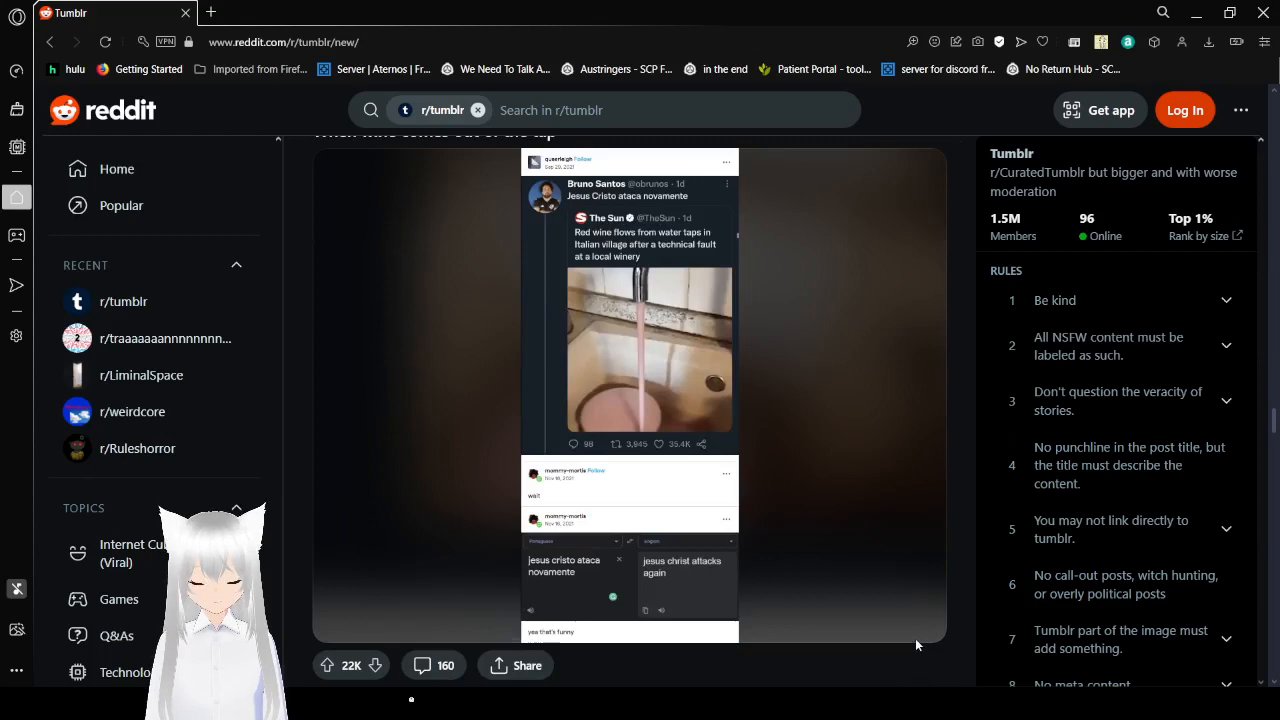
{"action": "mouse_move", "coordinate": [864, 320]}
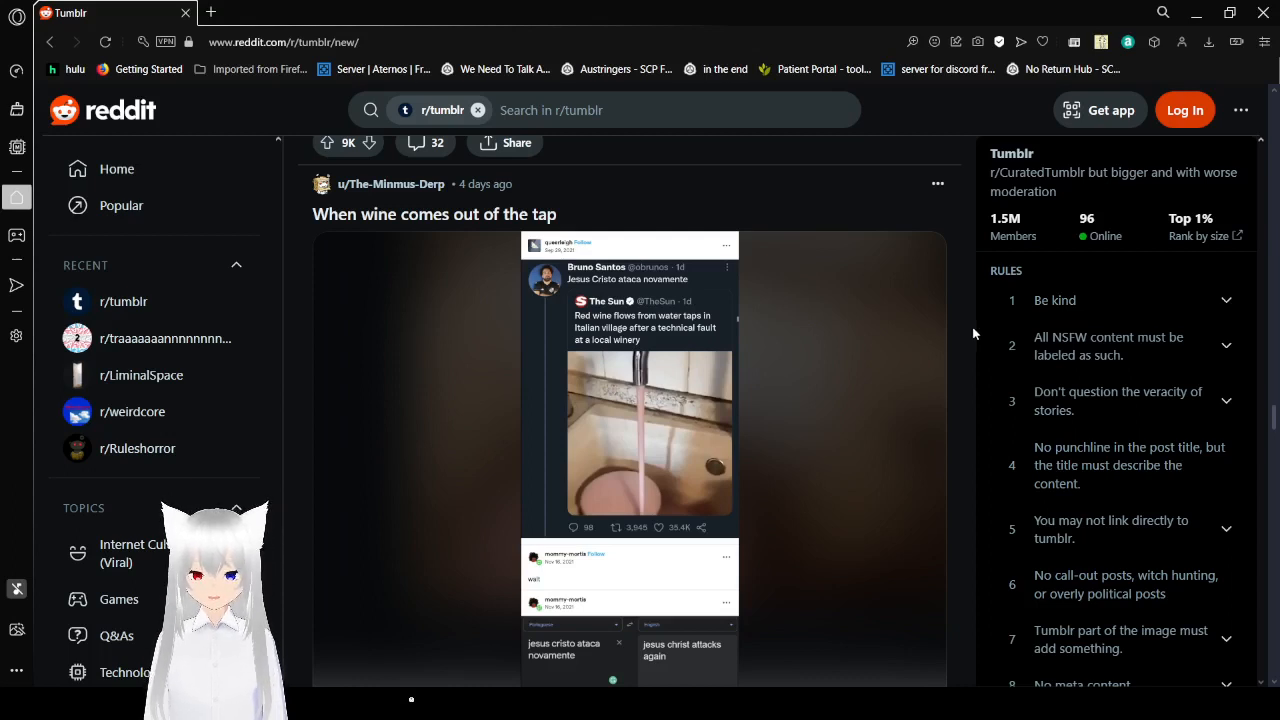
{"action": "mouse_move", "coordinate": [906, 388]}
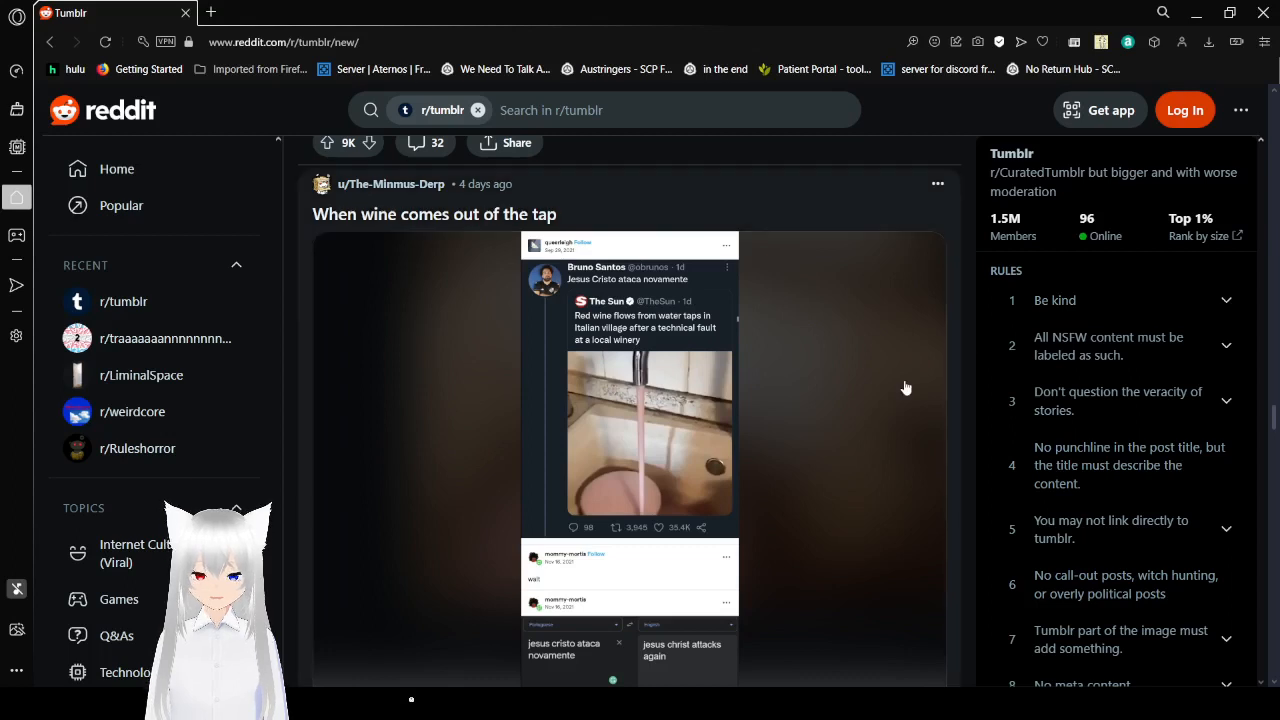
- Scroll through the wine-tap post until the '[JJK/American Dad] Brat, I hate you' post appears
{"action": "scroll", "scroll_direction": "down", "scroll_amount": 3}
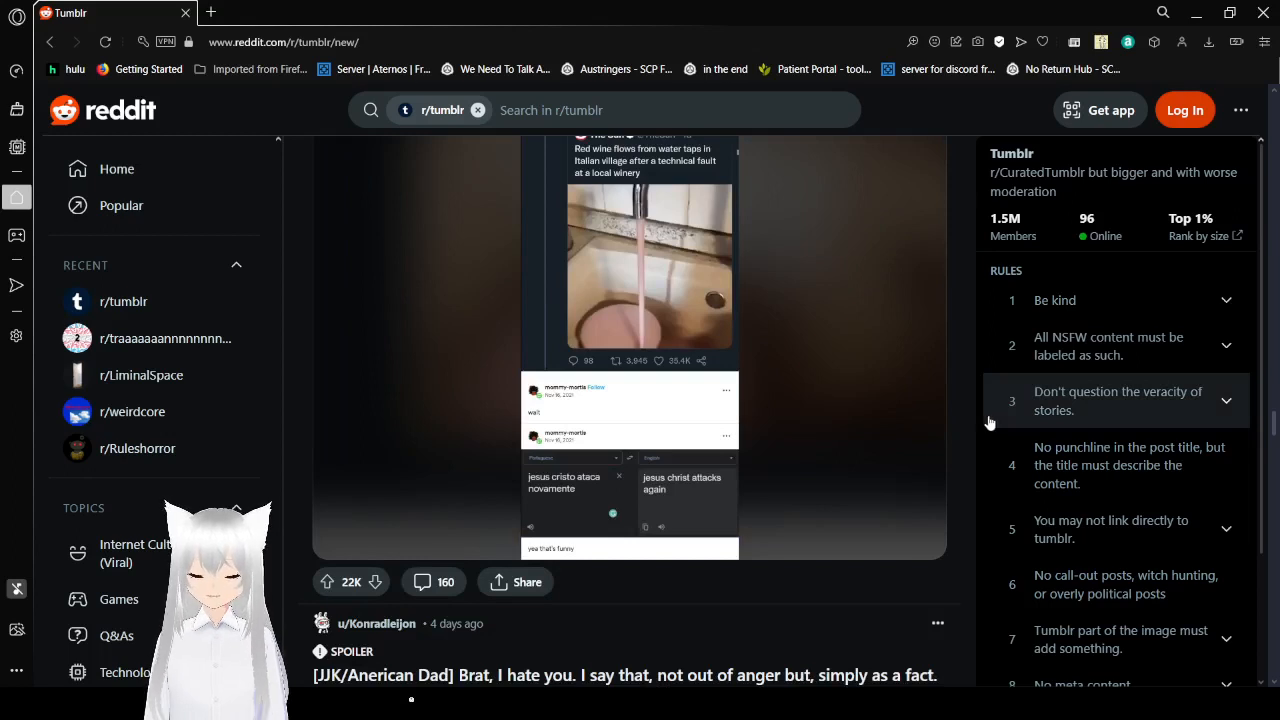
{"action": "scroll", "scroll_direction": "down", "scroll_amount": 3}
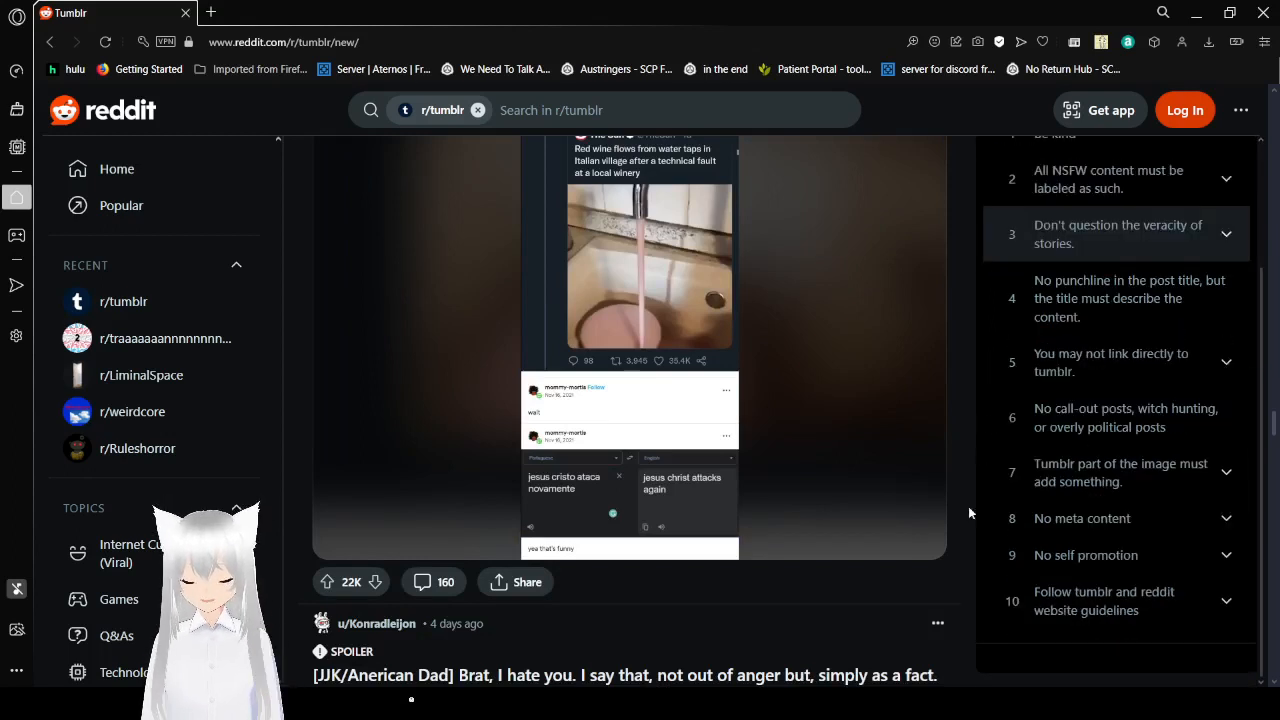